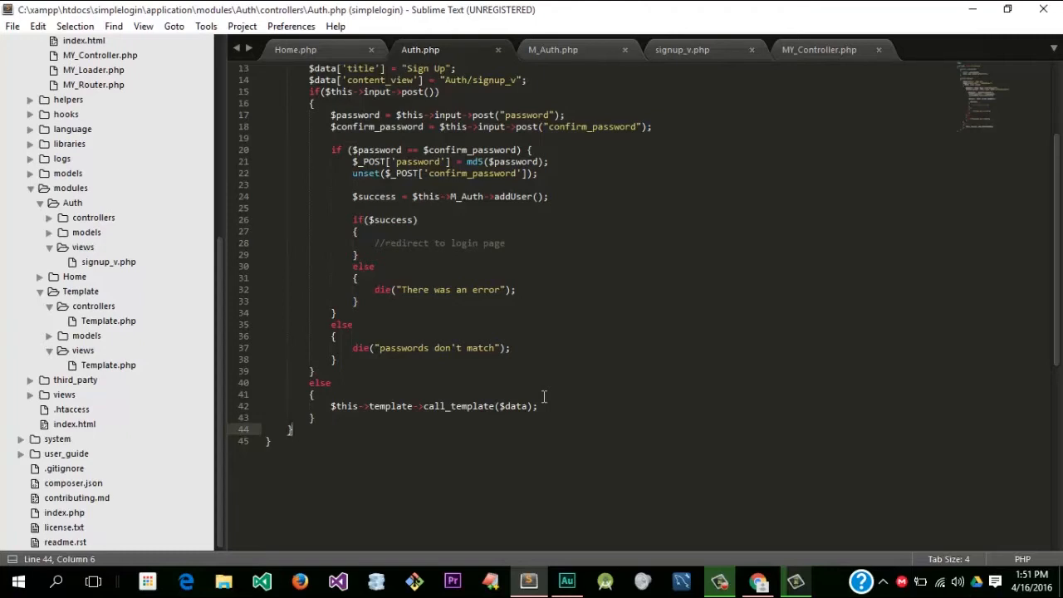
Step: Write signin() in the Auth controller with a title, content_view Auth/signin_v and call_template, then save
{"action": "type", "text": "function signin("}
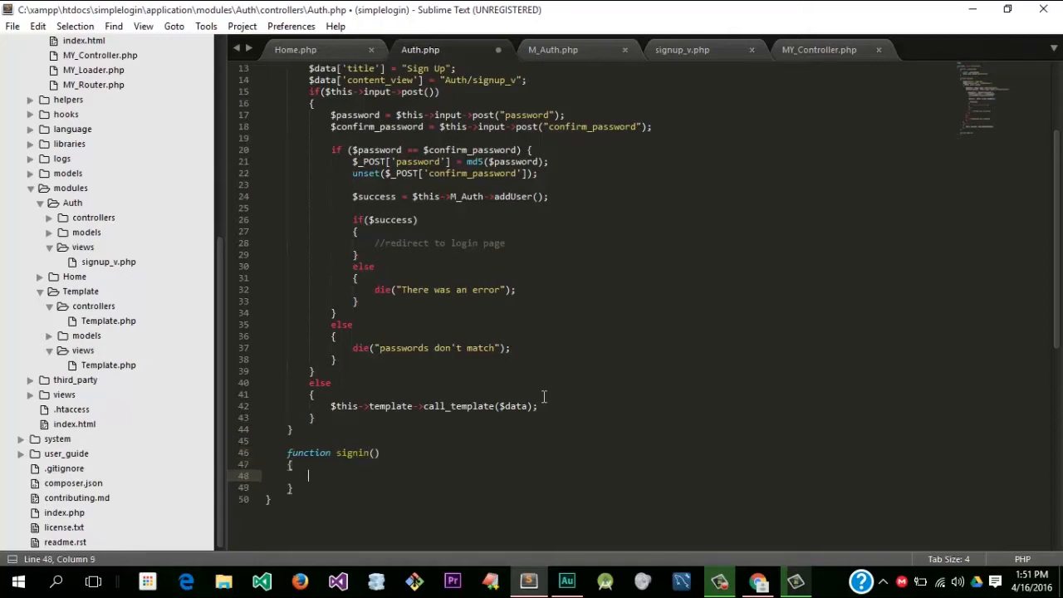
{"action": "key", "text": "ctrl+s"}
{"action": "type", "text": "$data['title'] = 'Sign In';"}
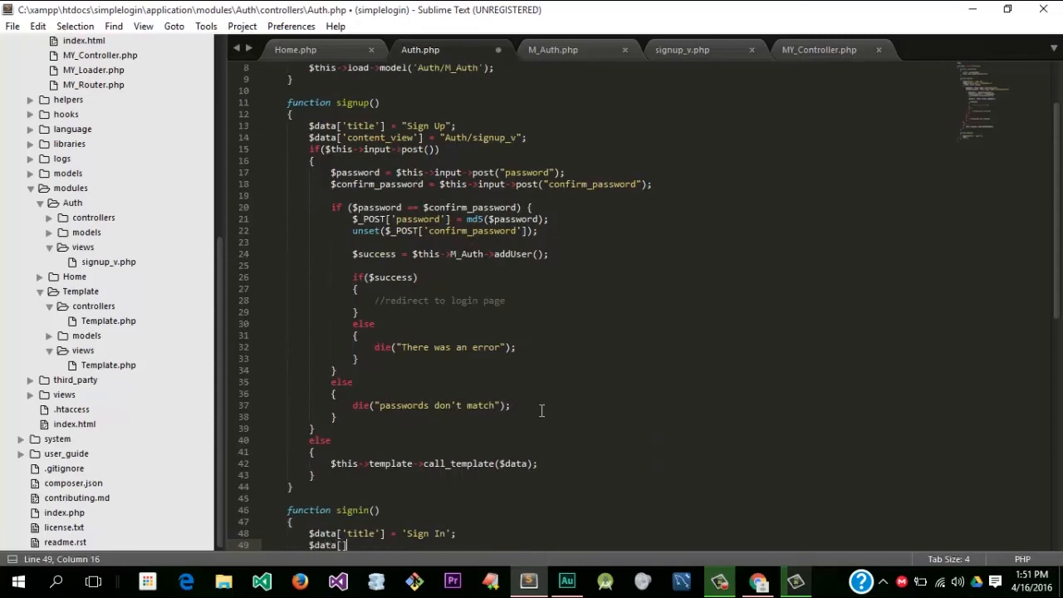
{"action": "type", "text": "'"}
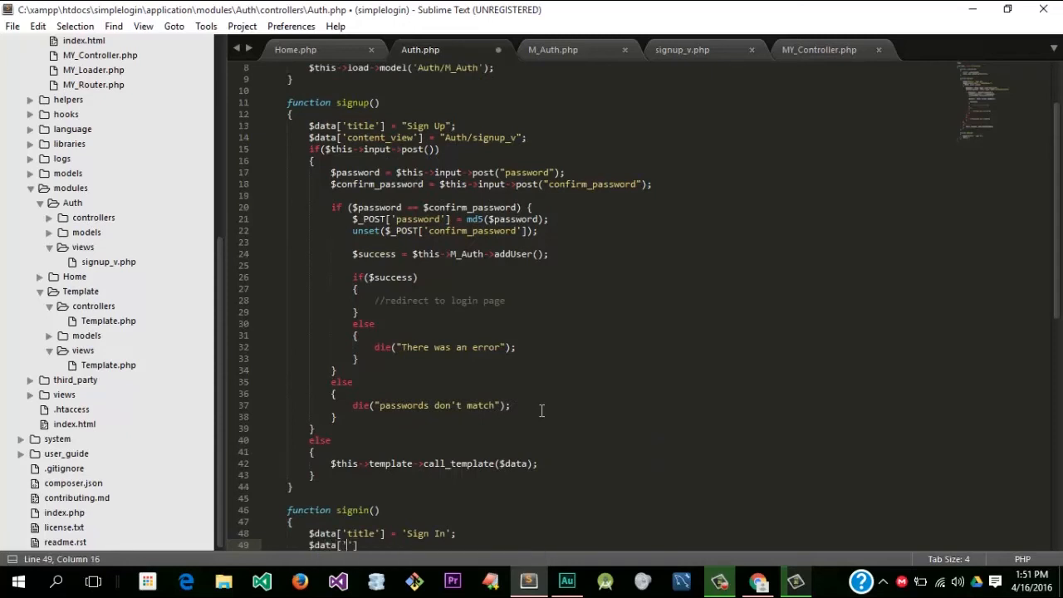
{"action": "type", "text": "ontent_view"}
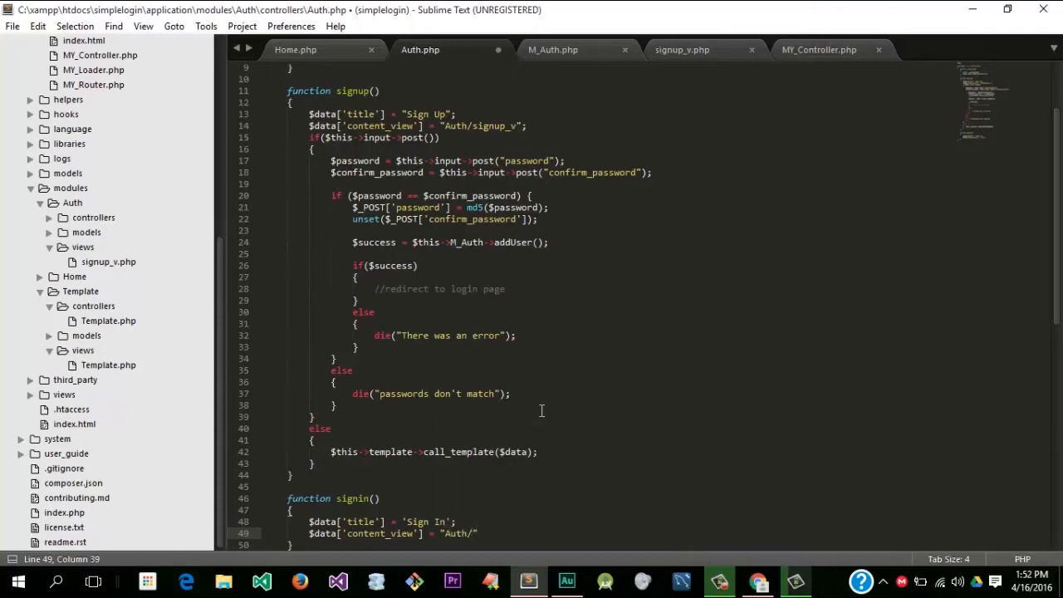
{"action": "type", "text": "signin_v"}
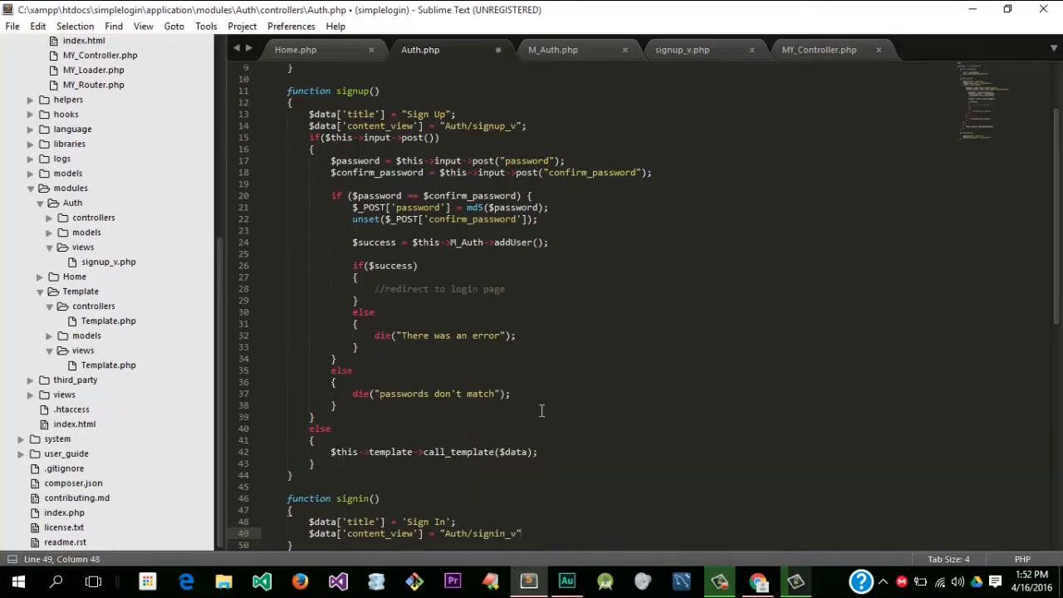
{"action": "key", "text": "ctrl+s"}
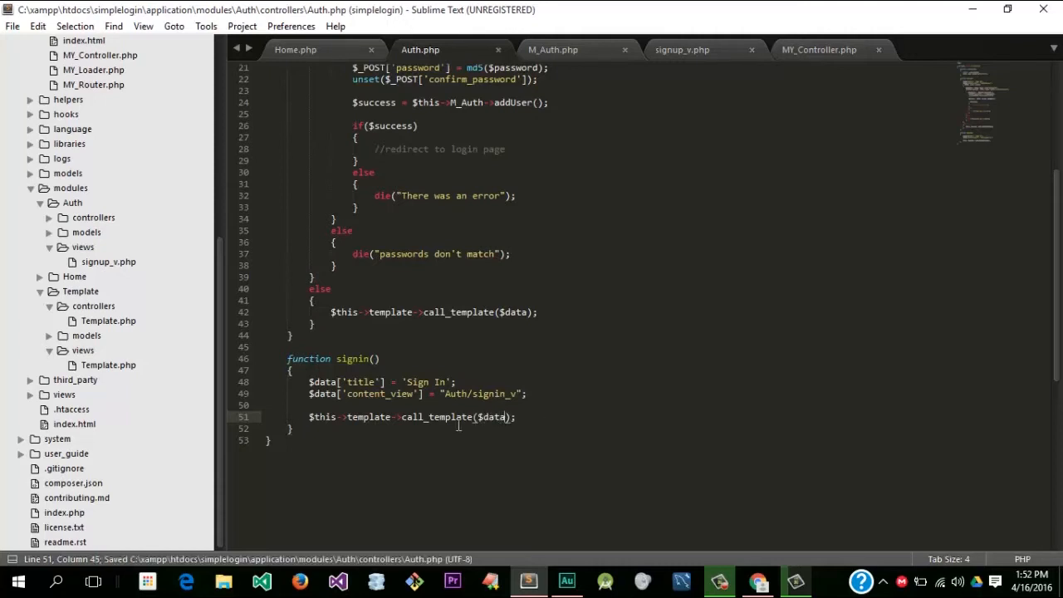
Step: Create a new empty file saved as signin_v.php in Auth's views folder
{"action": "double_click", "coordinate": [486, 393]}
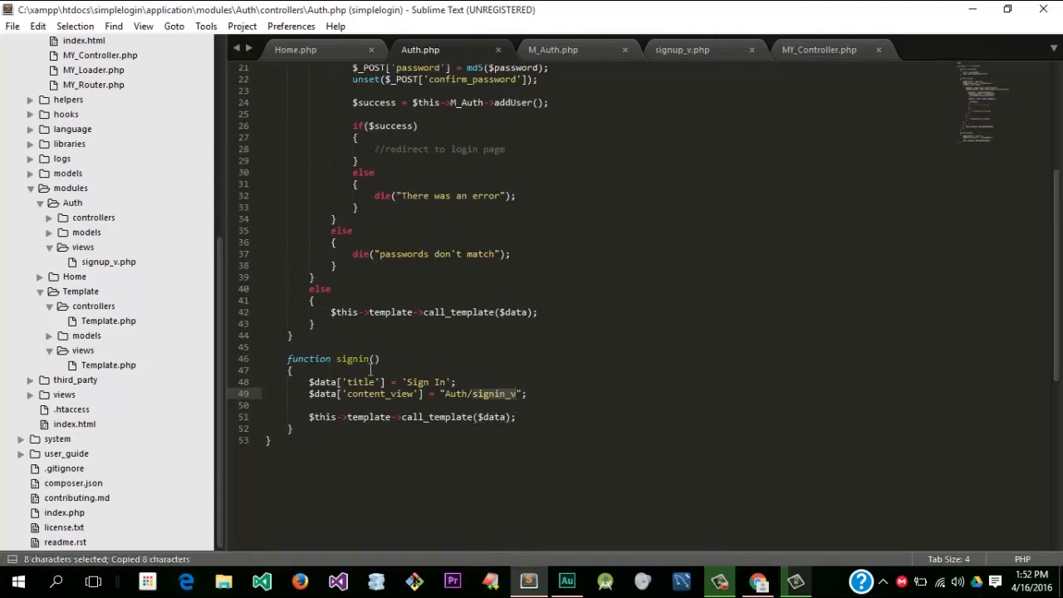
{"action": "left_click", "coordinate": [82, 247]}
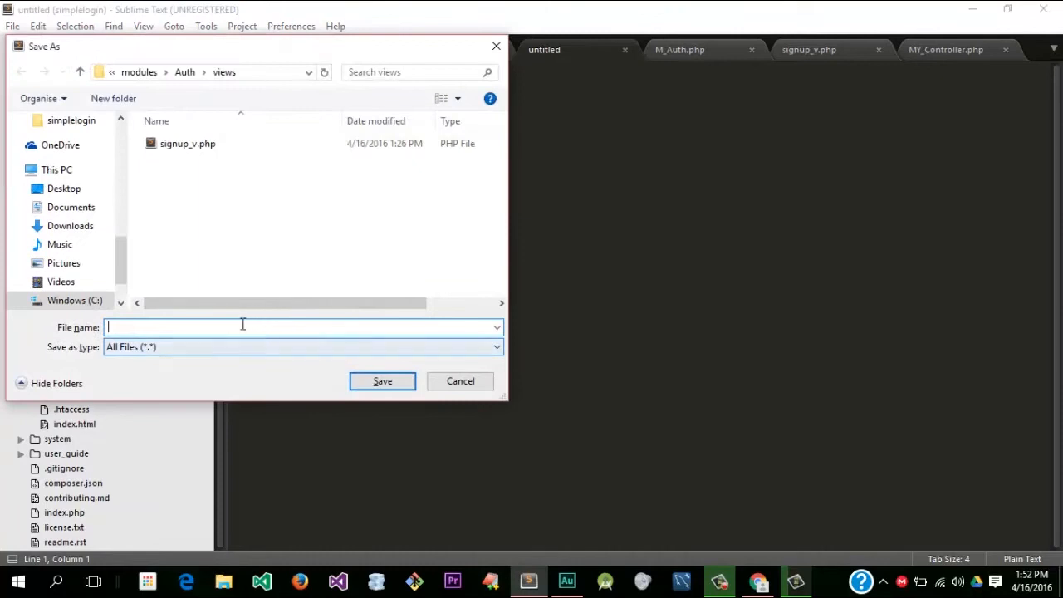
{"action": "type", "text": "signin_v."}
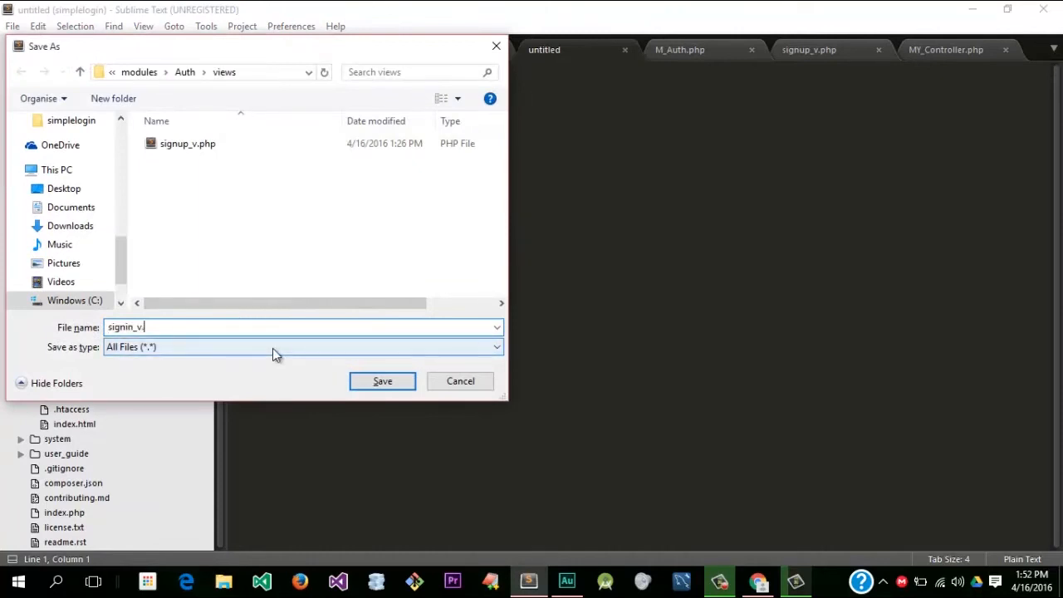
{"action": "left_click", "coordinate": [382, 381]}
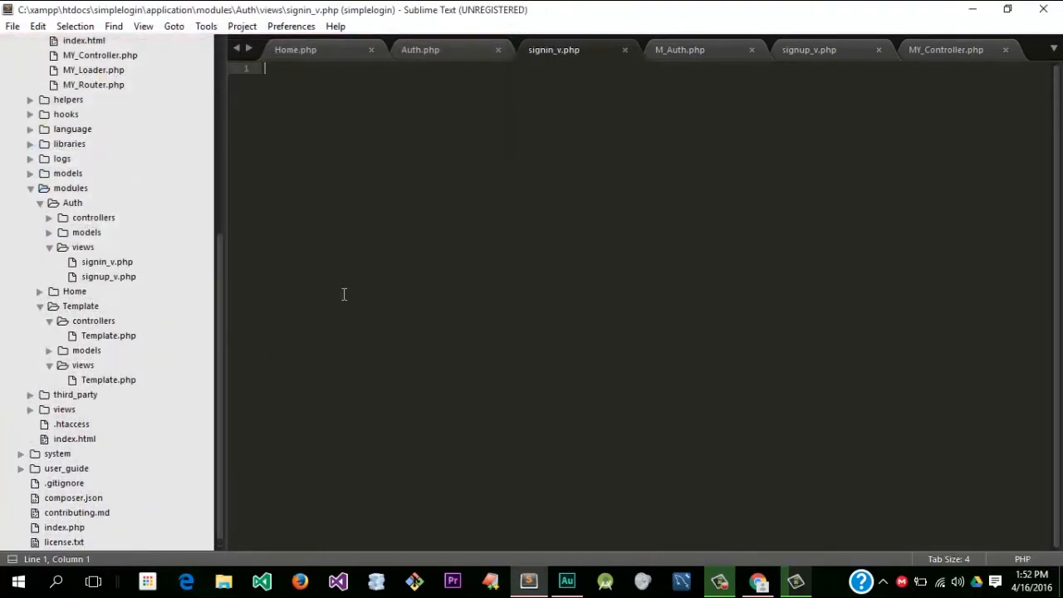
Step: Write a form posting to Auth/signin with username_emailaddress and password inputs and a Log In button
{"action": "type", "text": "<div><"}
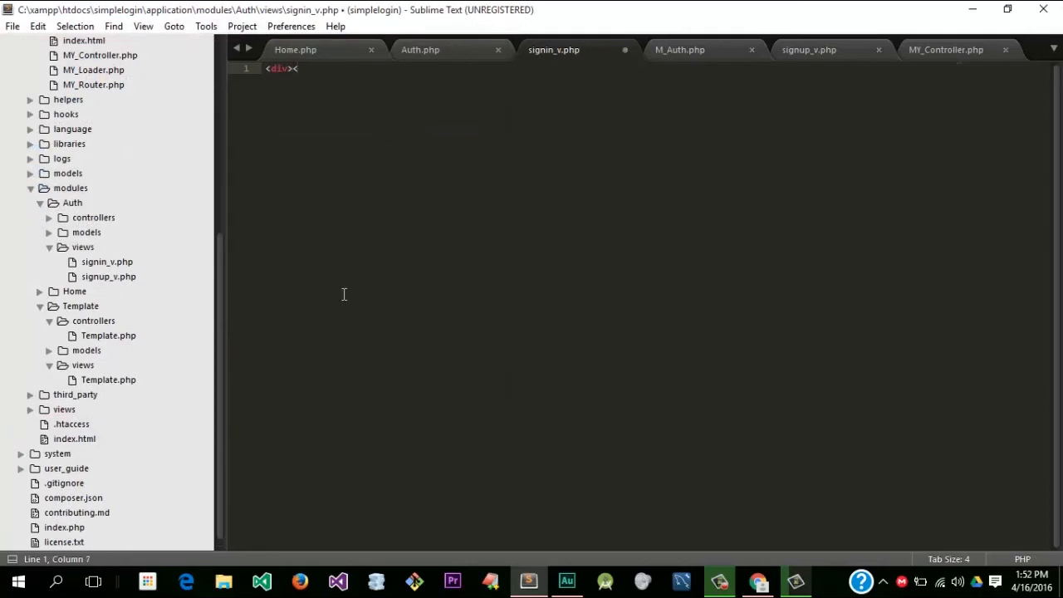
{"action": "type", "text": "</div>"}
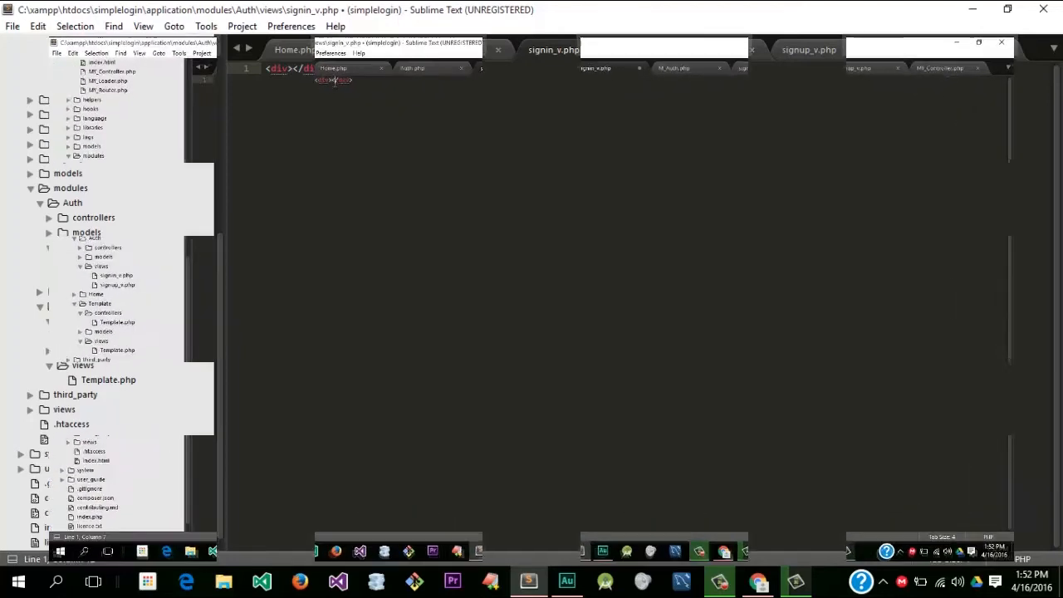
{"action": "type", "text": "input type = \"text\" name = \"username_emailaddress\" />"}
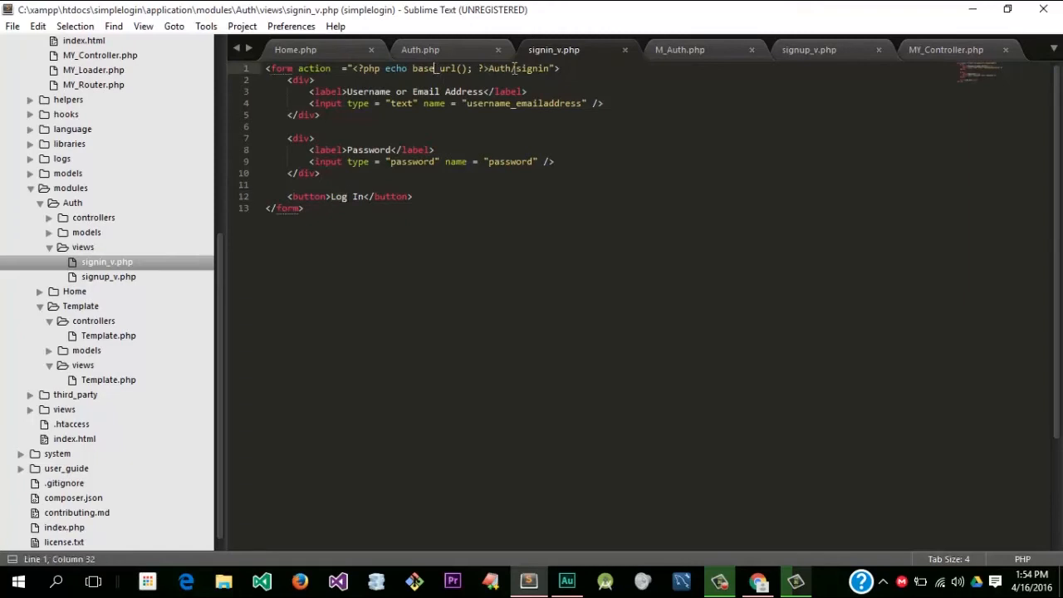
{"action": "double_click", "coordinate": [521, 68]}
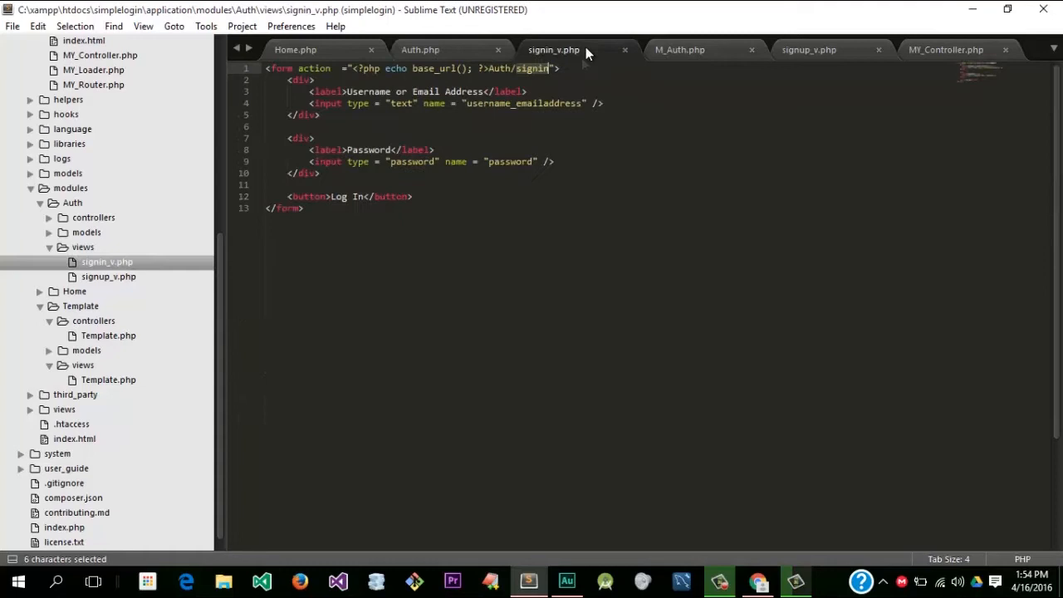
{"action": "mouse_move", "coordinate": [580, 89]}
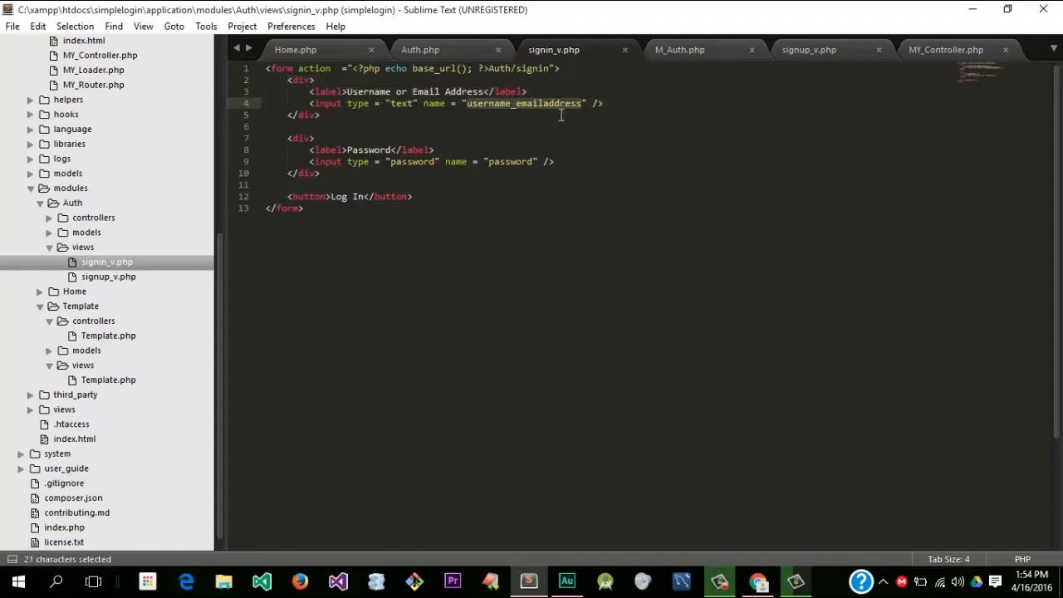
{"action": "double_click", "coordinate": [509, 162]}
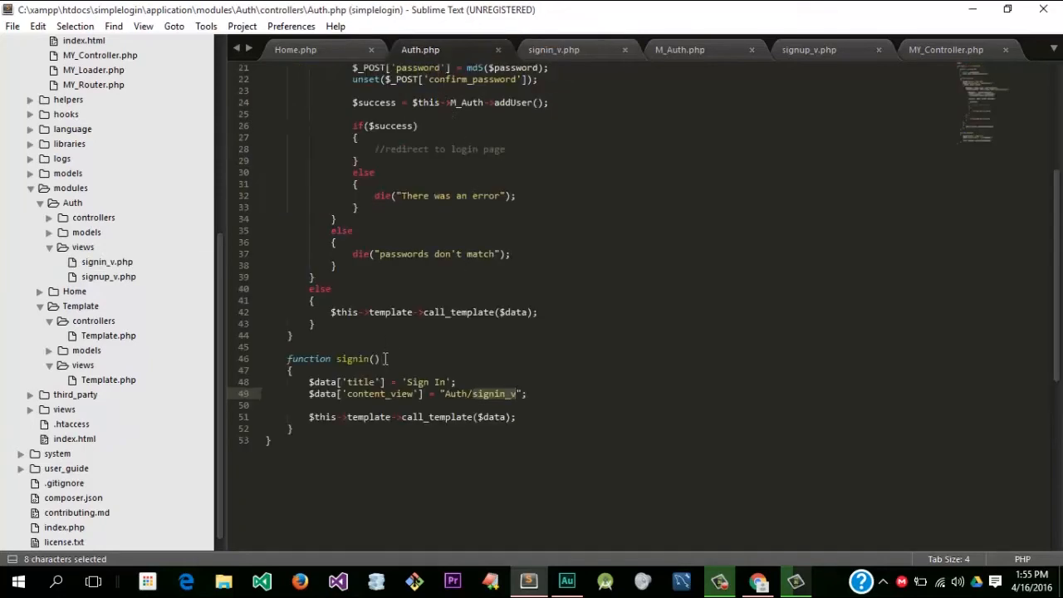
Step: Wrap signin() in an if ($this->input->post()) check, moving the title, view and template lines into else
{"action": "type", "text": "if()"}
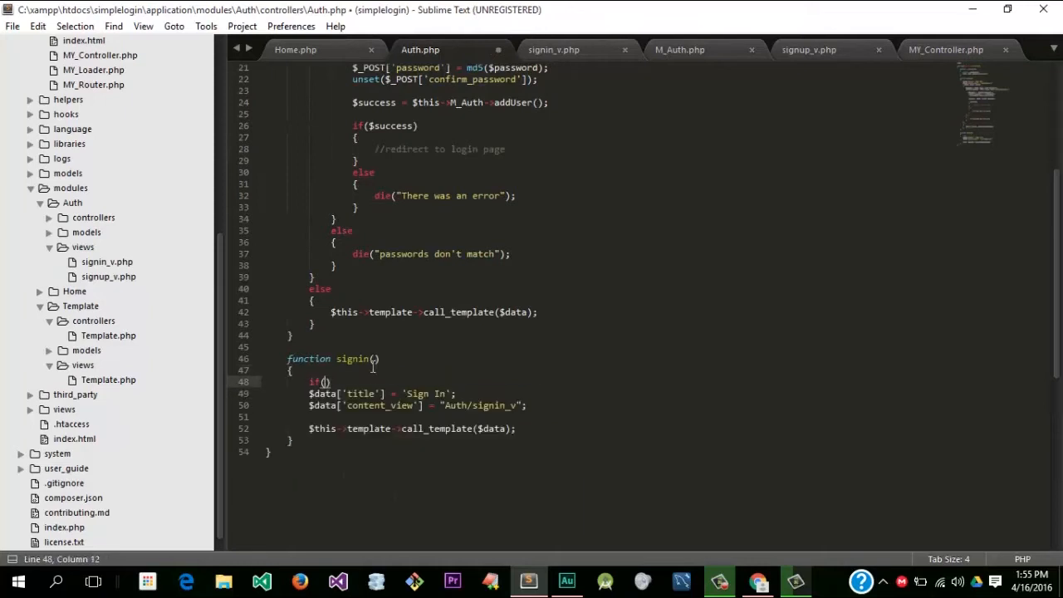
{"action": "type", "text": "$this->"}
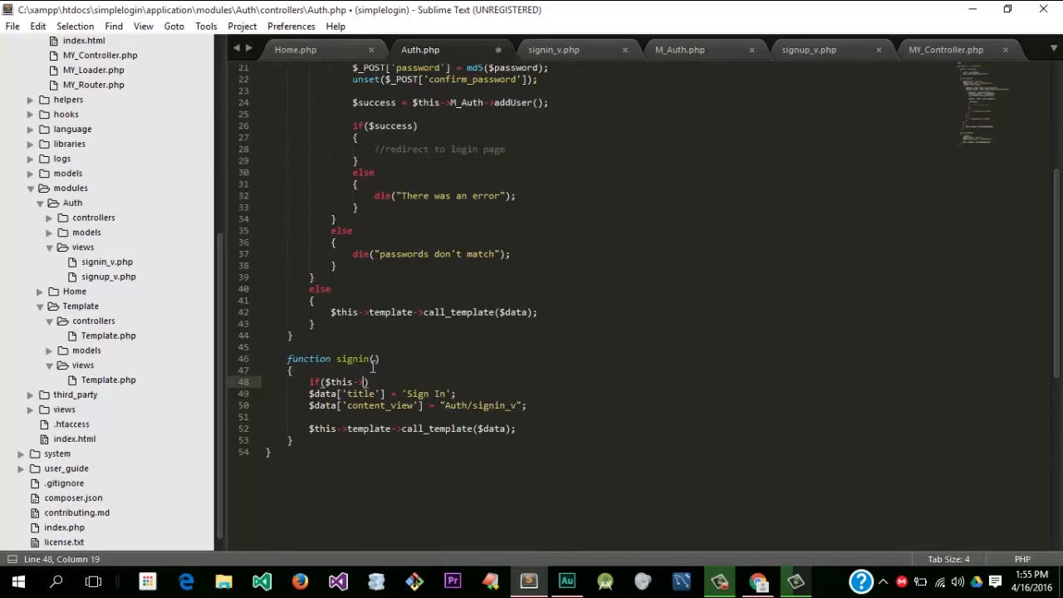
{"action": "type", "text": "input->post("}
{"action": "type", "text": "else"}
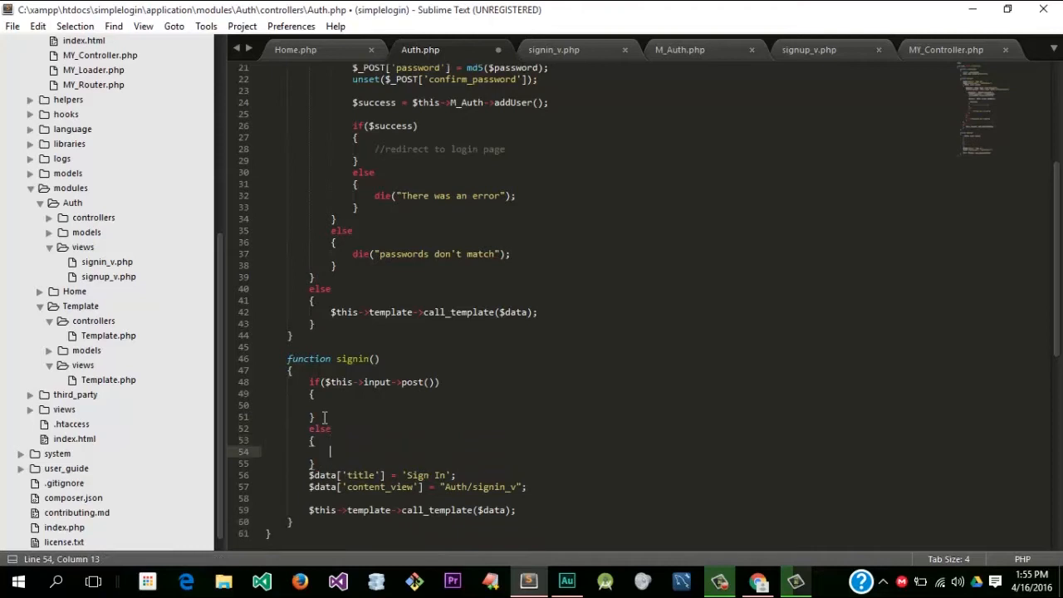
{"action": "key", "text": "ctrl+s"}
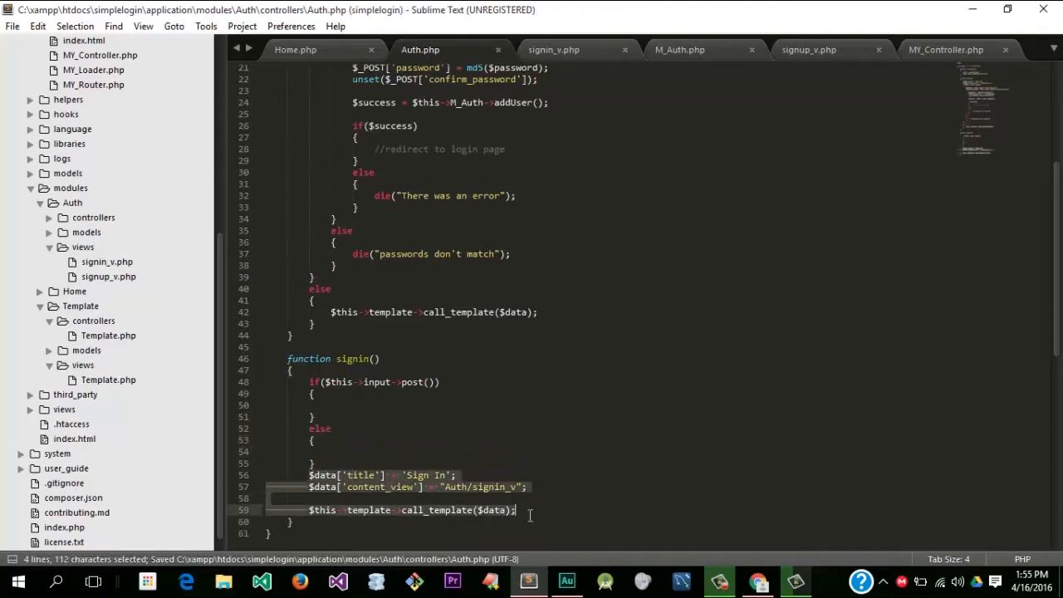
{"action": "key", "text": "ctrl+x"}
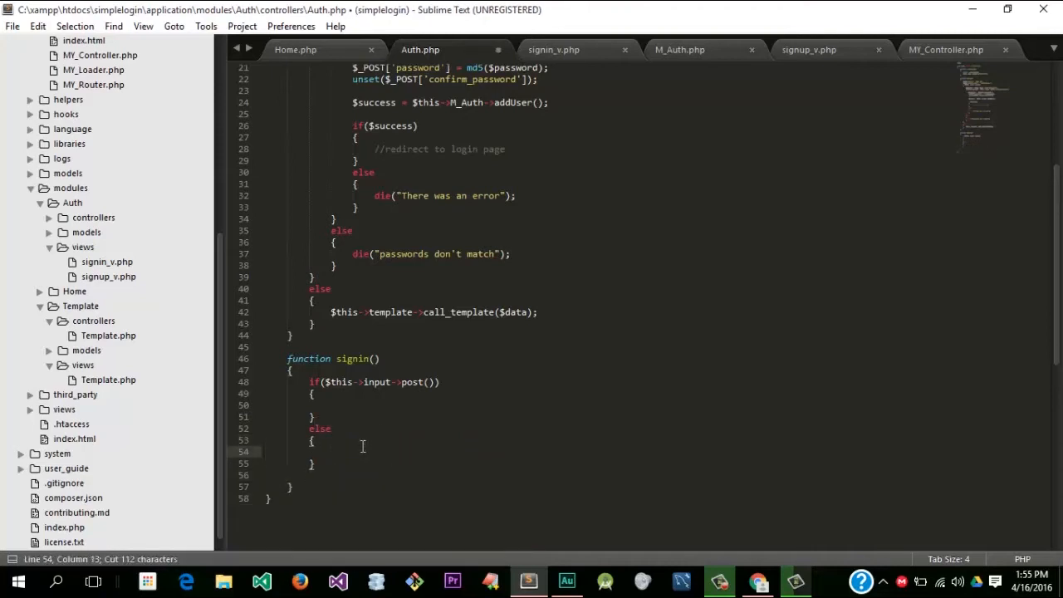
{"action": "key", "text": "ctrl+v"}
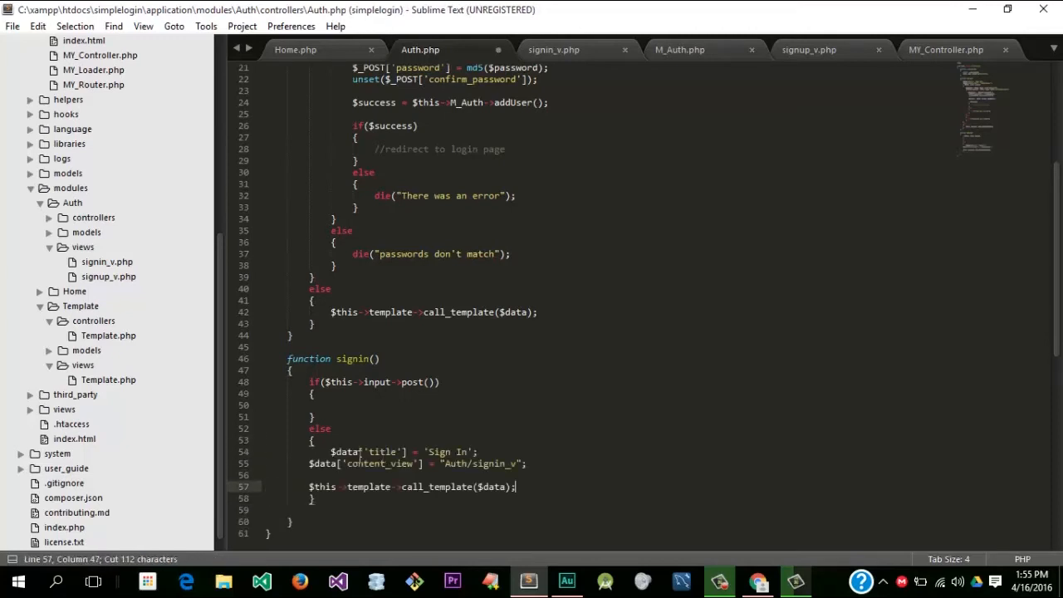
{"action": "key", "text": "ctrl+s"}
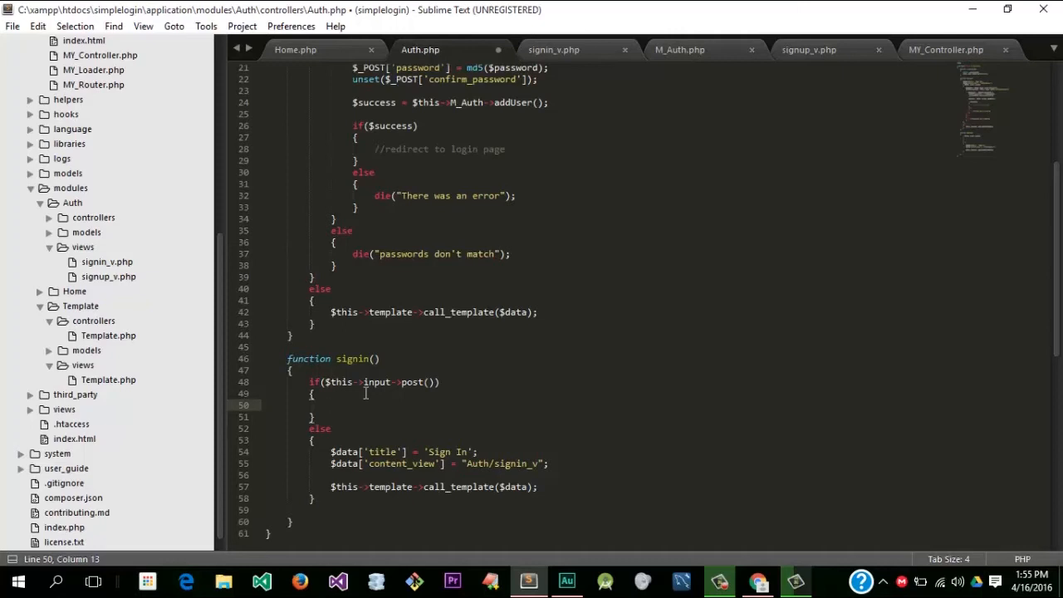
Step: In the if branch, set $user = $this->M_Auth->getUser() with the posted username_emailaddress
{"action": "left_click", "coordinate": [330, 405]}
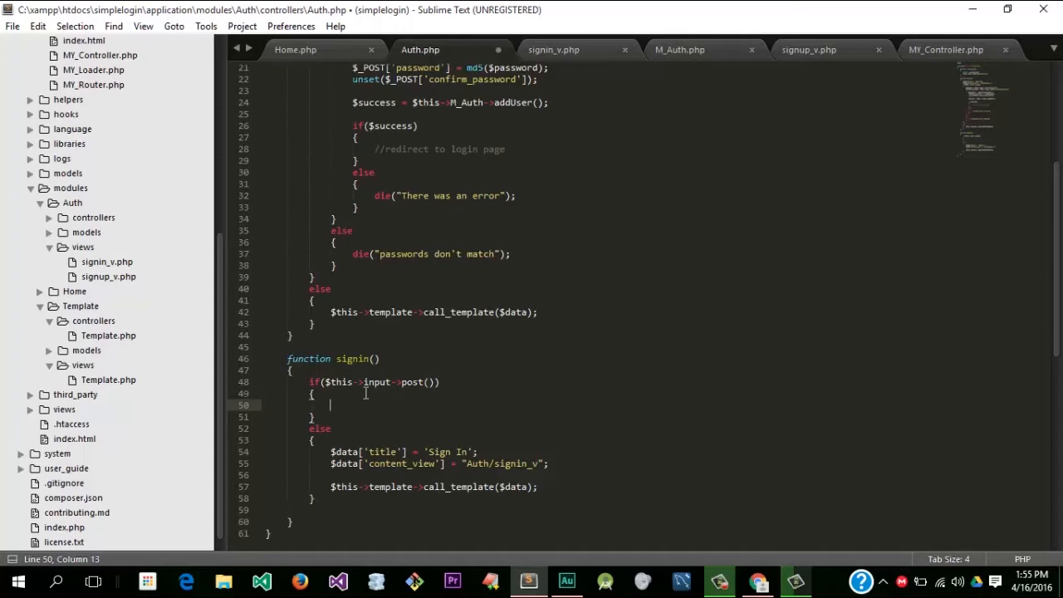
{"action": "type", "text": "$"}
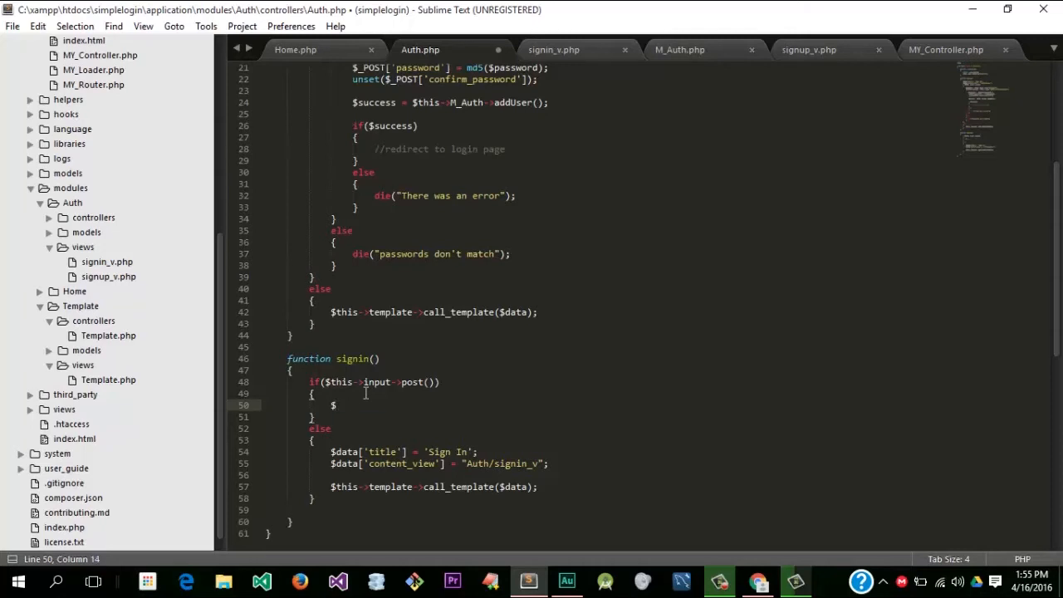
{"action": "type", "text": "user = $this->"}
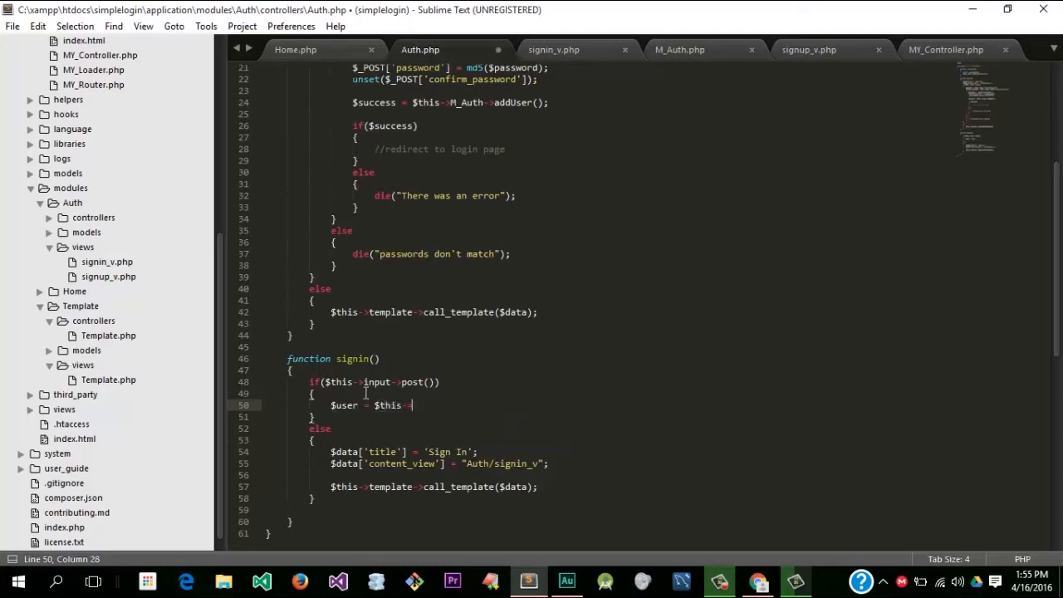
{"action": "type", "text": "M_Auth->"}
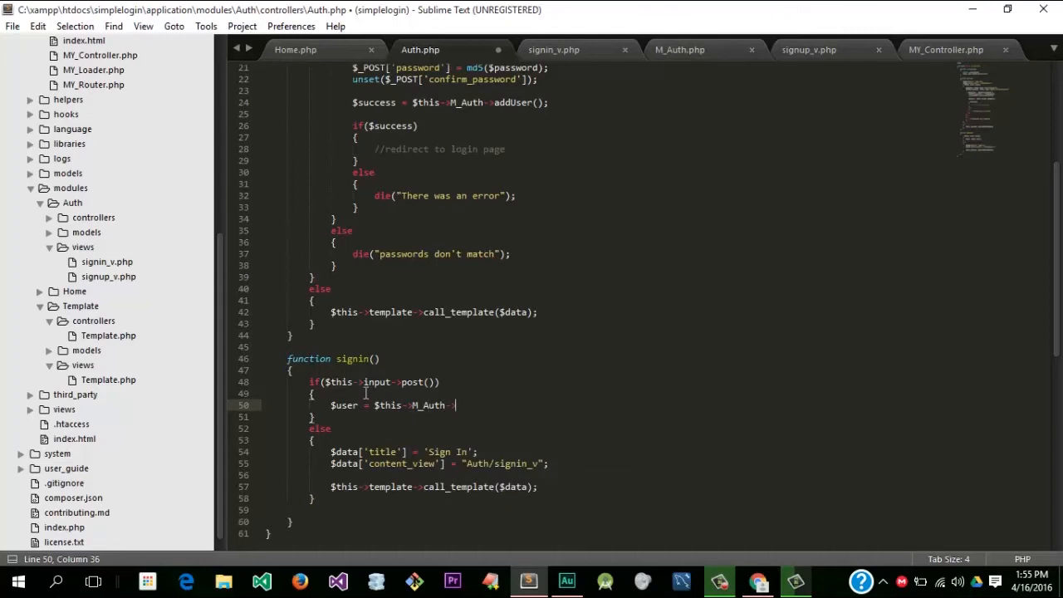
{"action": "type", "text": "getUser();"}
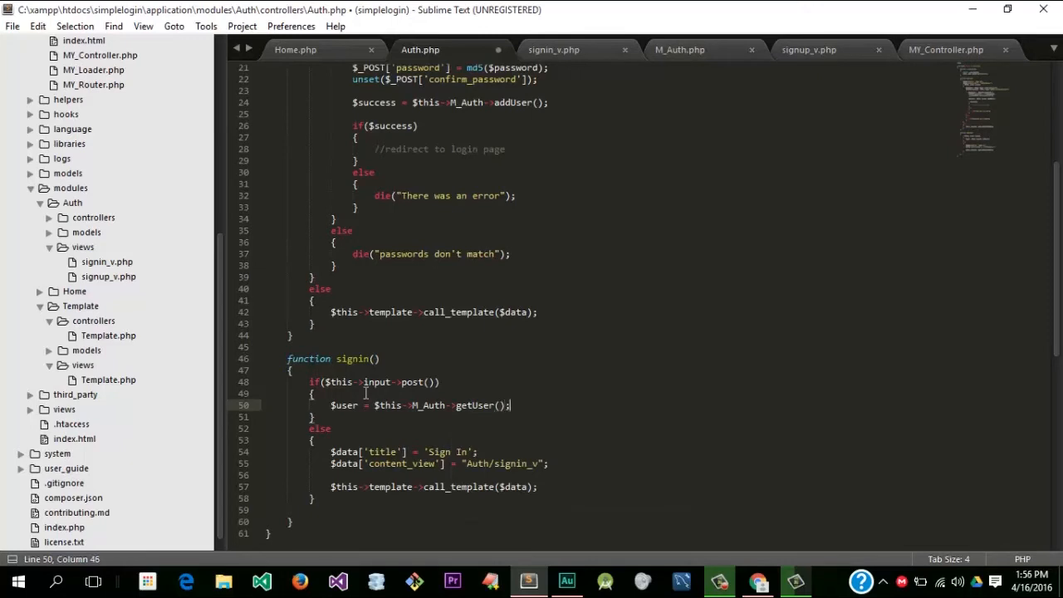
{"action": "key", "text": "ctrl+s"}
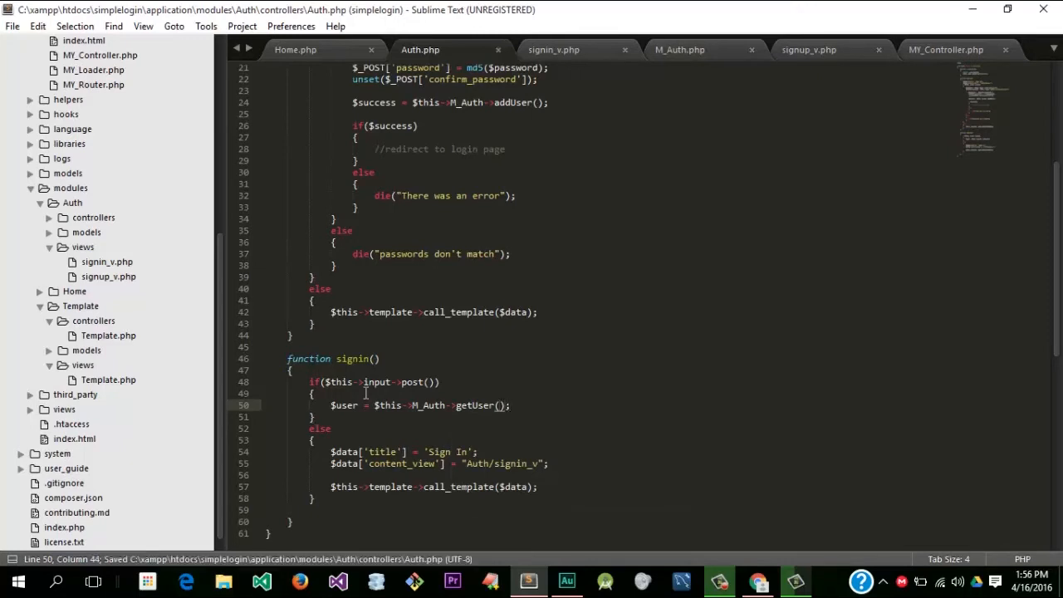
{"action": "type", "text": "$"}
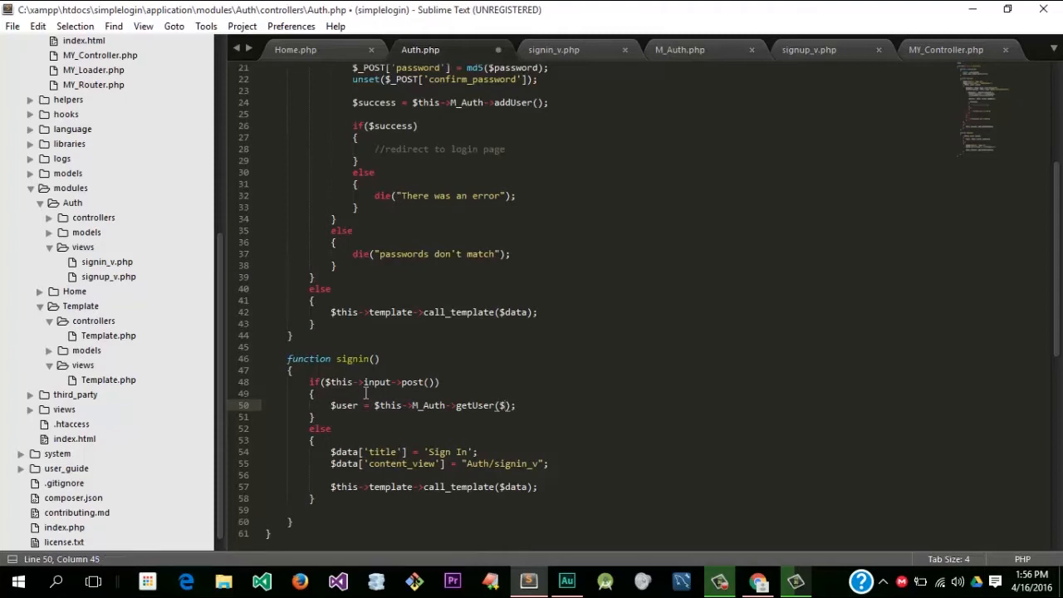
{"action": "type", "text": "$this->input"}
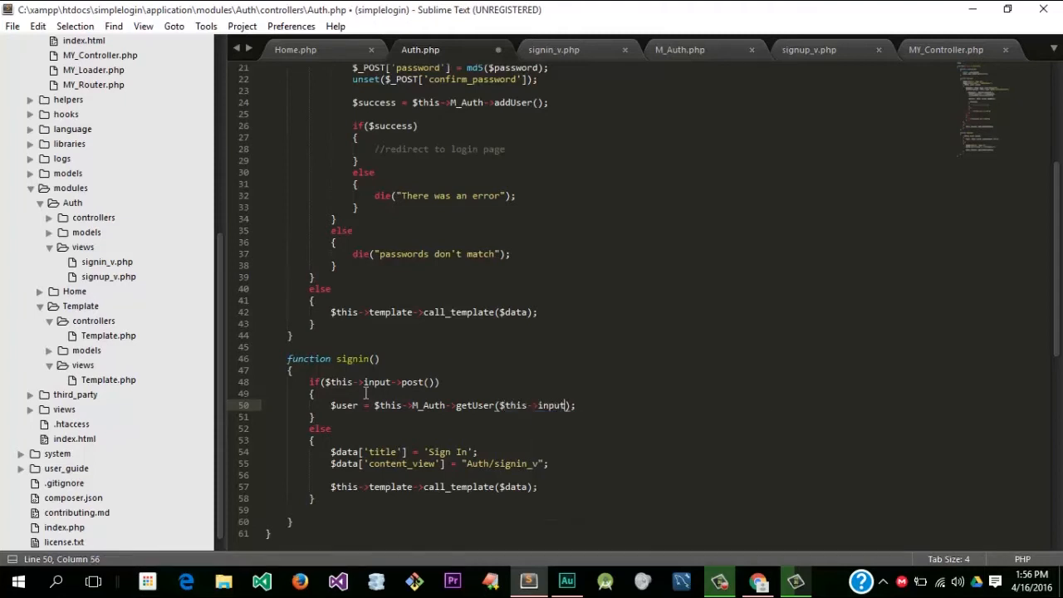
{"action": "type", "text": "->post('"}
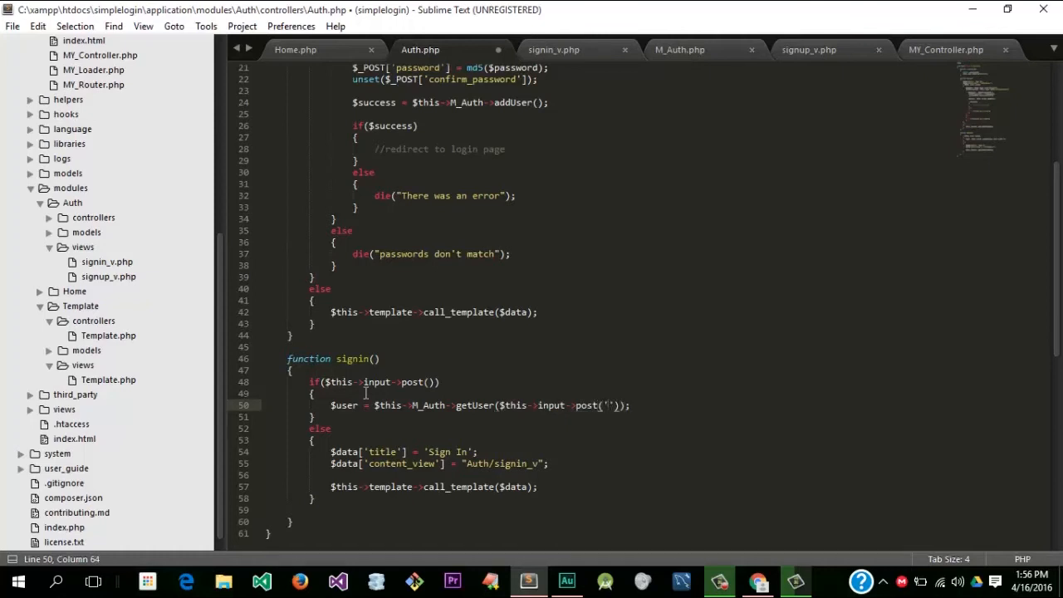
{"action": "type", "text": "username_emailaddress"}
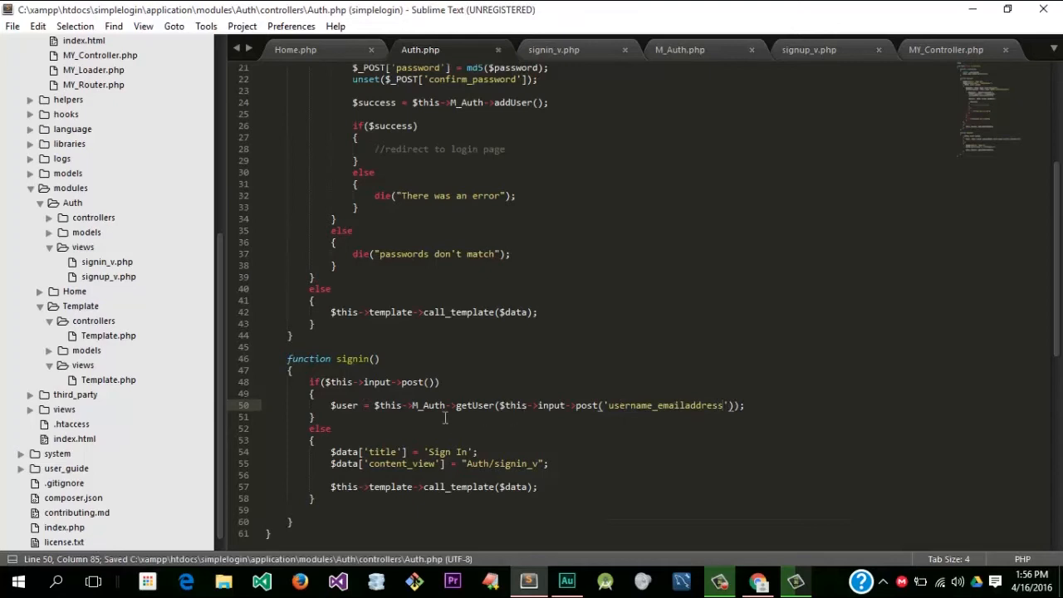
{"action": "double_click", "coordinate": [474, 405]}
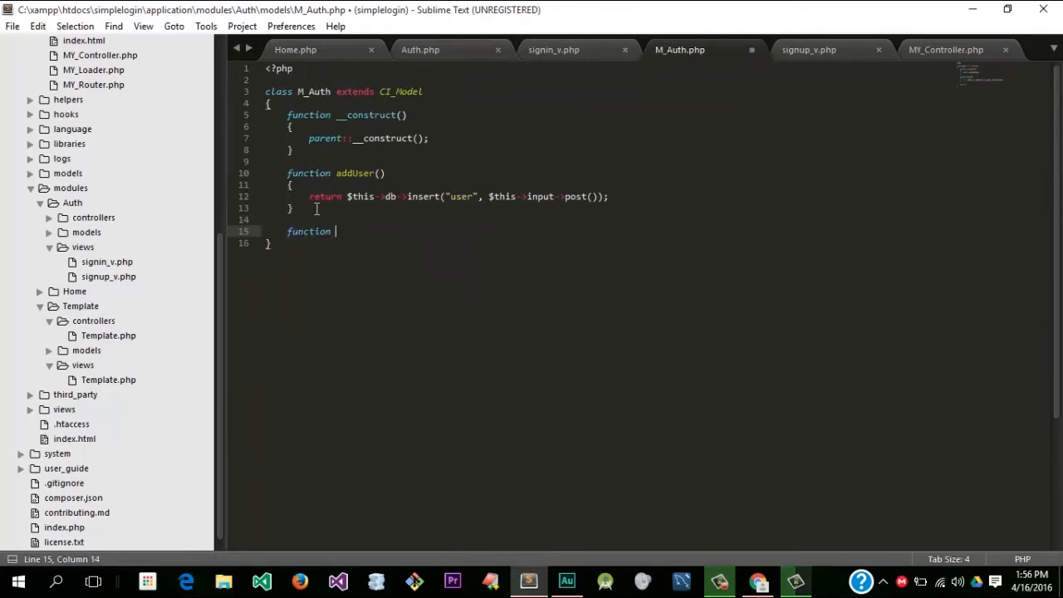
Step: Start getUser($username_emailaddress) in M_Auth with a $sql SELECT * FROM users query
{"action": "type", "text": "getUser()"}
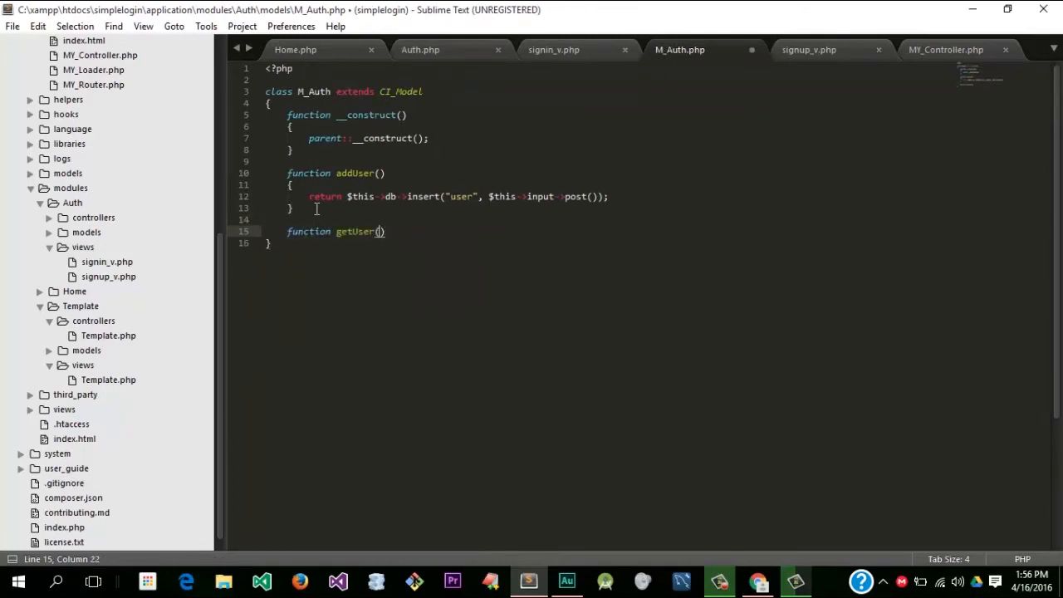
{"action": "type", "text": "$username_e"}
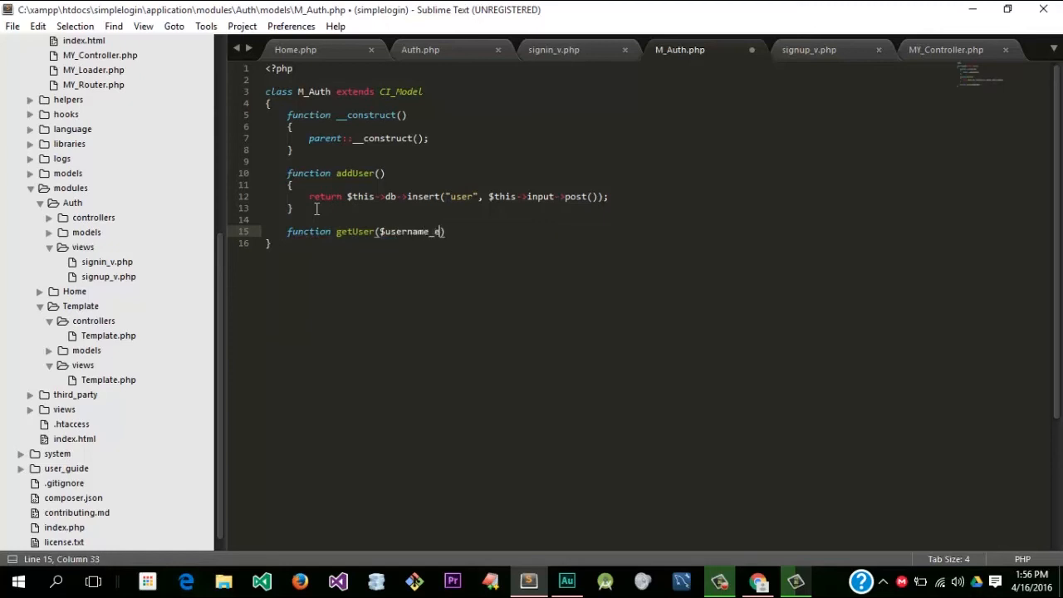
{"action": "type", "text": "mailaddress"}
{"action": "type", "text": "{"}
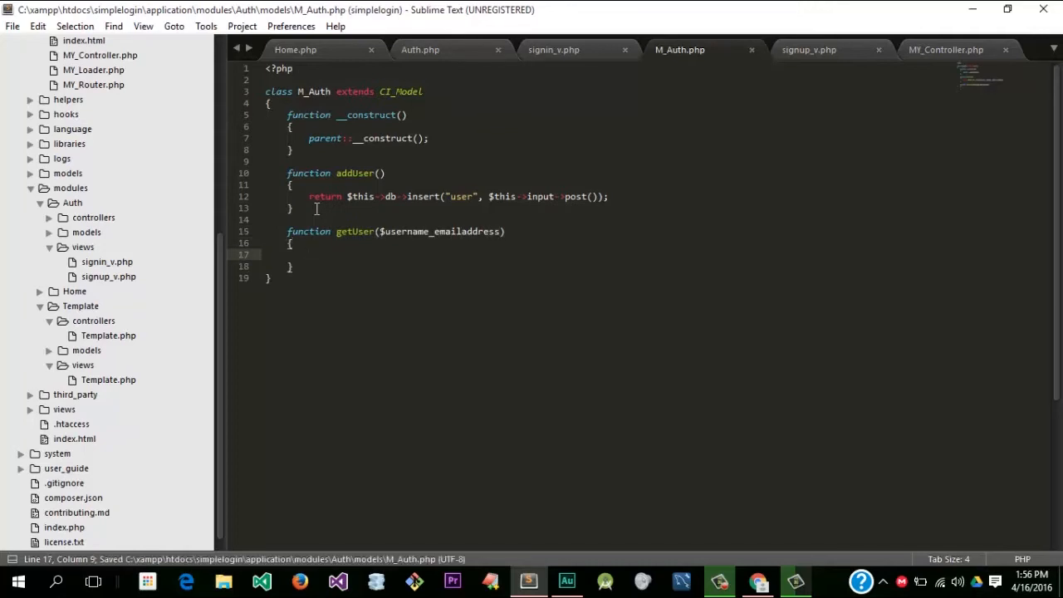
{"action": "type", "text": "$sql ="}
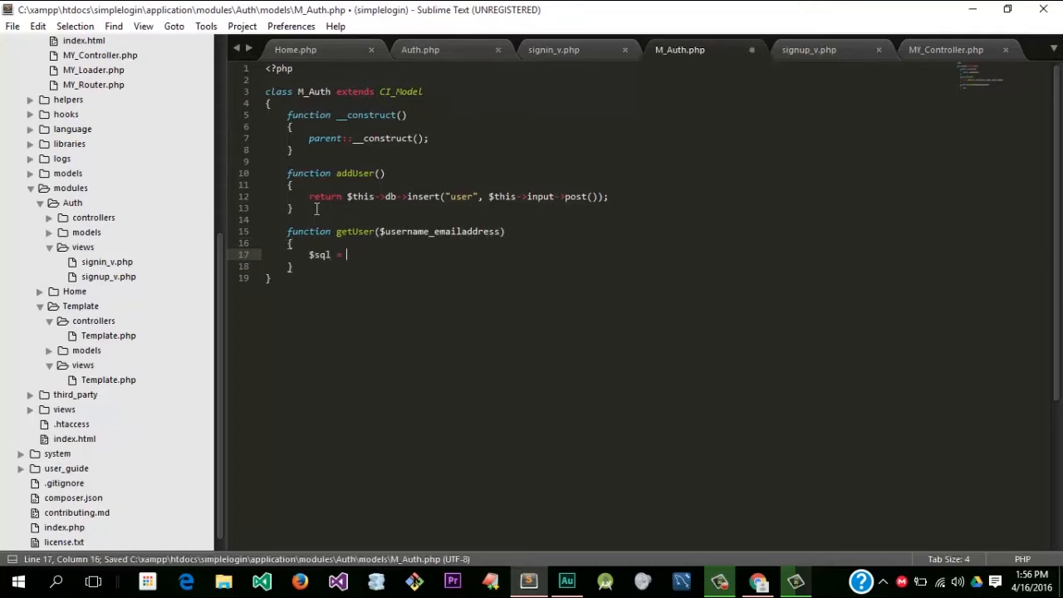
{"action": "type", "text": "\"\";"}
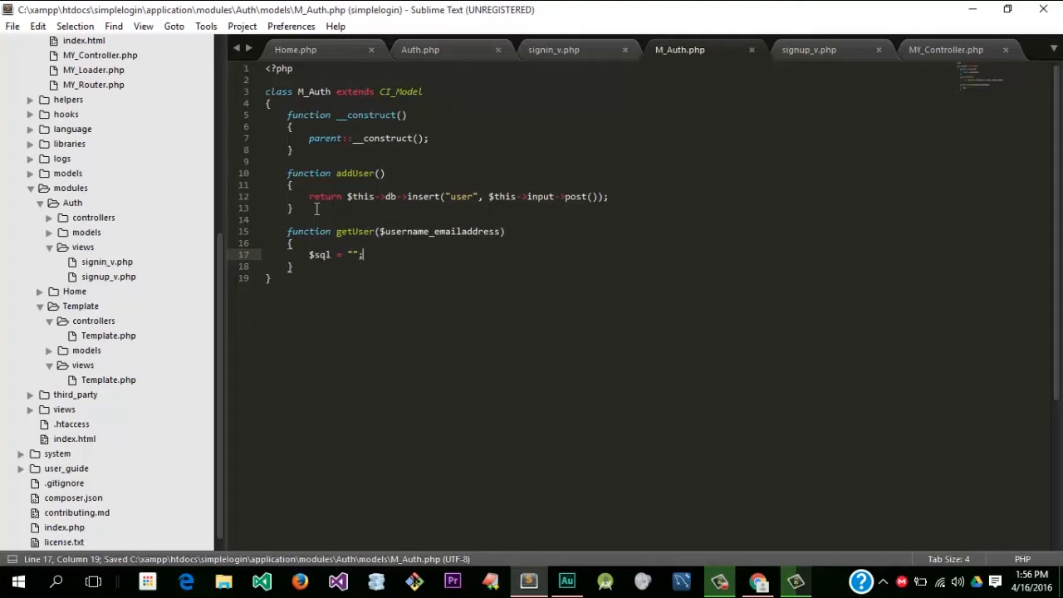
{"action": "type", "text": "SELECT"}
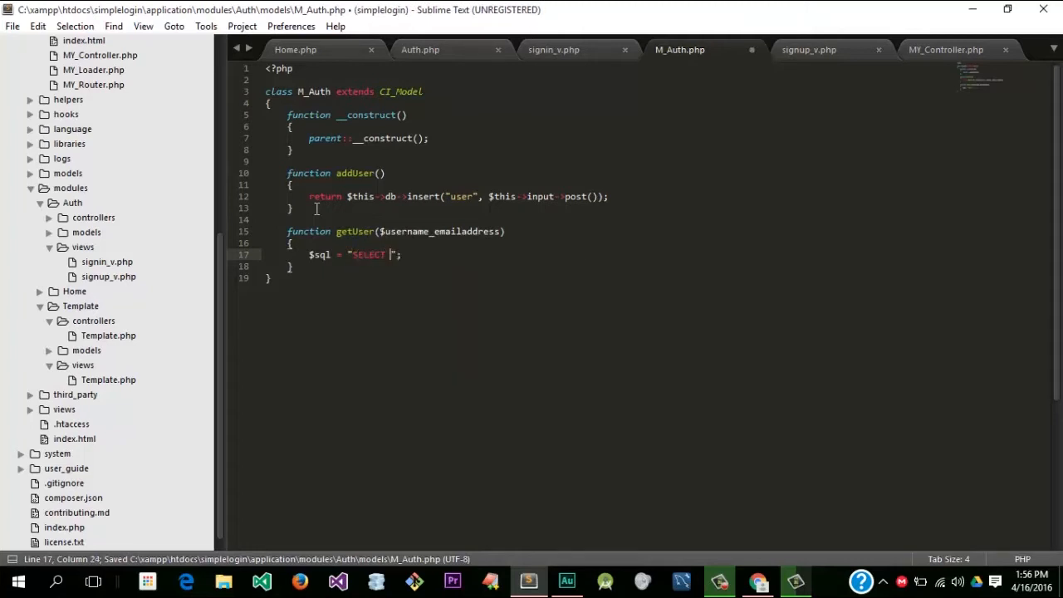
{"action": "type", "text": "* FROM user WHERE"}
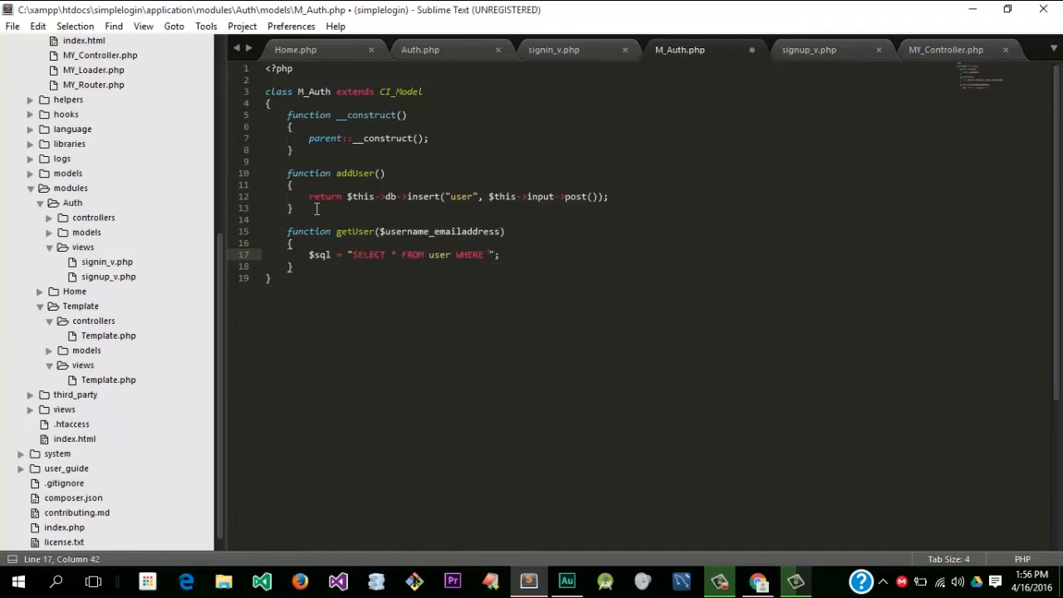
Step: Make the query match username or email_address against the passed value
{"action": "type", "text": "$"}
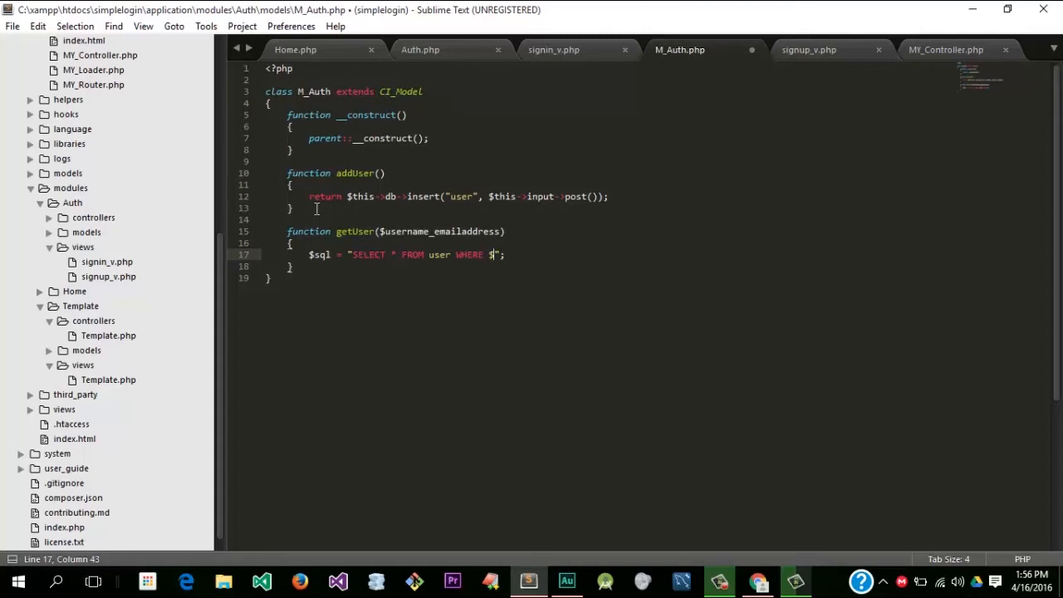
{"action": "type", "text": "username = '"}
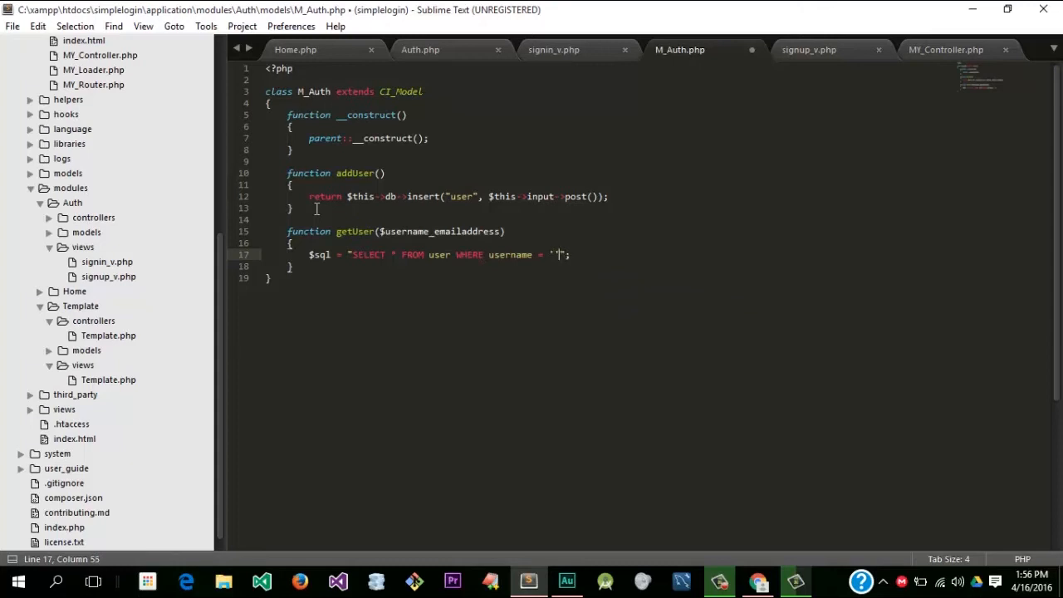
{"action": "type", "text": "{}"}
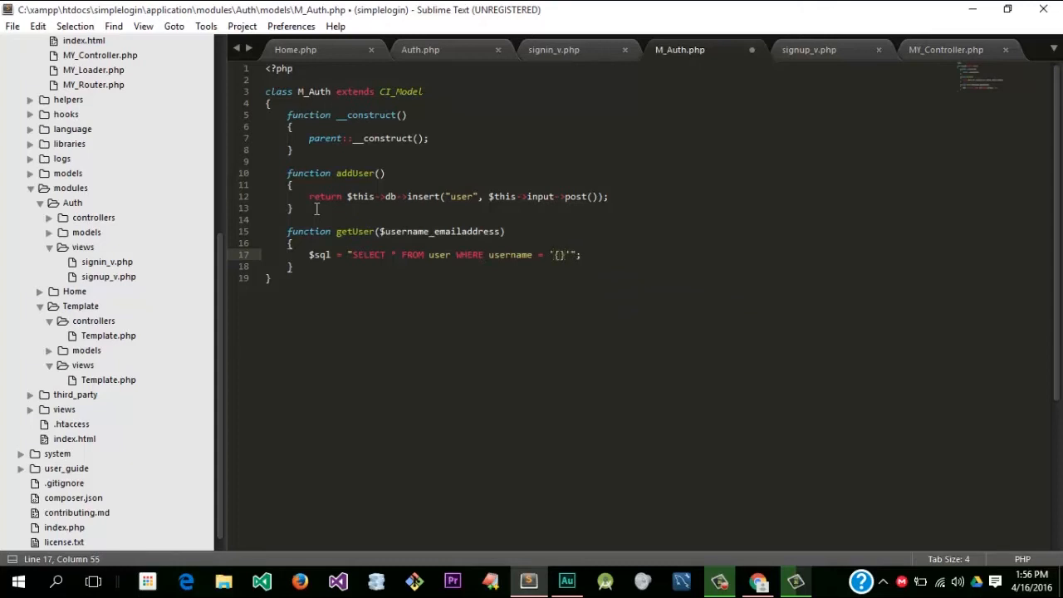
{"action": "type", "text": "$username_emailaddress"}
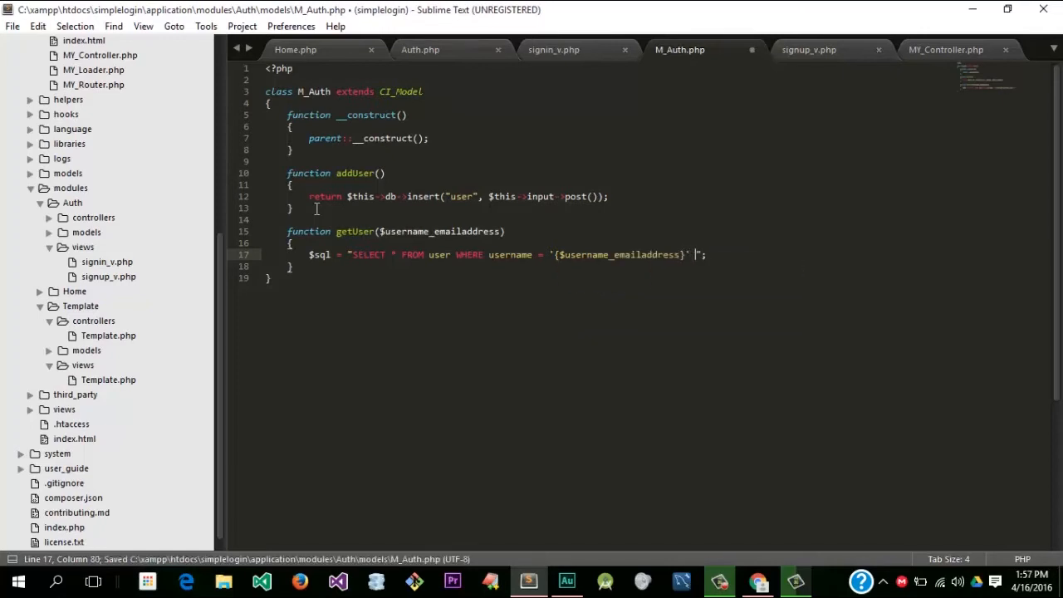
{"action": "type", "text": "OR e,m"}
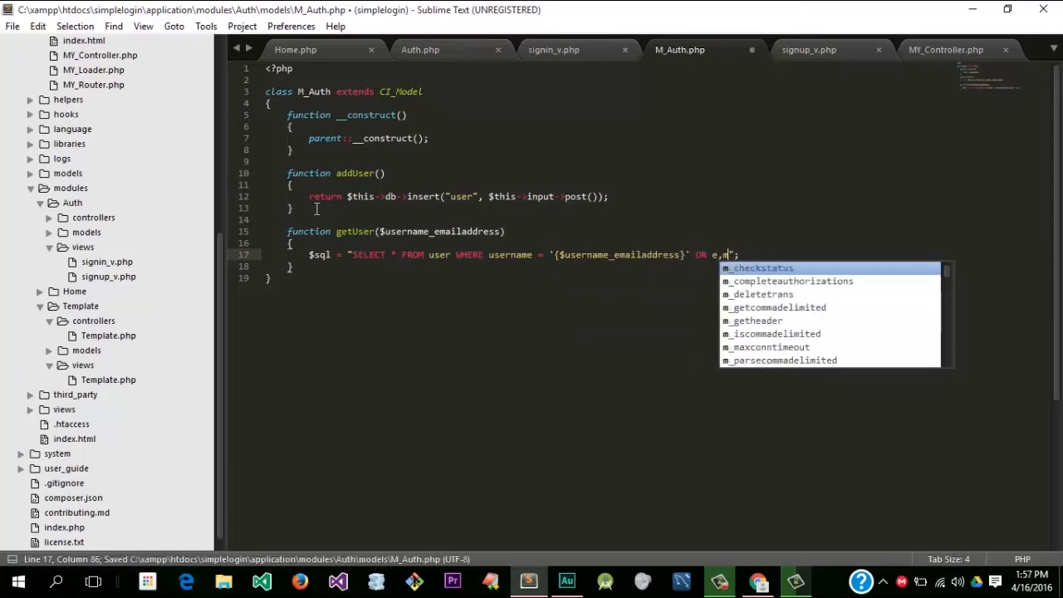
{"action": "type", "text": "mail"}
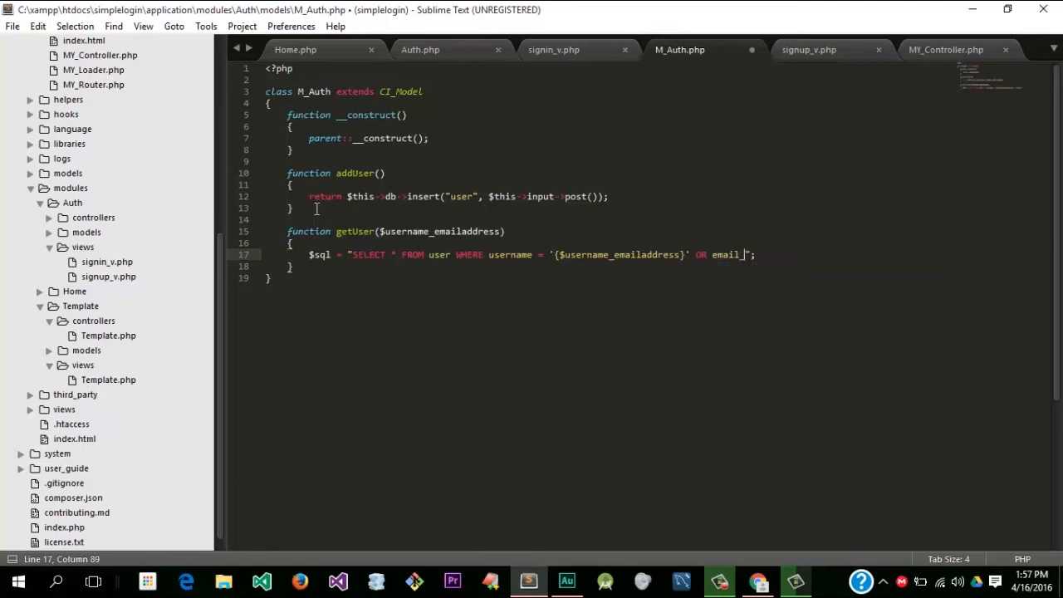
{"action": "type", "text": "_address = '{"}
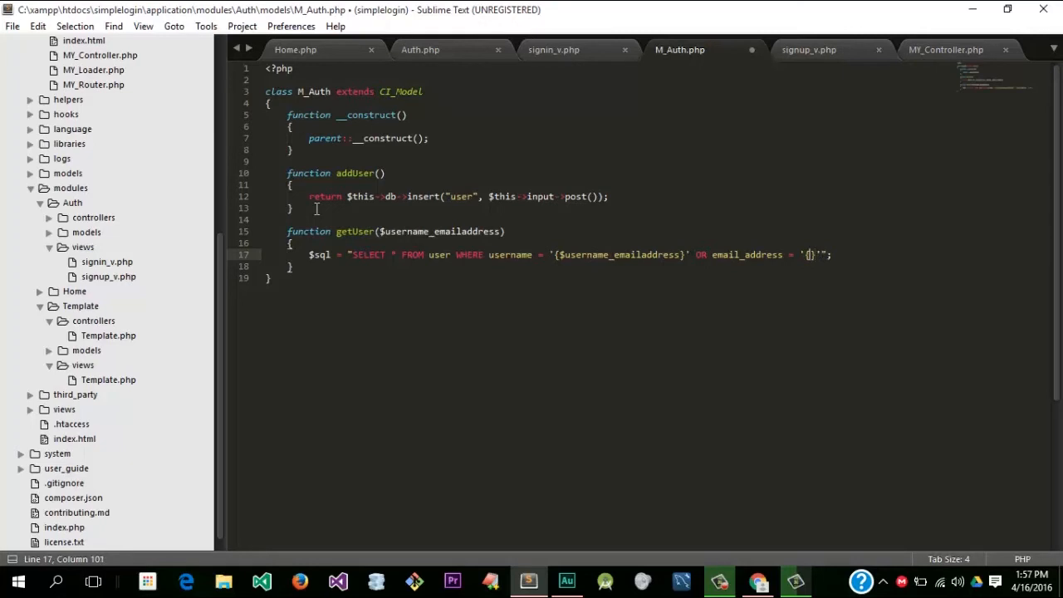
{"action": "type", "text": "$username_emailaddress"}
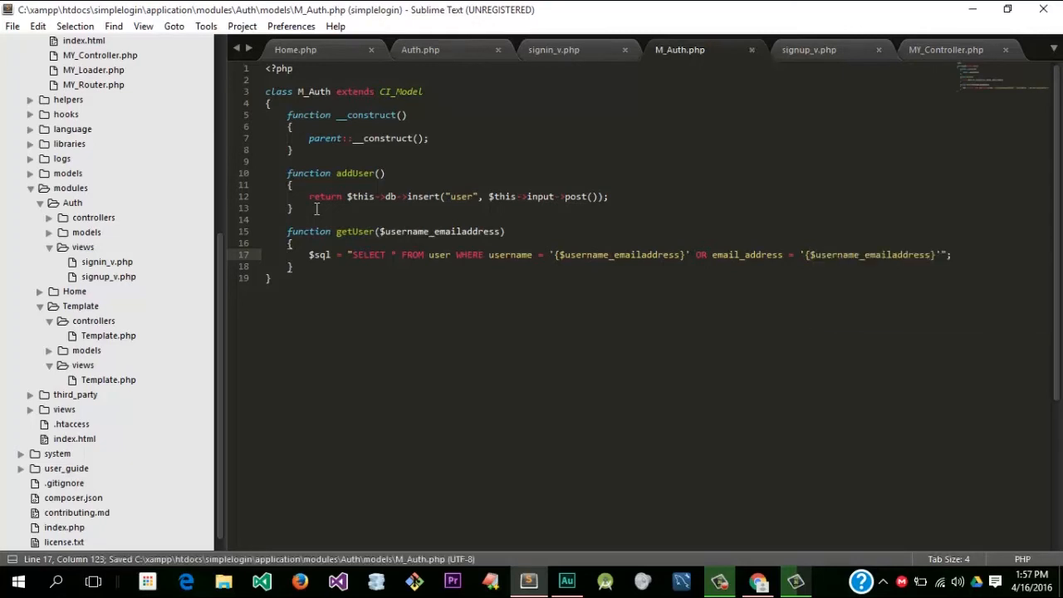
Step: Return count of $this->db->query($sql)->row() and save M_Auth.php
{"action": "type", "text": "return"}
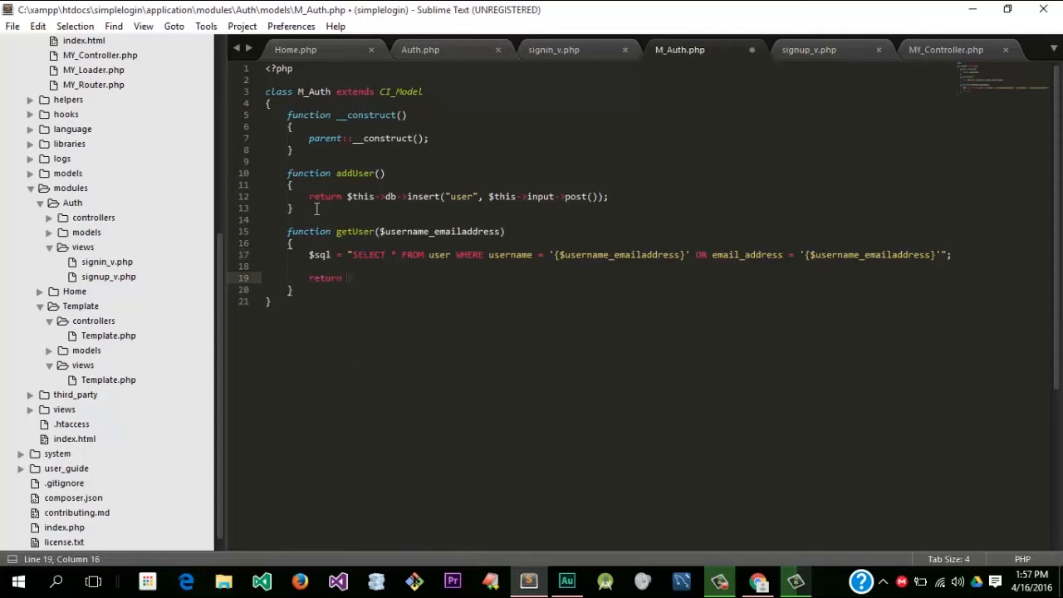
{"action": "type", "text": "$this->db"}
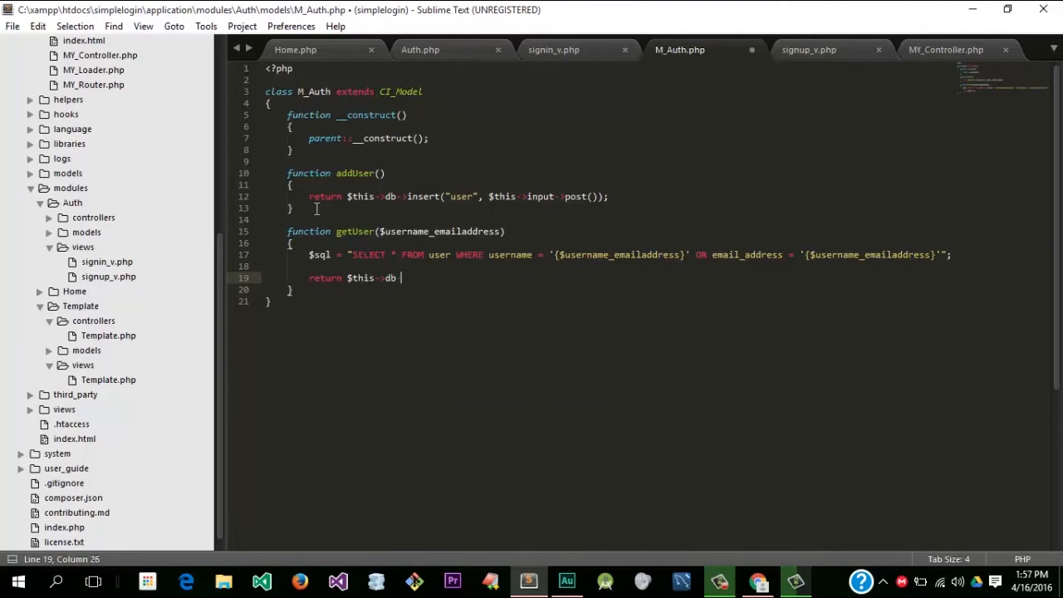
{"action": "type", "text": "query("}
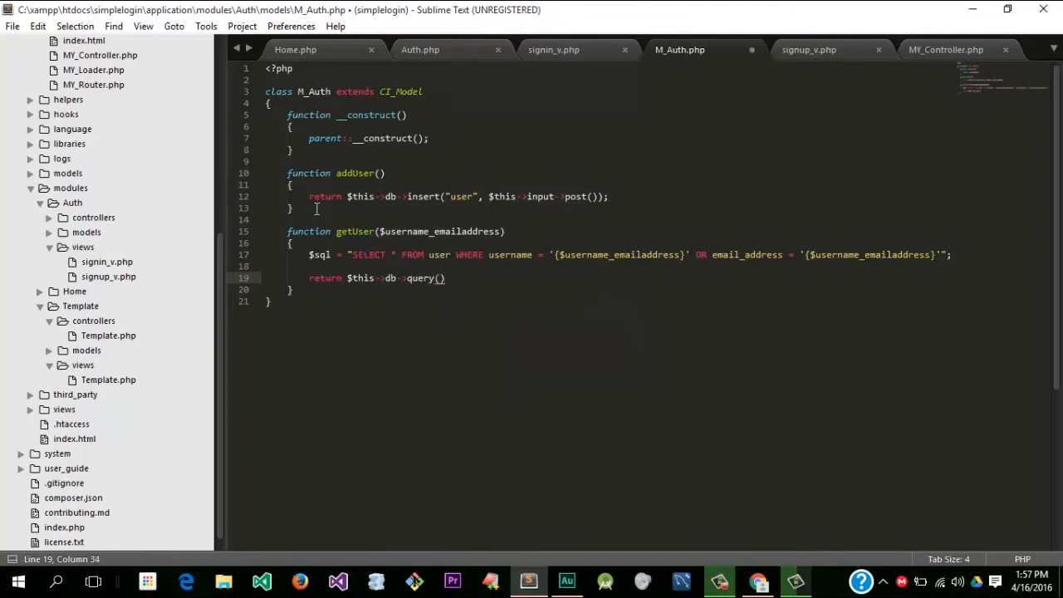
{"action": "type", "text": "->row();"}
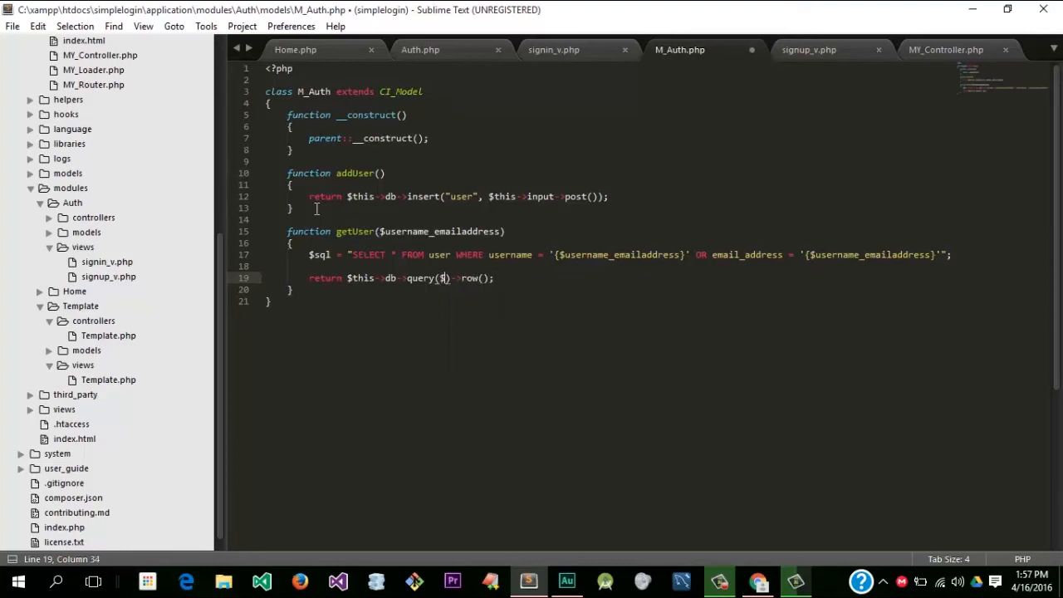
{"action": "key", "text": "ctrl+s"}
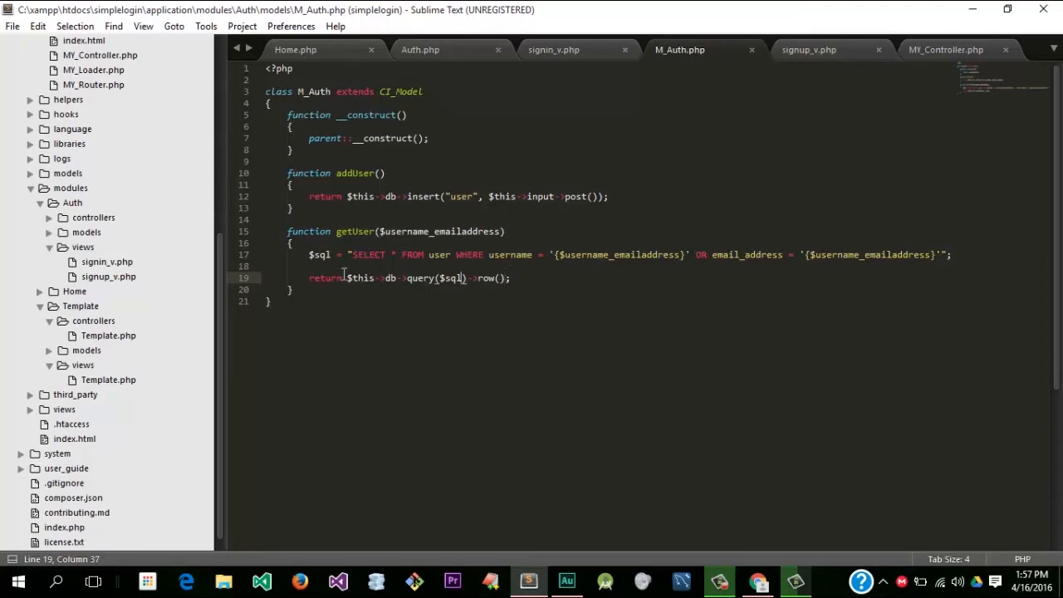
{"action": "type", "text": "count("}
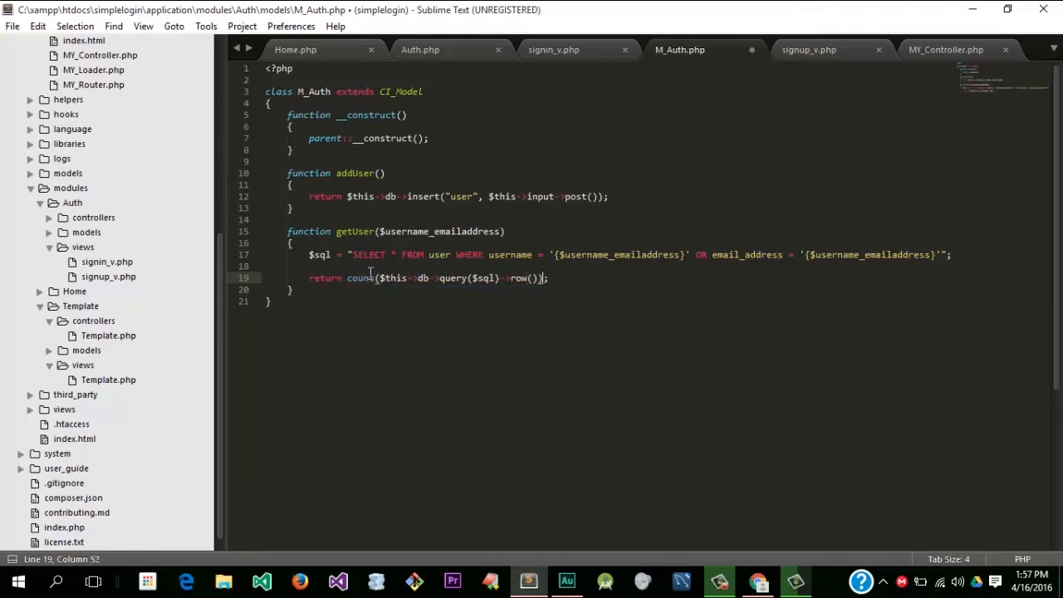
Step: In Auth.php, rename $user to $user_exists and add an if ($user_exists == 1) check
{"action": "left_click", "coordinate": [420, 49]}
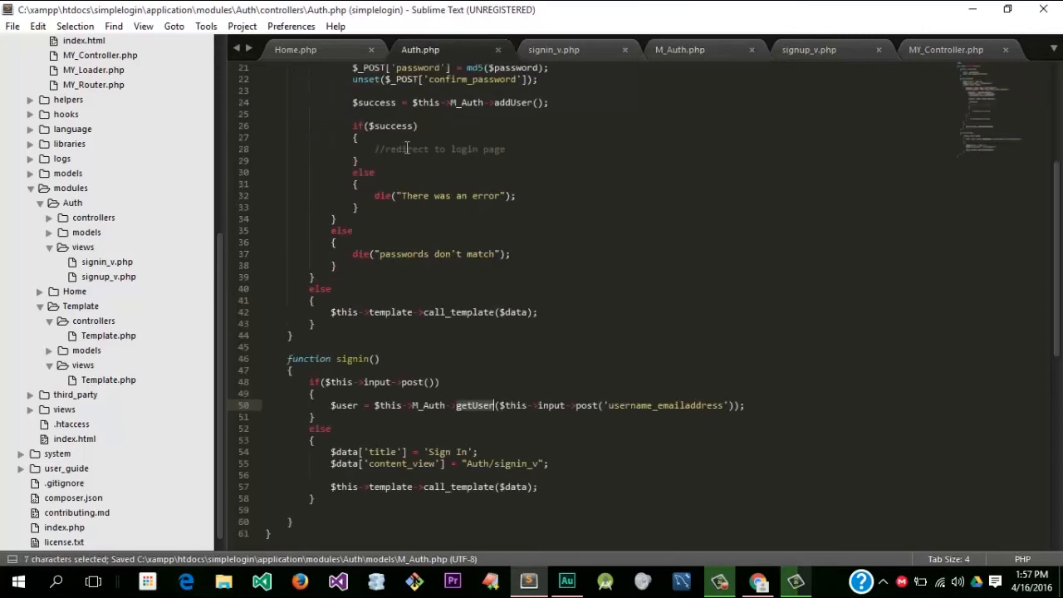
{"action": "mouse_move", "coordinate": [760, 416]}
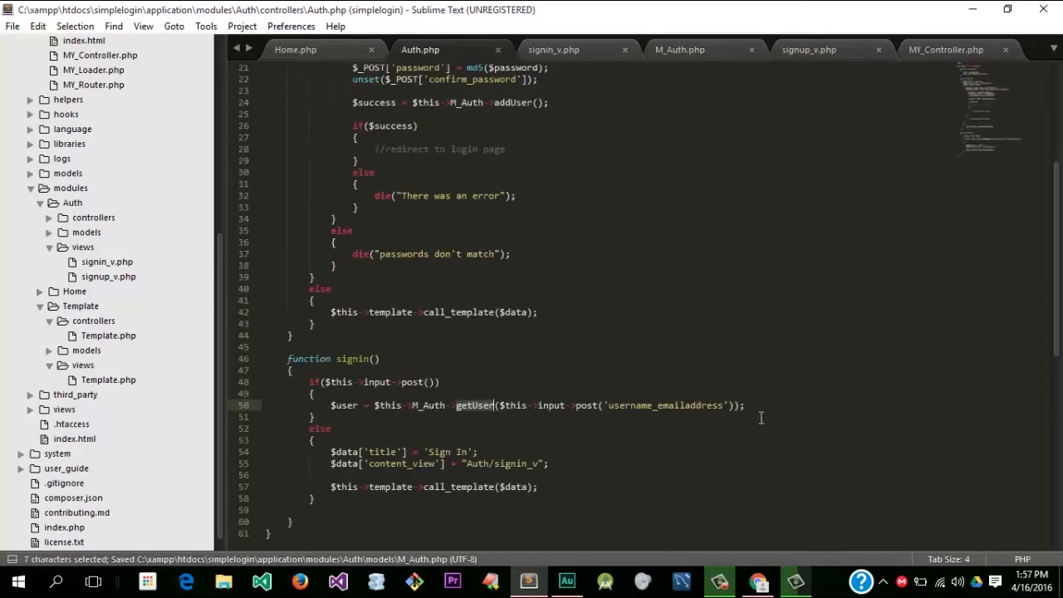
{"action": "left_click", "coordinate": [404, 405]}
{"action": "type", "text": "_exists"}
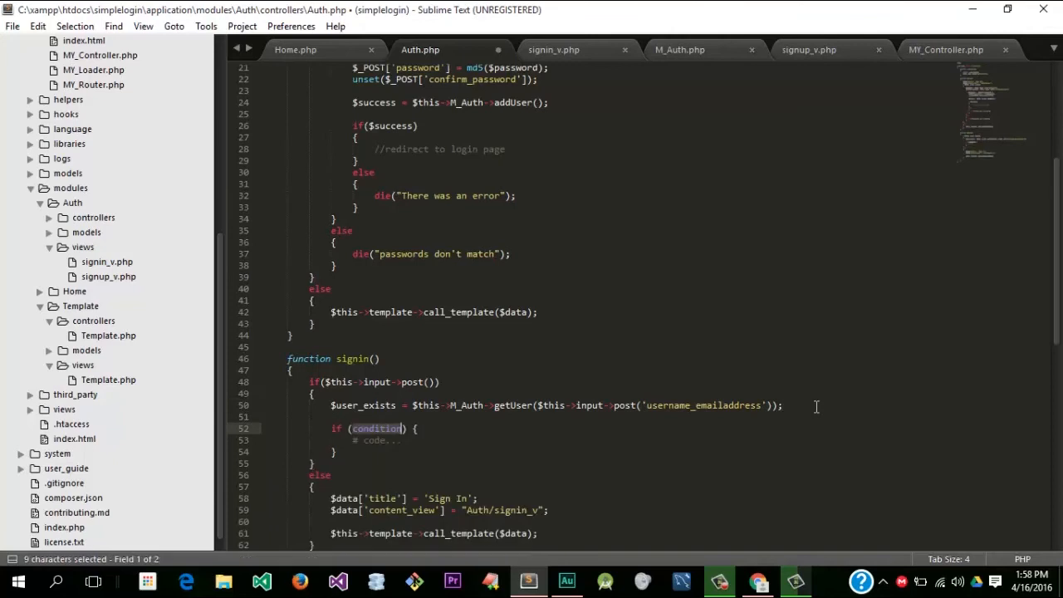
{"action": "type", "text": "$user_exists"}
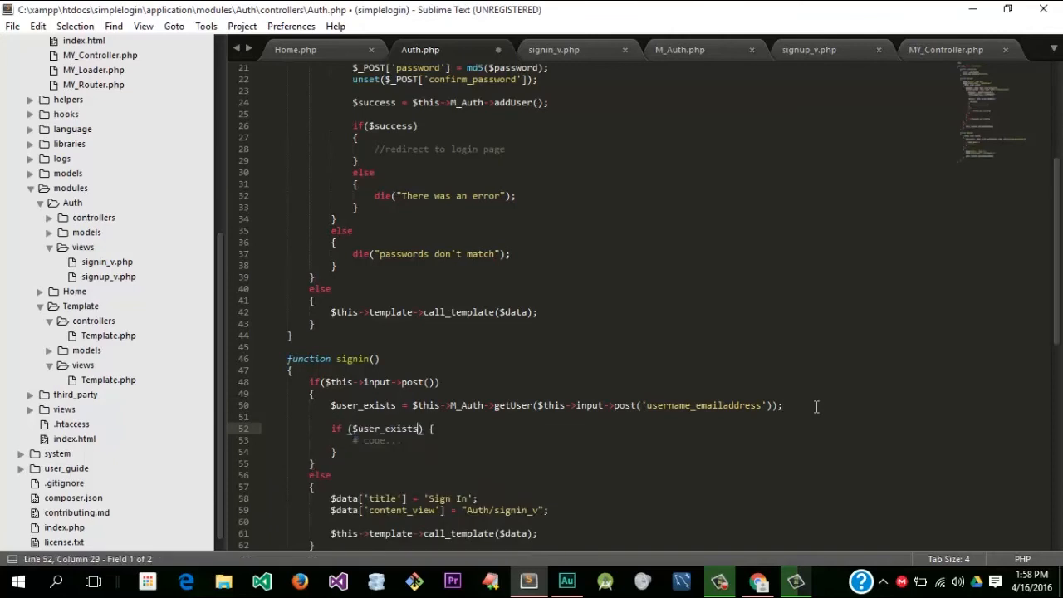
{"action": "type", "text": "=="}
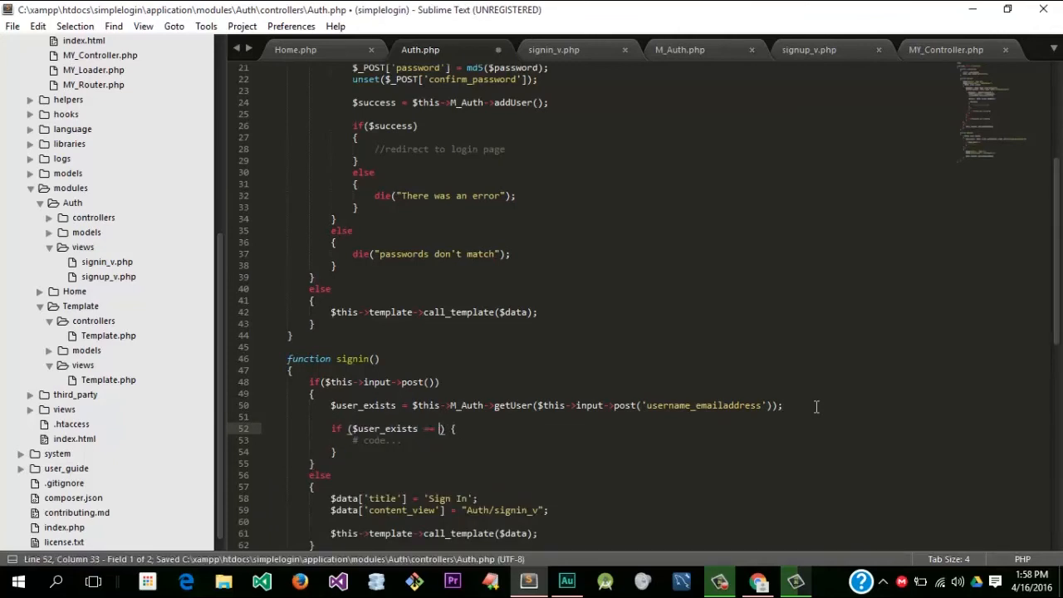
{"action": "type", "text": "1"}
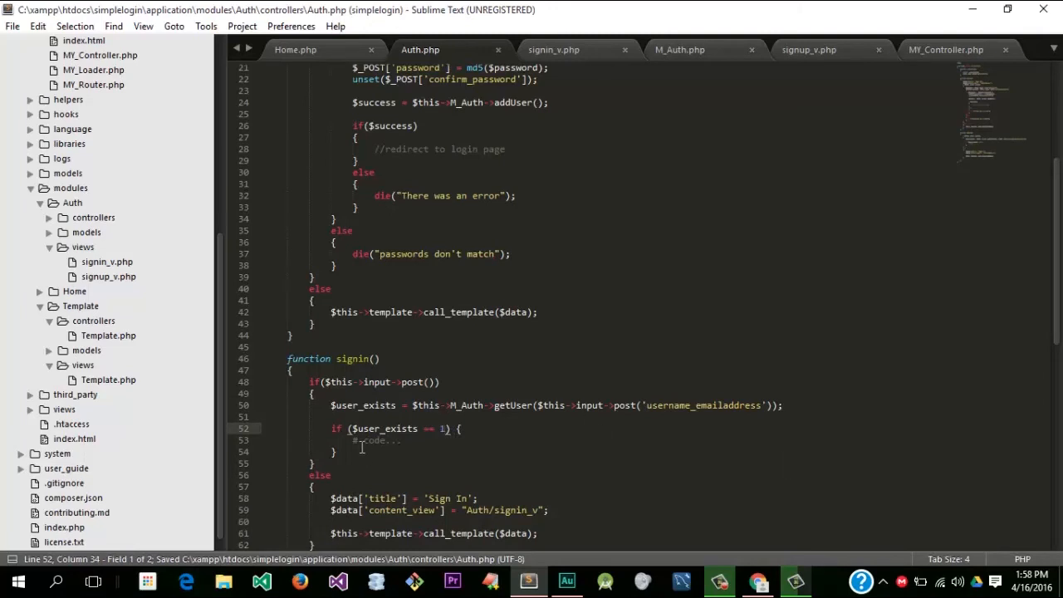
{"action": "key", "text": "Delete"}
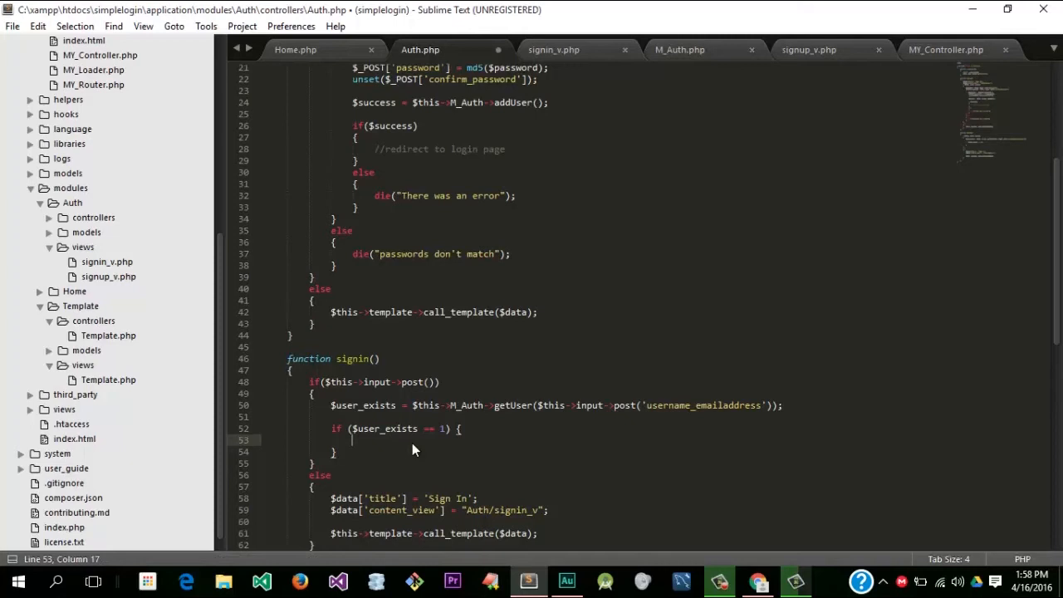
Step: Inside that branch, set $hashed_password = md5($this->input->post('password'))
{"action": "type", "text": "$p\\hashed"}
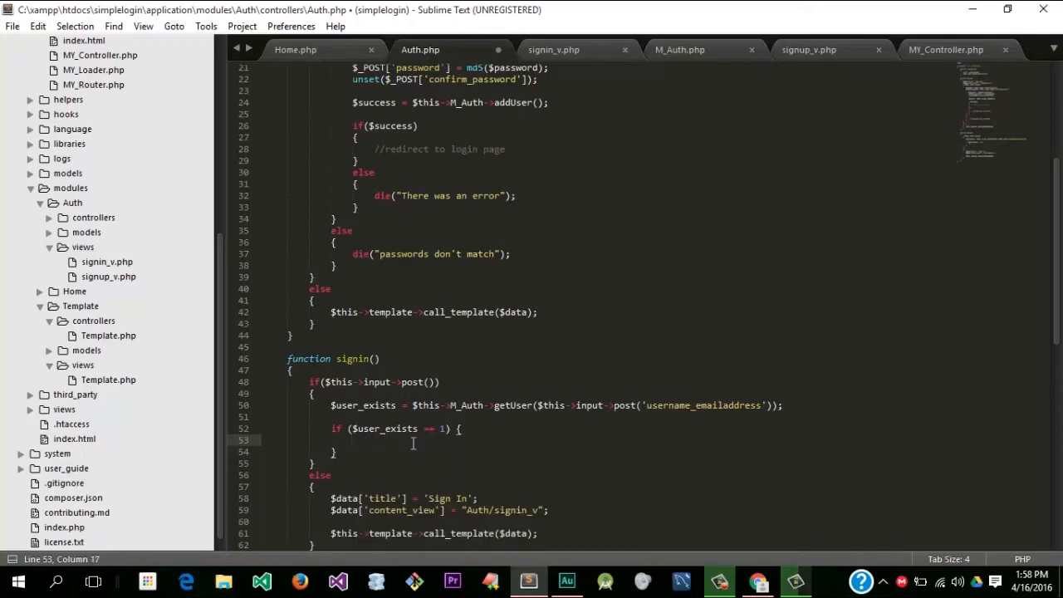
{"action": "type", "text": "$hashed"}
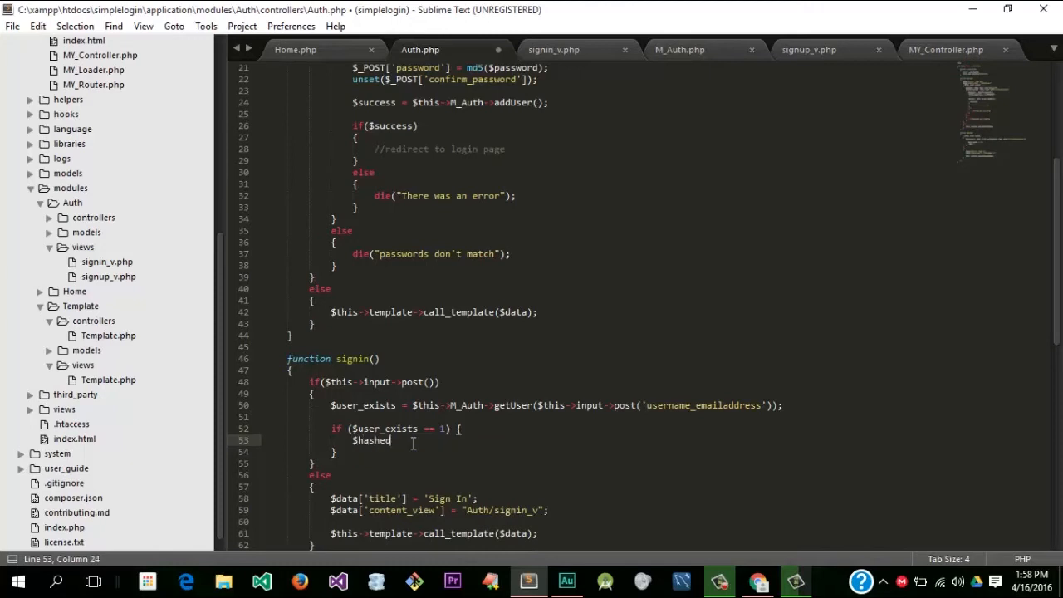
{"action": "type", "text": "_password ="}
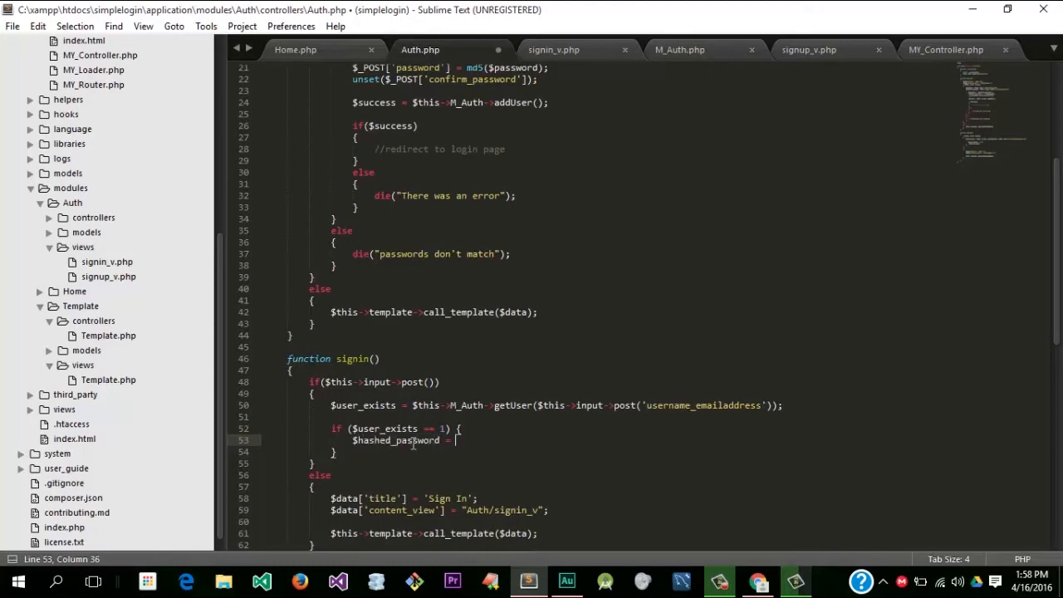
{"action": "type", "text": "md5(str"}
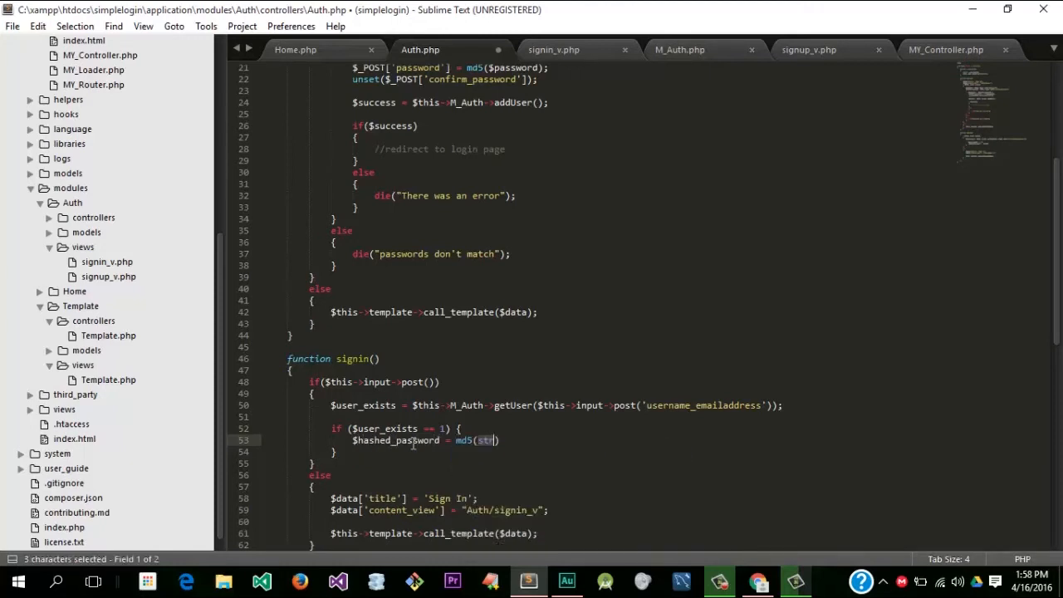
{"action": "type", "text": "$this"}
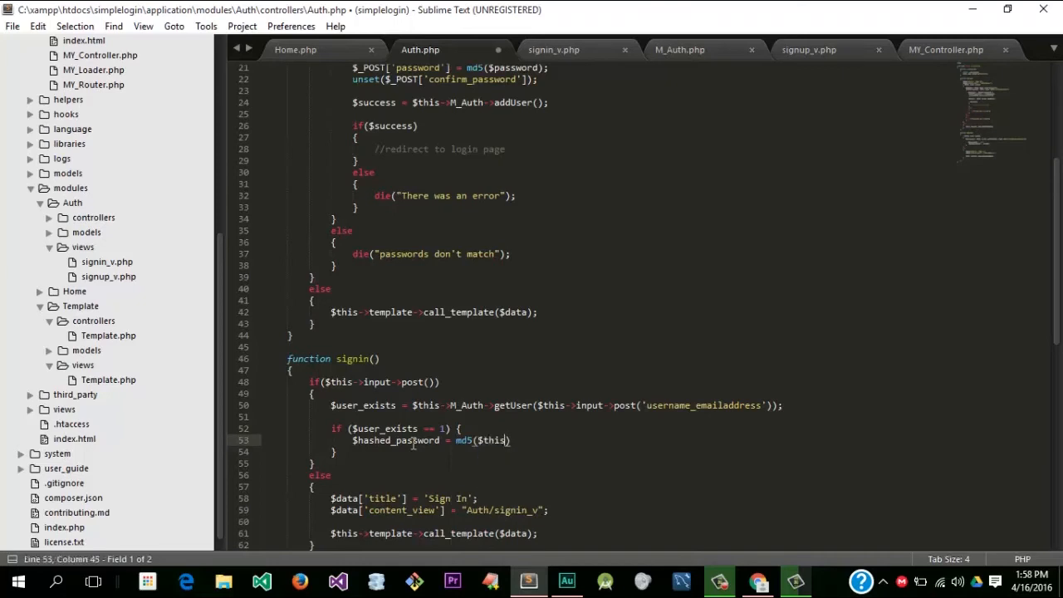
{"action": "type", "text": "inp"}
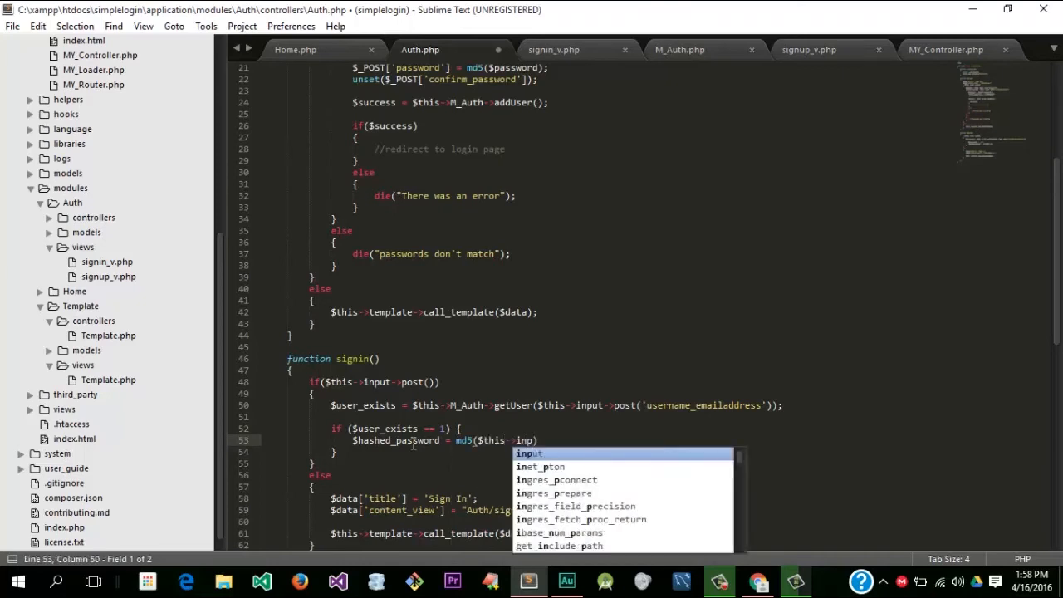
{"action": "type", "text": "ost('password"}
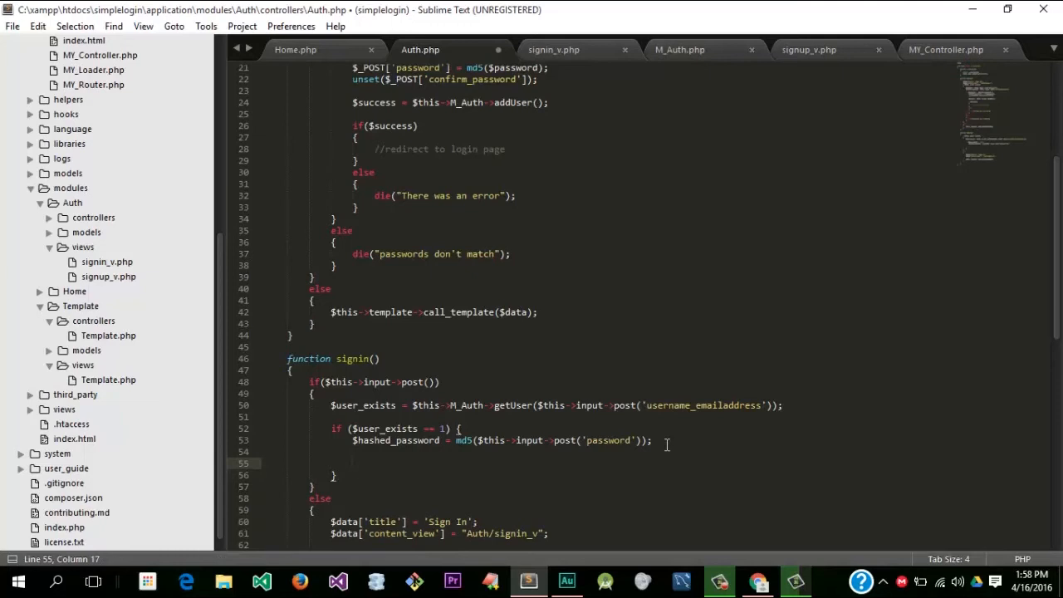
{"action": "mouse_move", "coordinate": [602, 20]}
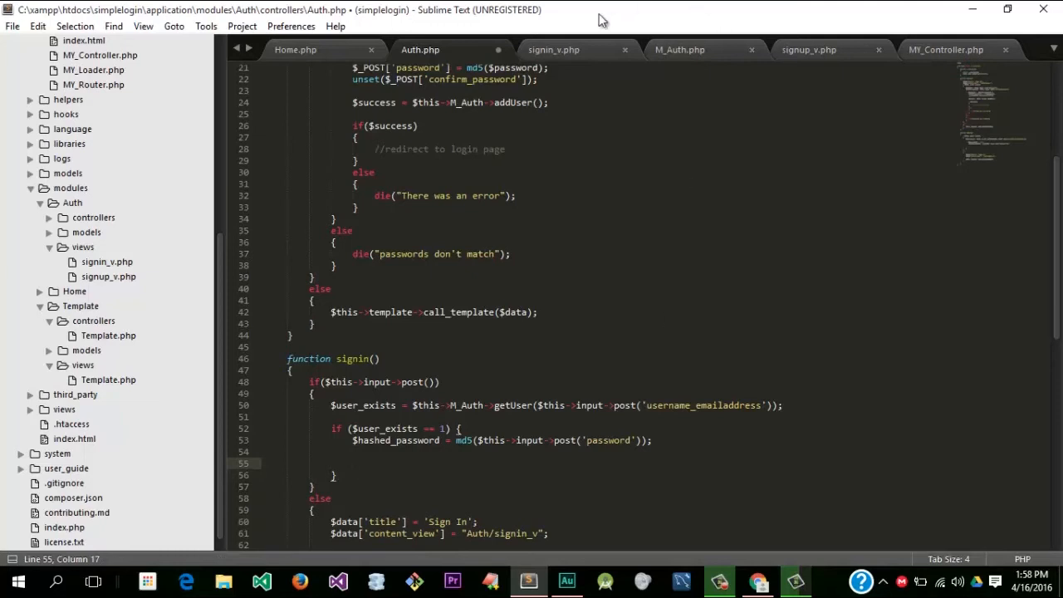
Step: Check signin_v field names, remove count() from getUser, save M_Auth, and review the users table columns
{"action": "left_click", "coordinate": [553, 48]}
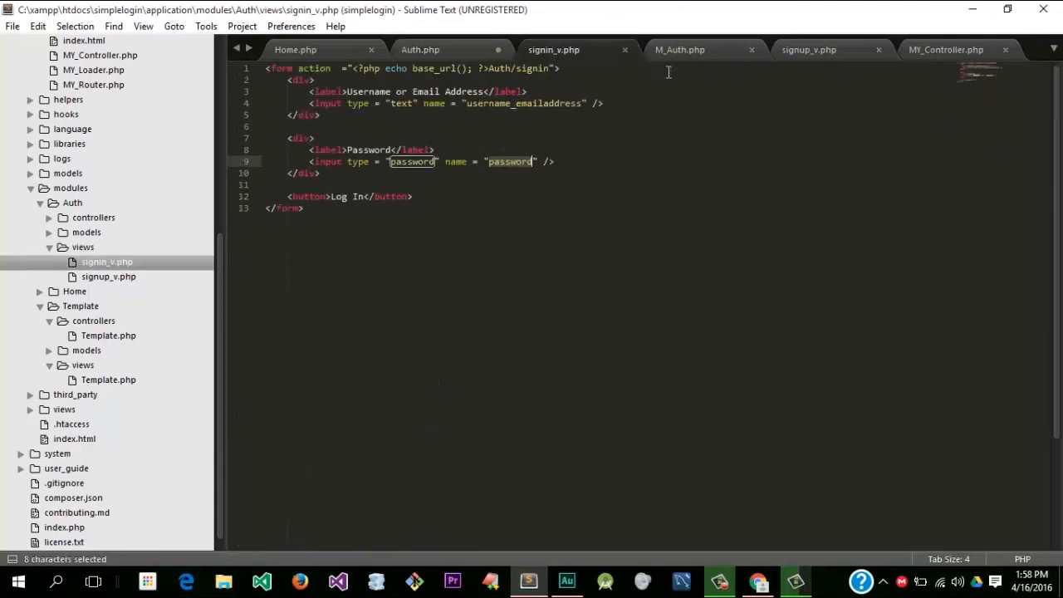
{"action": "left_click", "coordinate": [679, 49]}
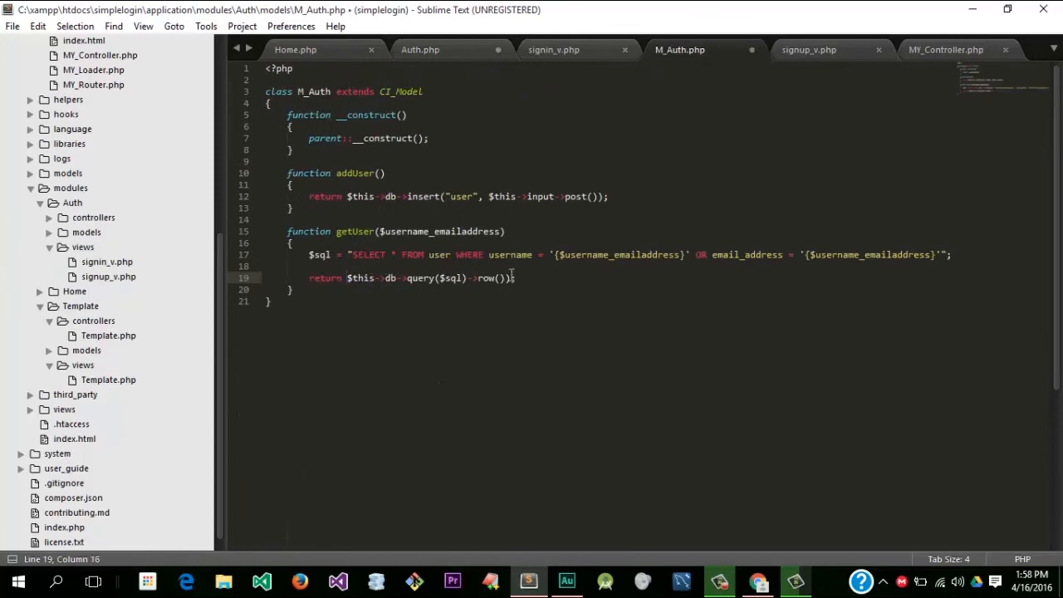
{"action": "key", "text": "ctrl+s"}
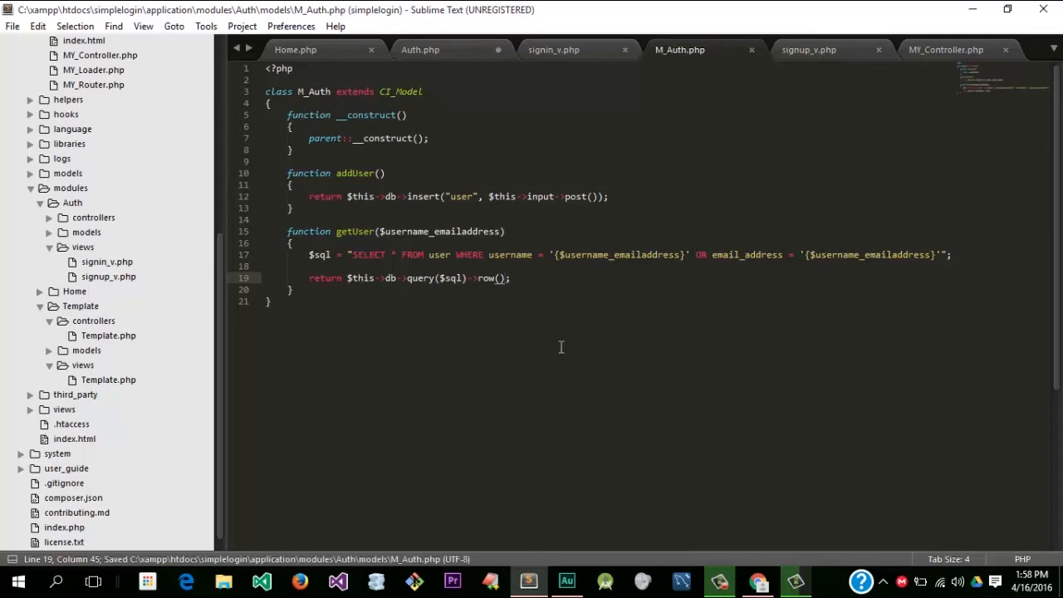
{"action": "left_click", "coordinate": [757, 581]}
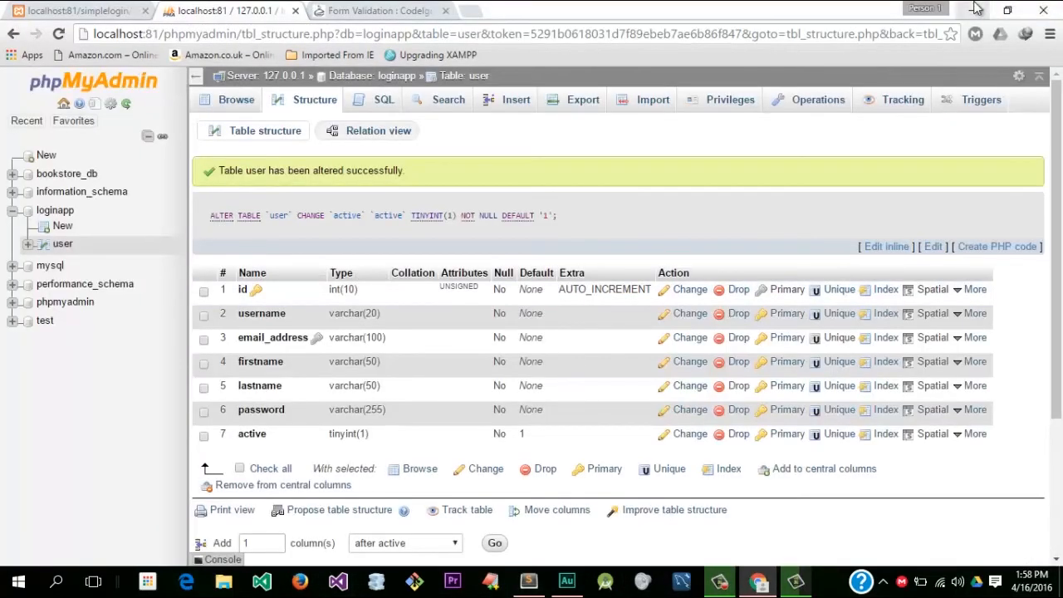
{"action": "left_click", "coordinate": [528, 581]}
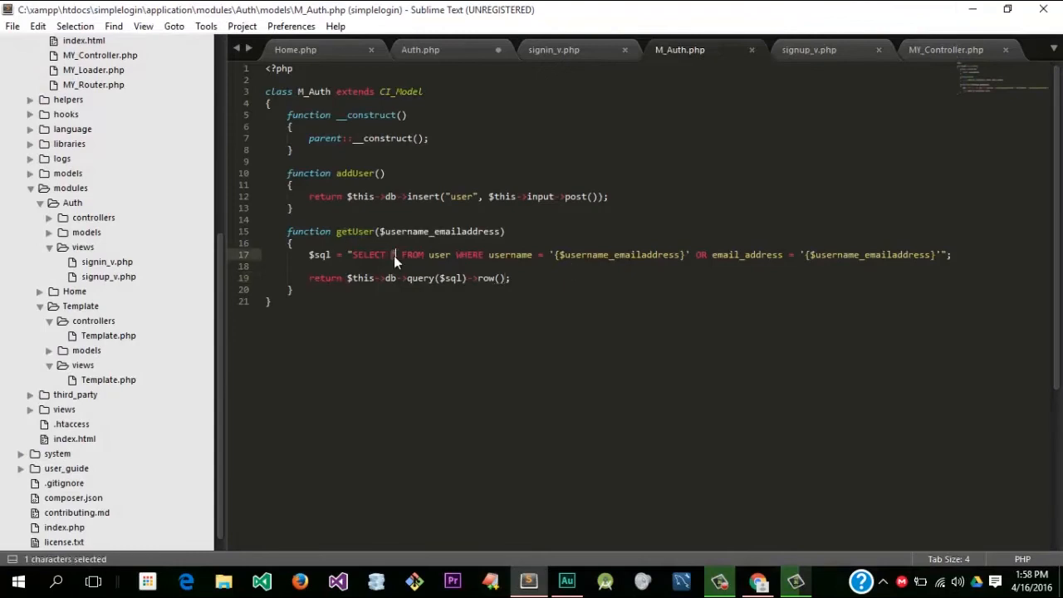
{"action": "type", "text": "id"}
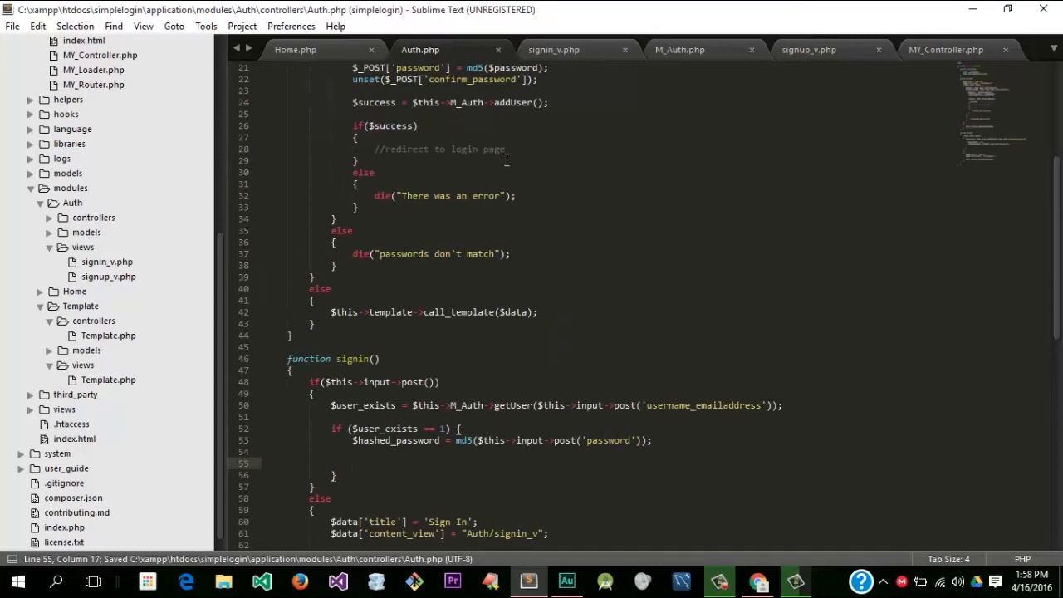
Step: Rename $user_exists to $userid in signin() and save Auth.php
{"action": "double_click", "coordinate": [382, 405]}
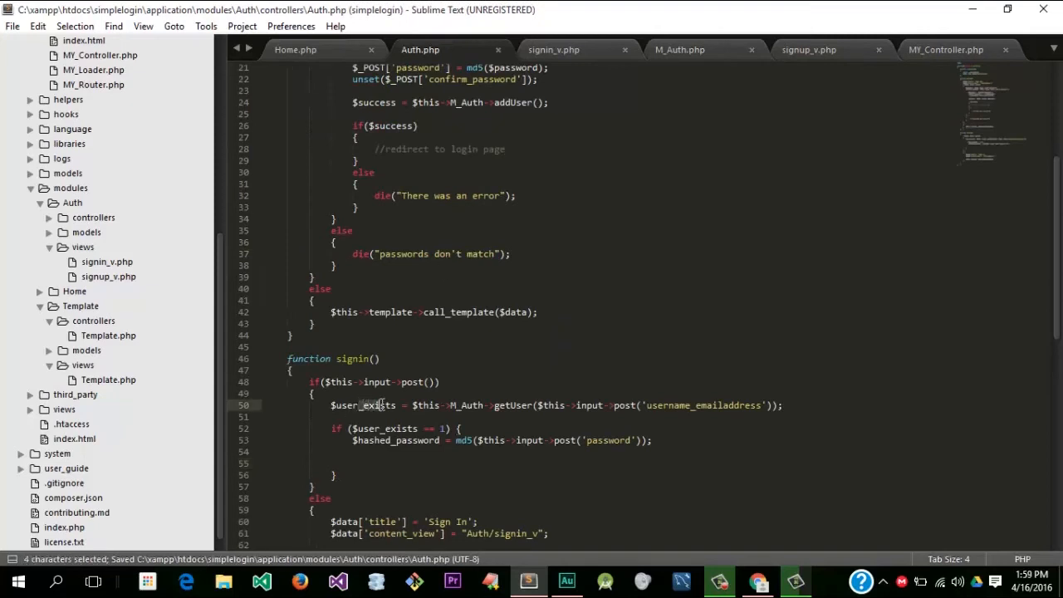
{"action": "type", "text": "userid"}
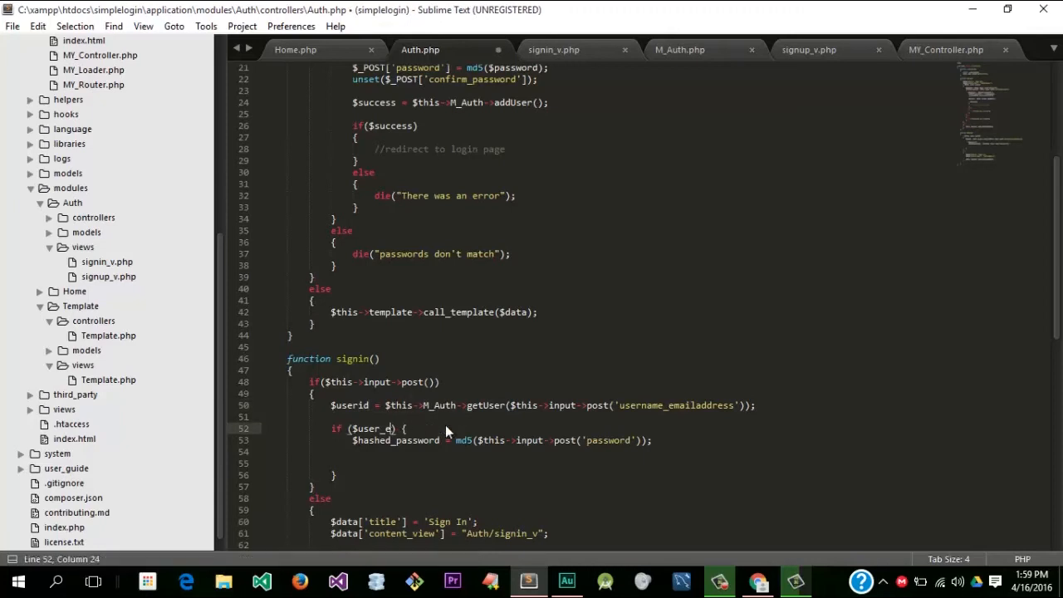
{"action": "key", "text": "ctrl+s"}
{"action": "type", "text": "$"}
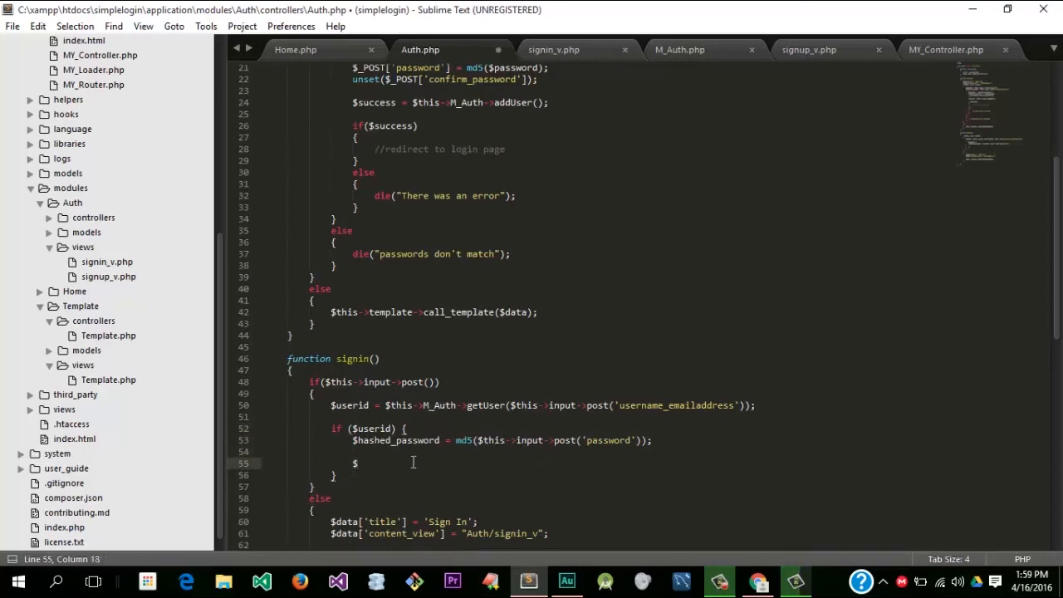
Step: Assign $user_details from $this->M_Auth->confirm_user_password() using $userid
{"action": "type", "text": "user_details = $"}
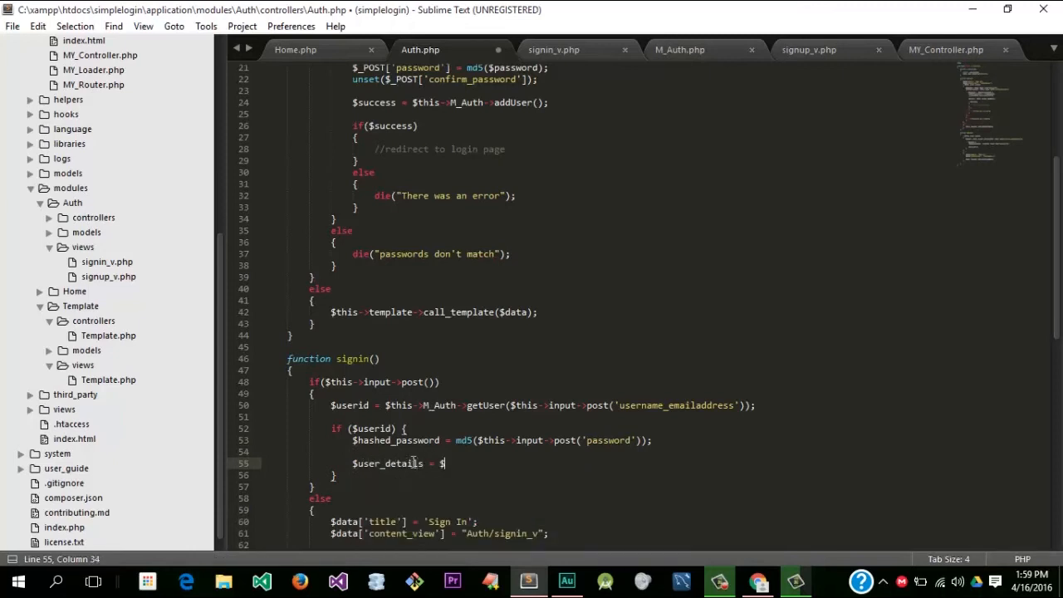
{"action": "type", "text": "this->M_Auth-"}
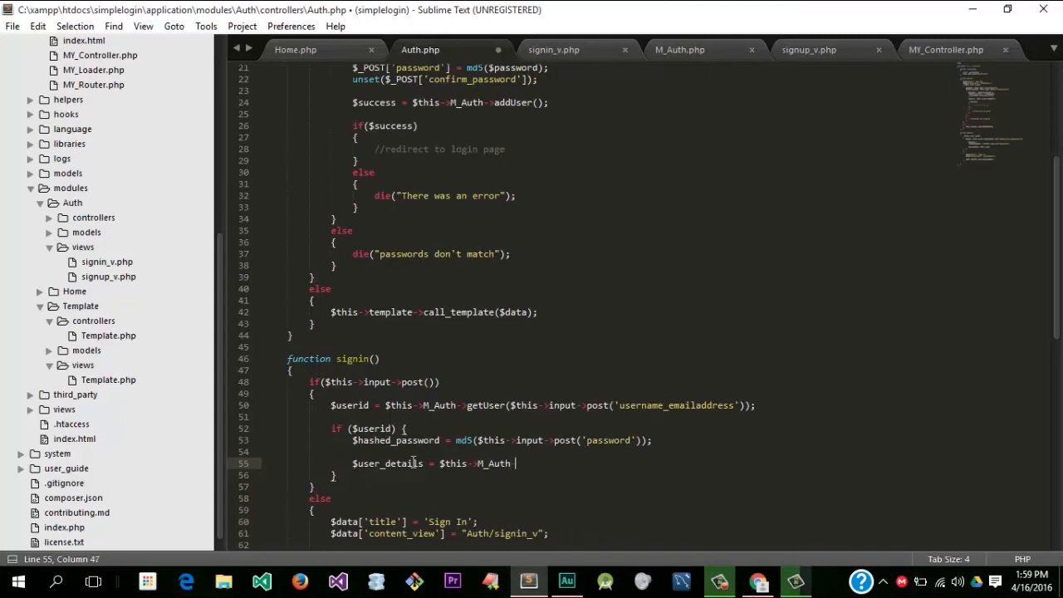
{"action": "type", "text": ">"}
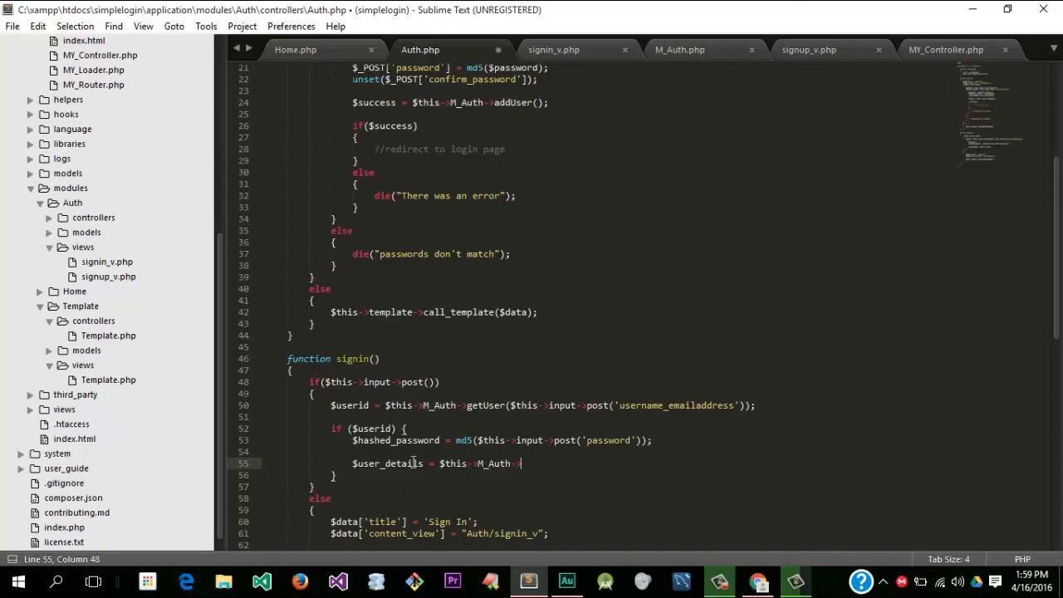
{"action": "type", "text": "confirm_user_p"}
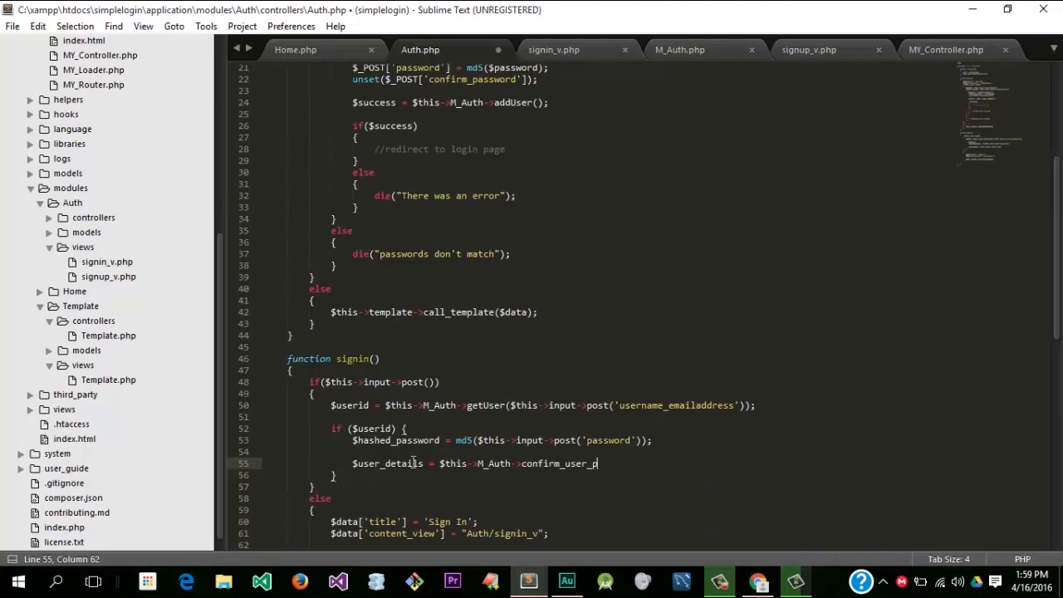
{"action": "type", "text": "assword();"}
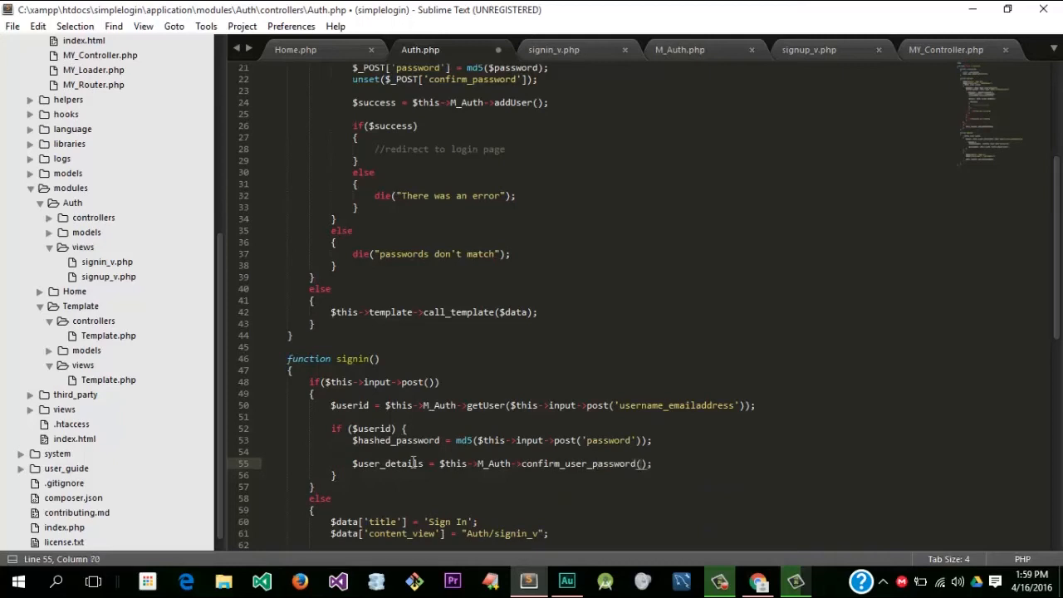
{"action": "type", "text": "$userid"}
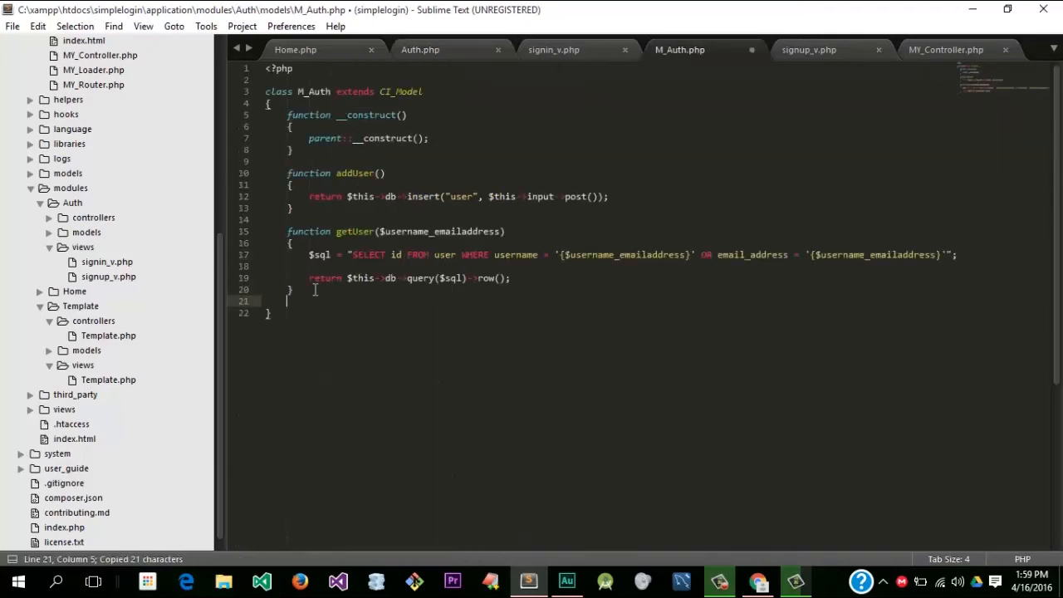
Step: Declare confirm_user_password($userid, $password) in M_Auth and start its $sql string
{"action": "type", "text": "function confirm_user_password()"}
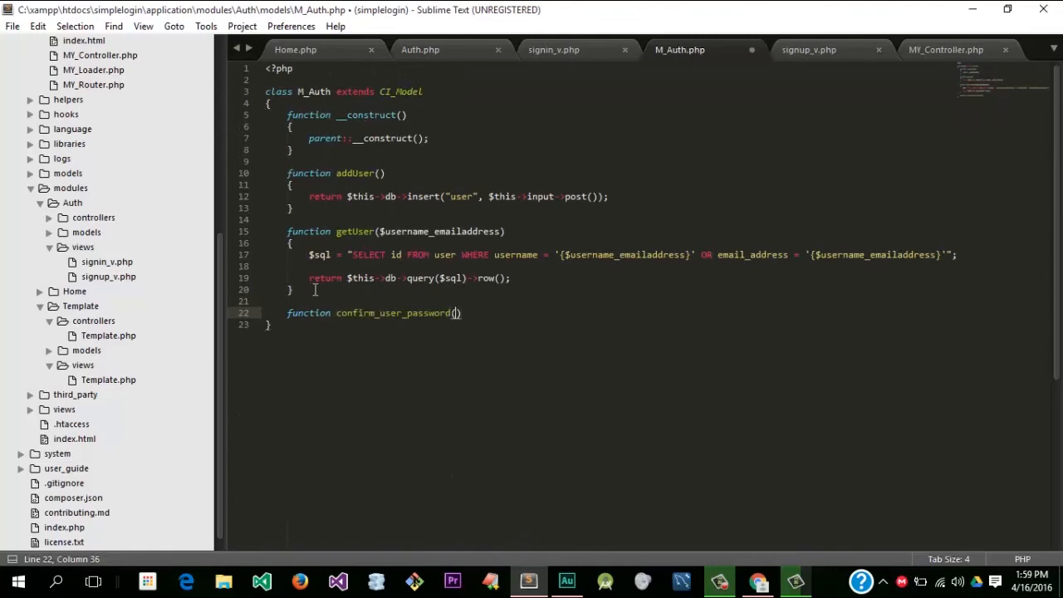
{"action": "type", "text": "$userid,"}
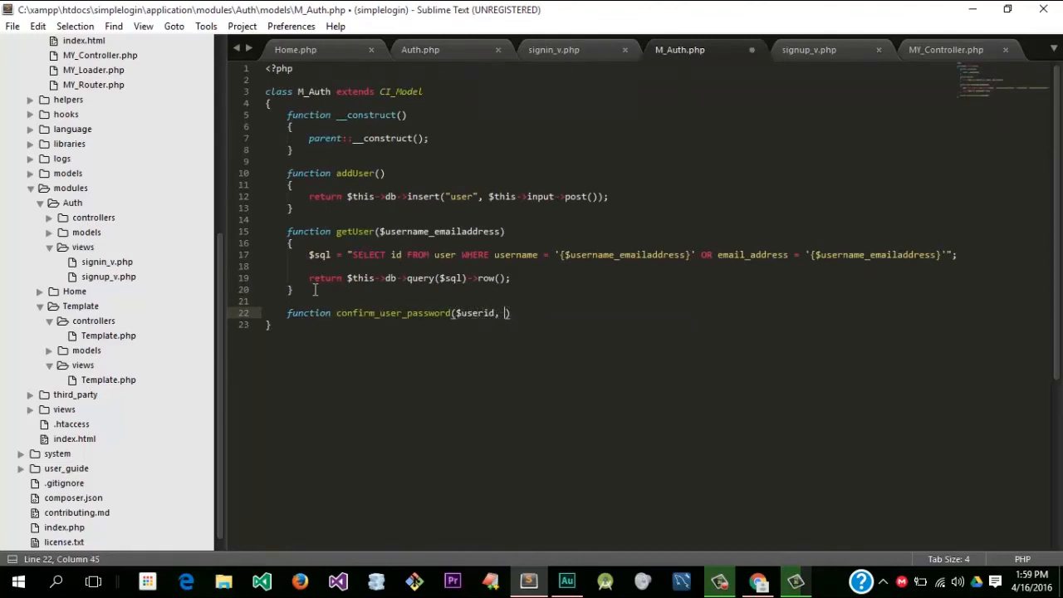
{"action": "type", "text": "$password"}
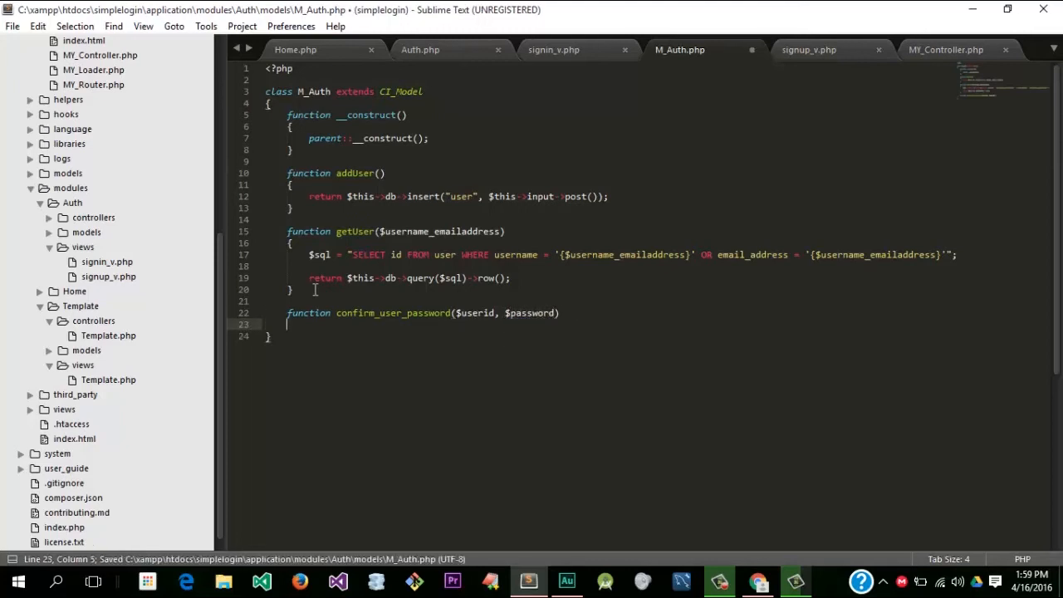
{"action": "type", "text": "{"}
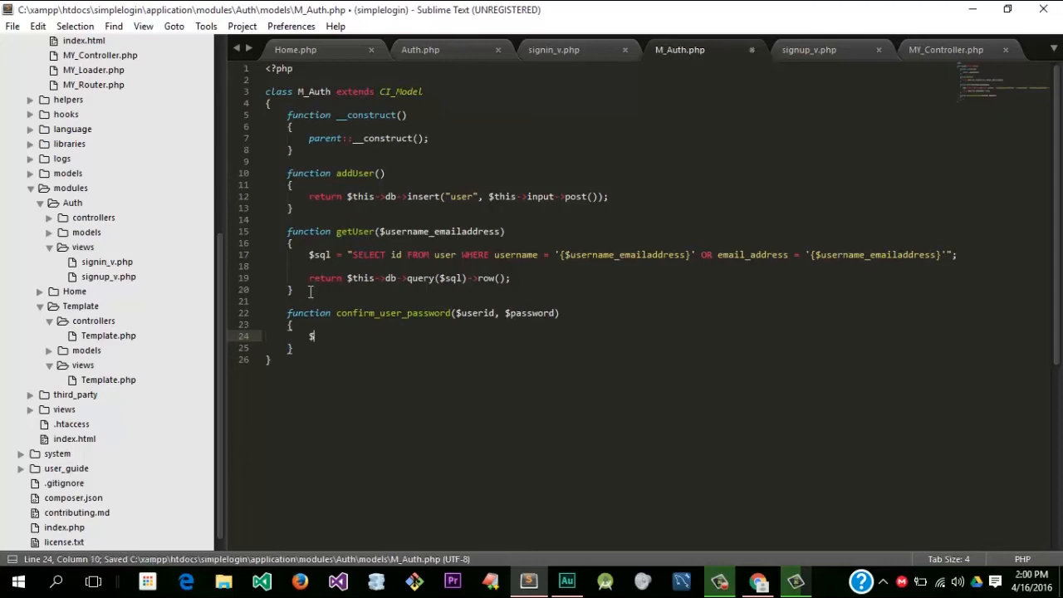
{"action": "type", "text": "SELECT"}
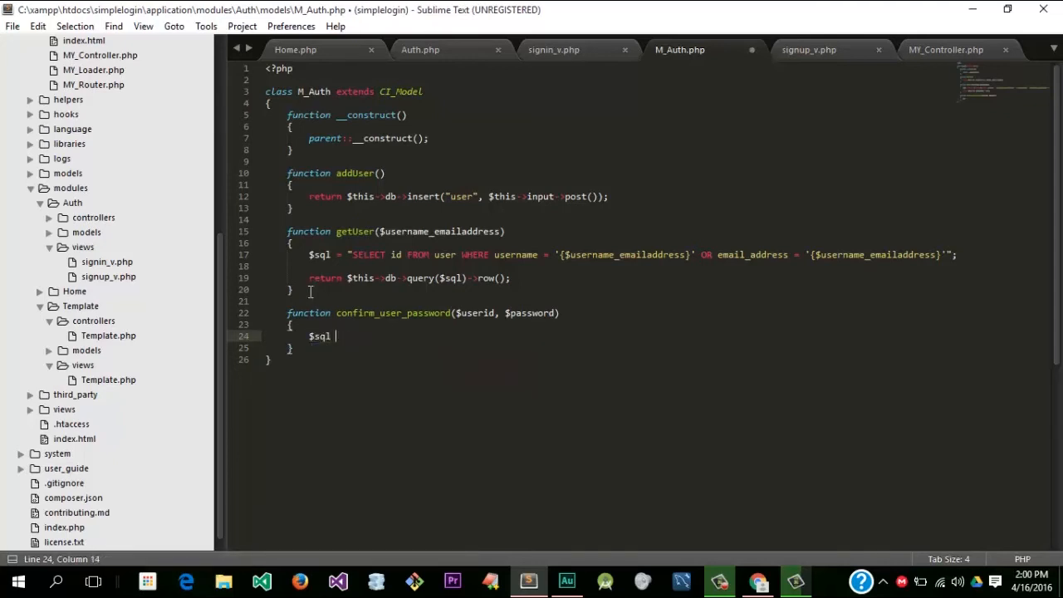
{"action": "type", "text": "= \"\""}
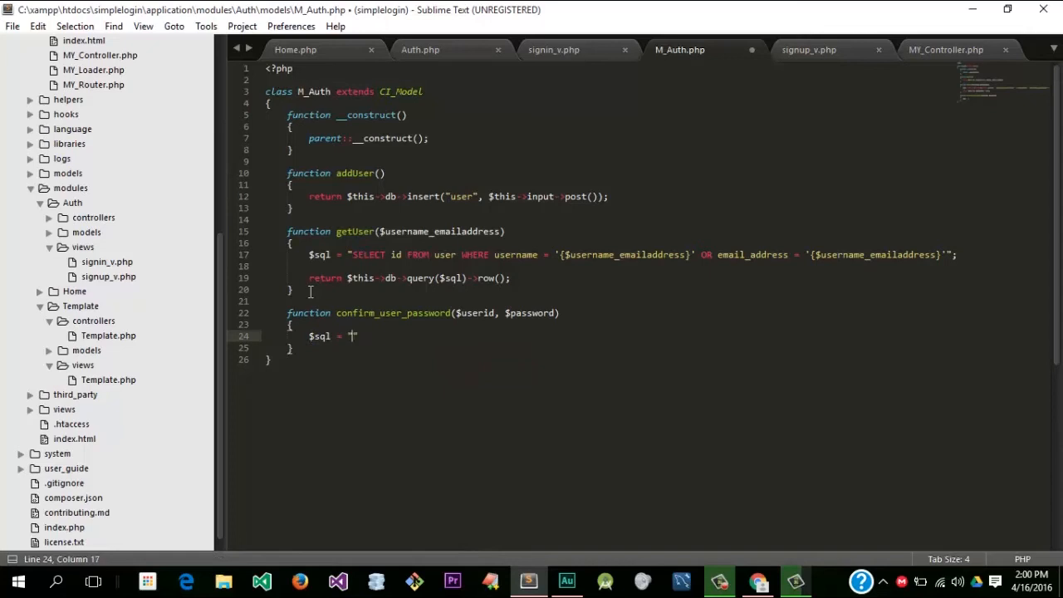
Step: Write the SELECT from users WHERE password matches $password AND id matches $userid, and save
{"action": "type", "text": "SELECT * FROM"}
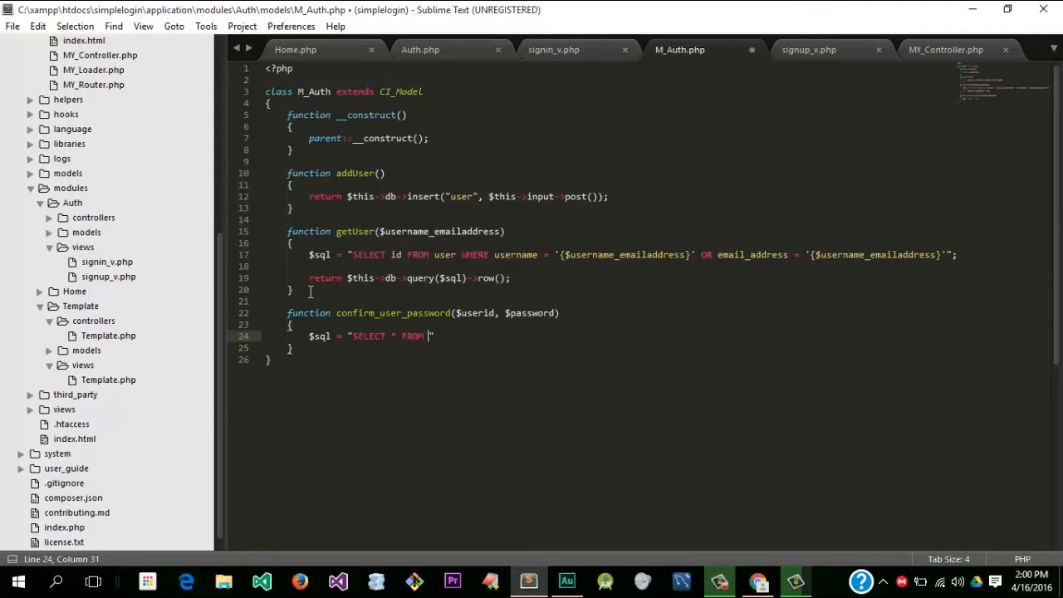
{"action": "type", "text": "user"}
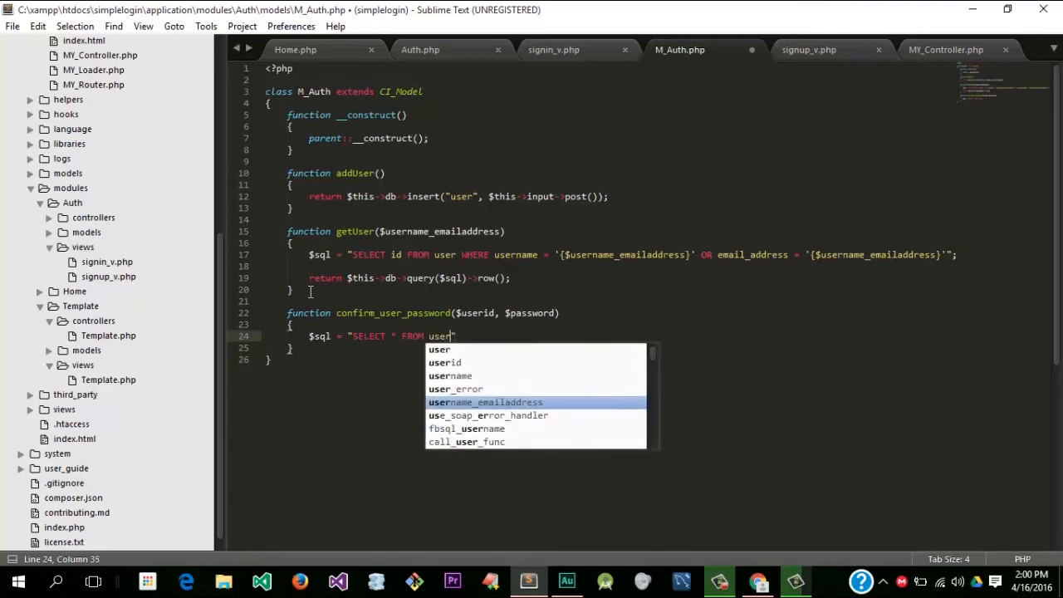
{"action": "type", "text": "WHERE password = {"}
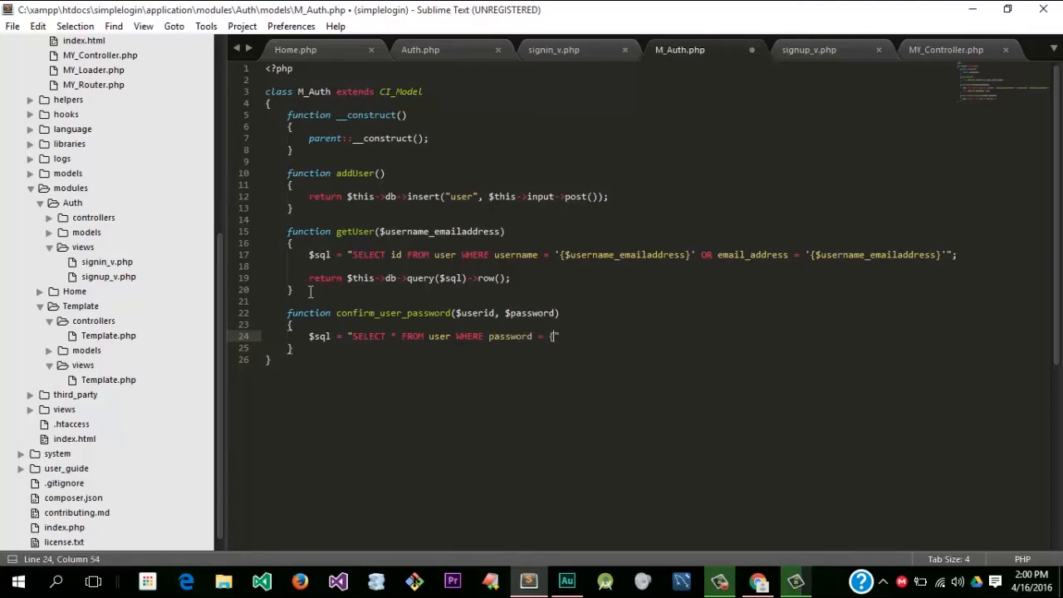
{"action": "type", "text": "$passwor"}
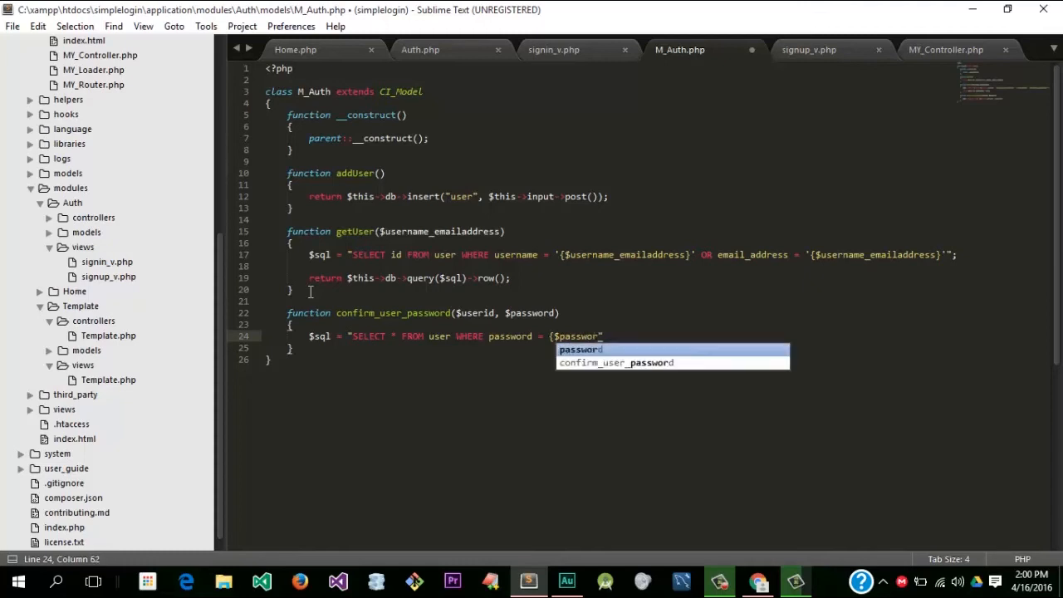
{"action": "type", "text": "}"}
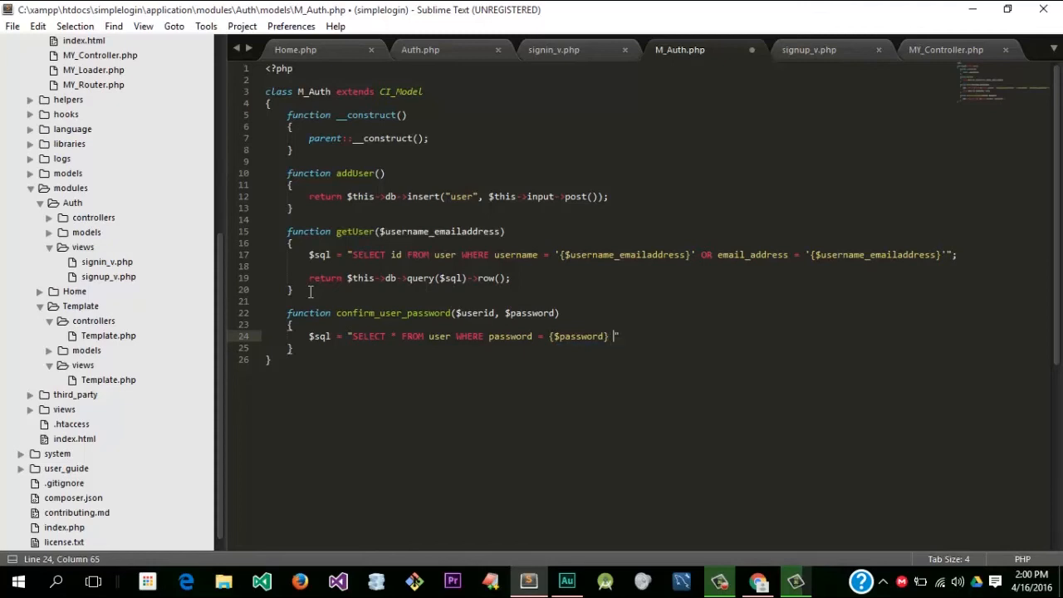
{"action": "type", "text": "AND id ="}
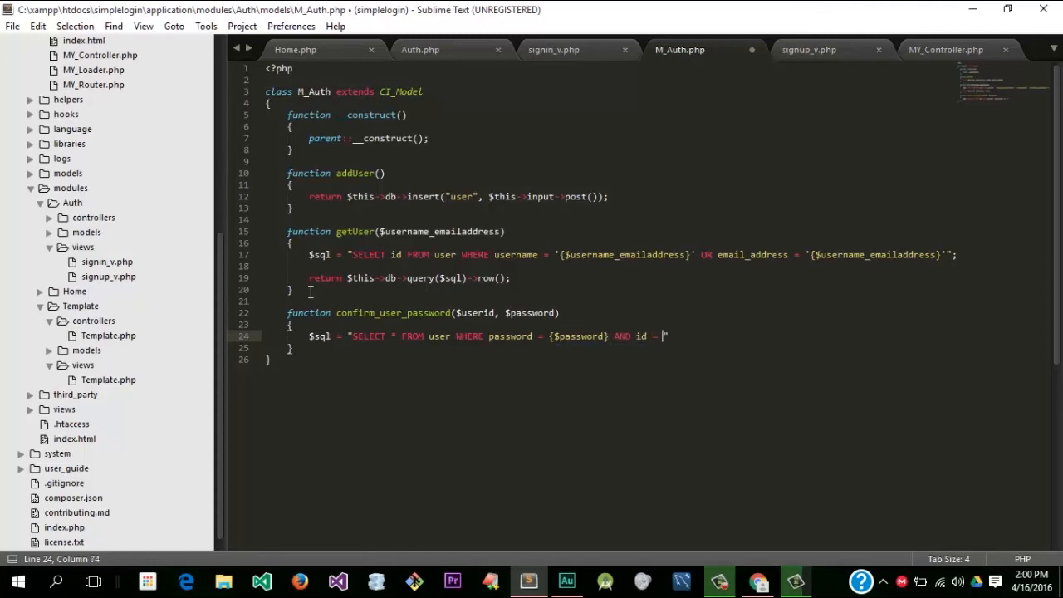
{"action": "type", "text": "$userid}"}
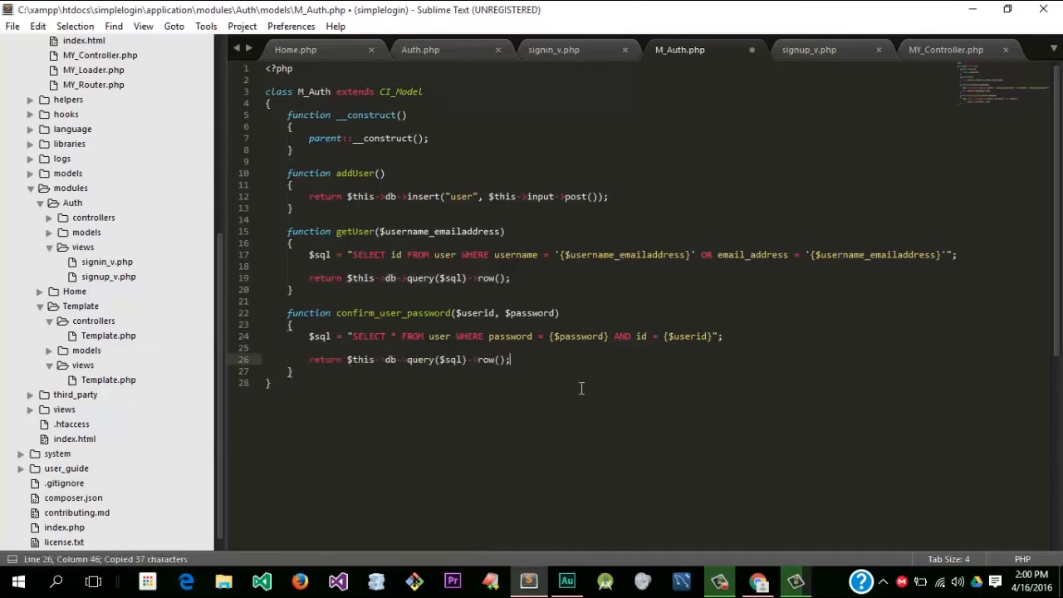
{"action": "key", "text": "ctrl+s"}
{"action": "type", "text": "->id"}
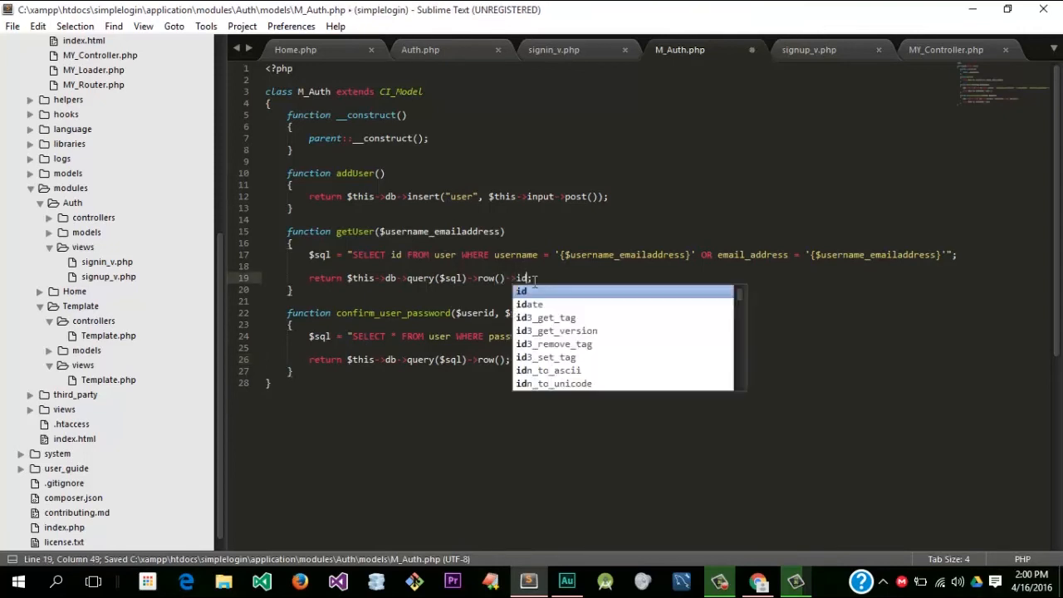
{"action": "left_click", "coordinate": [554, 49]}
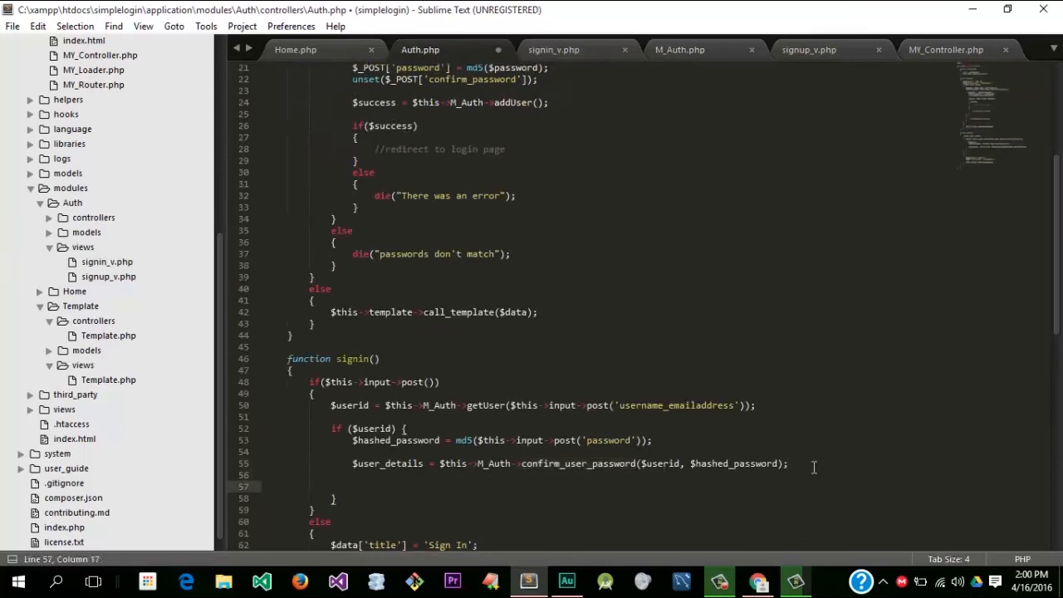
Step: Add an if check that $user_details counts 1, with a redirect-to-home comment, and save
{"action": "type", "text": "if)"}
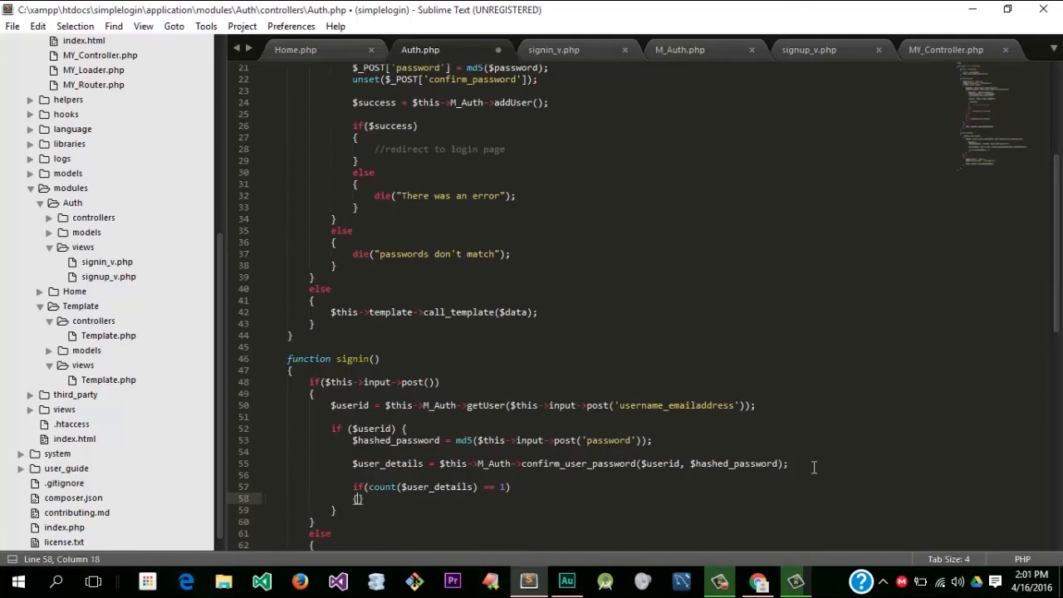
{"action": "type", "text": "//re"}
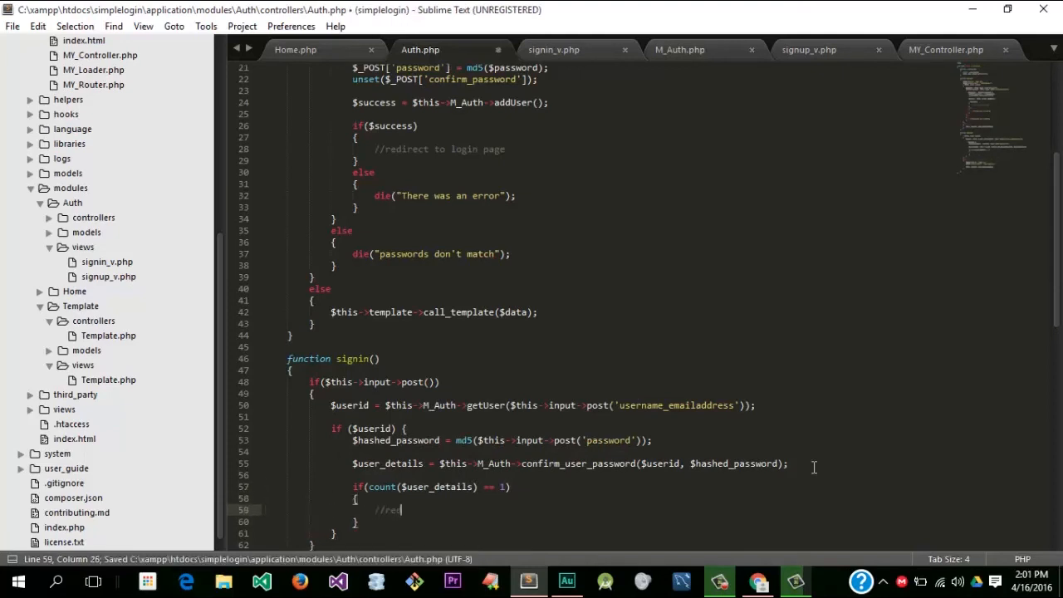
{"action": "type", "text": "direct"}
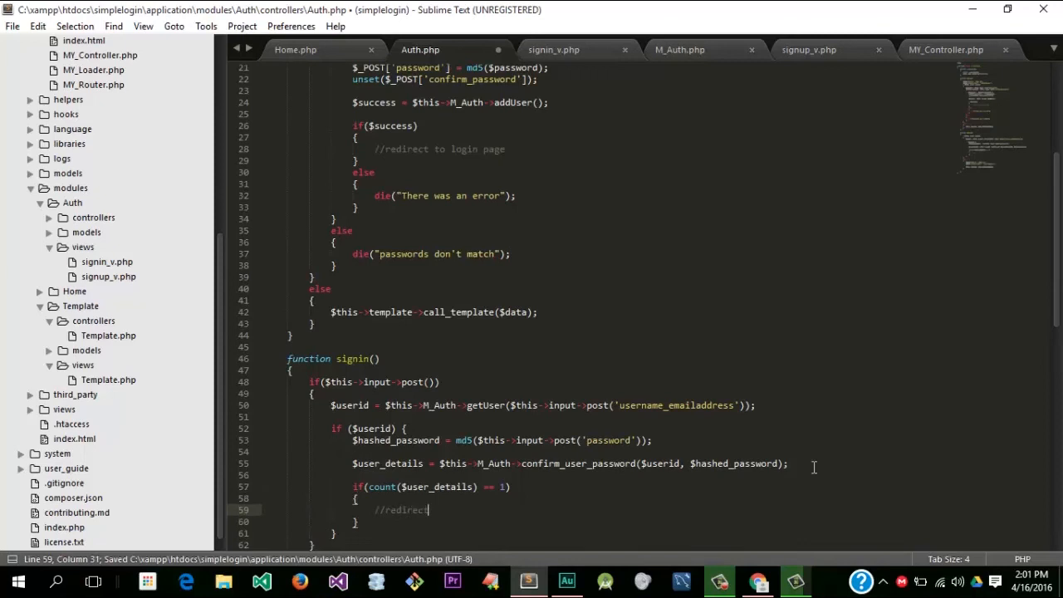
{"action": "type", "text": "to home page and set"}
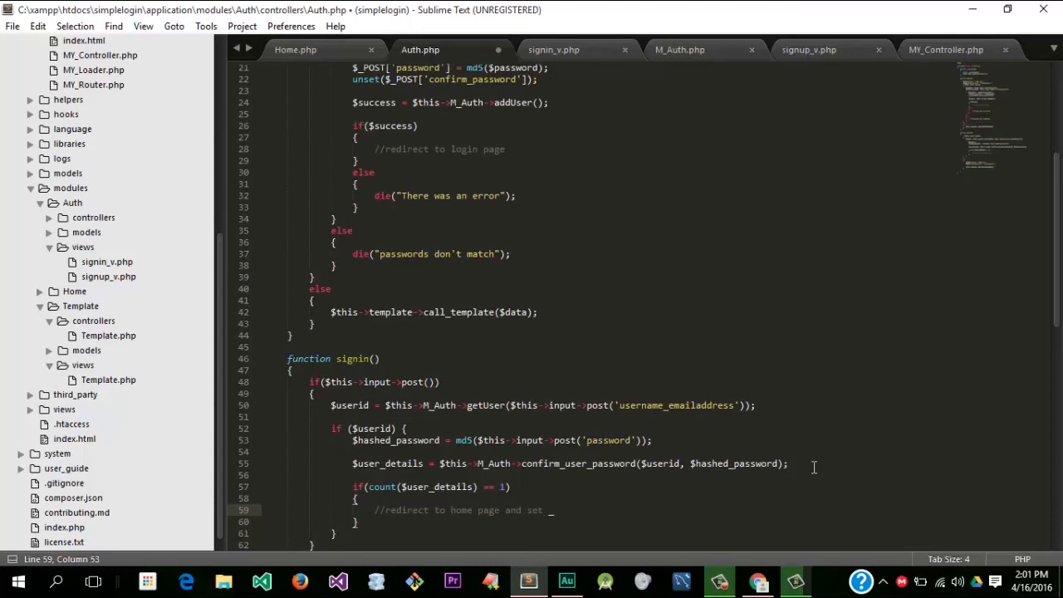
{"action": "type", "text": "up ser"}
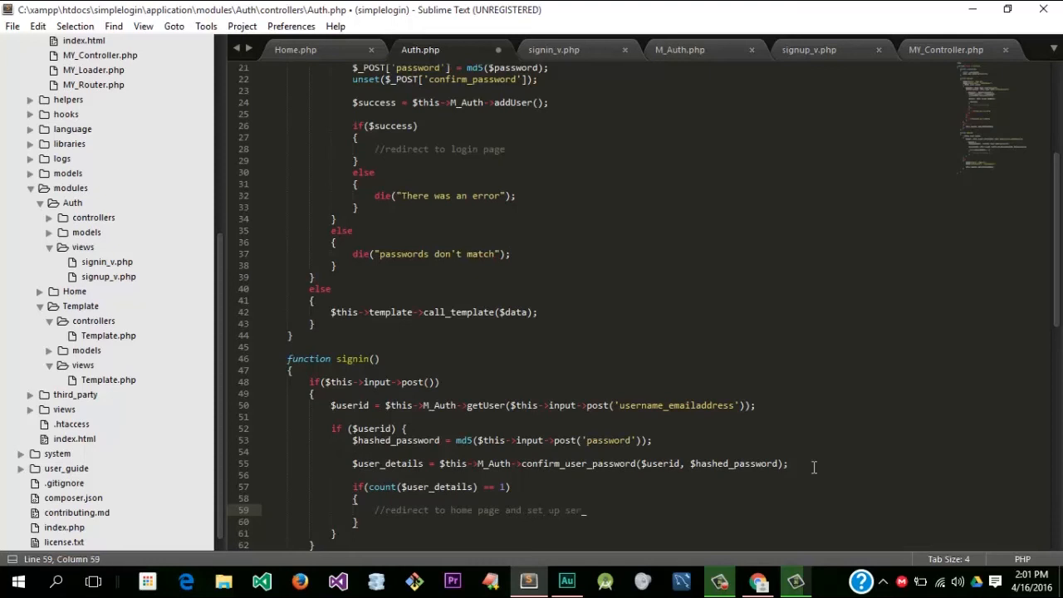
{"action": "key", "text": "ctrl+s"}
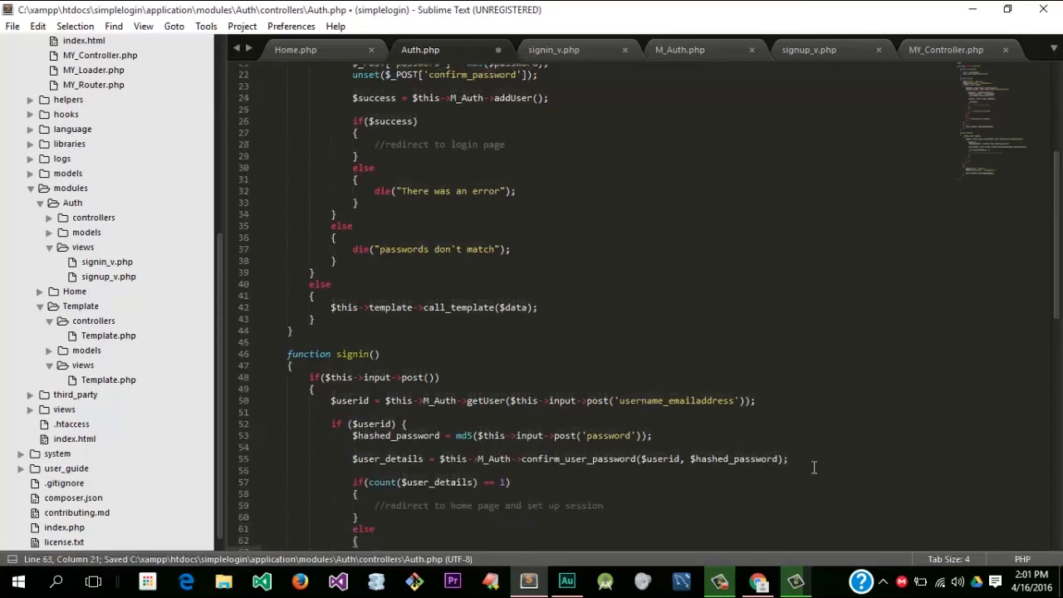
Step: Make the else branch die with "Wrong Username or Password"
{"action": "type", "text": "die(\"E\");"}
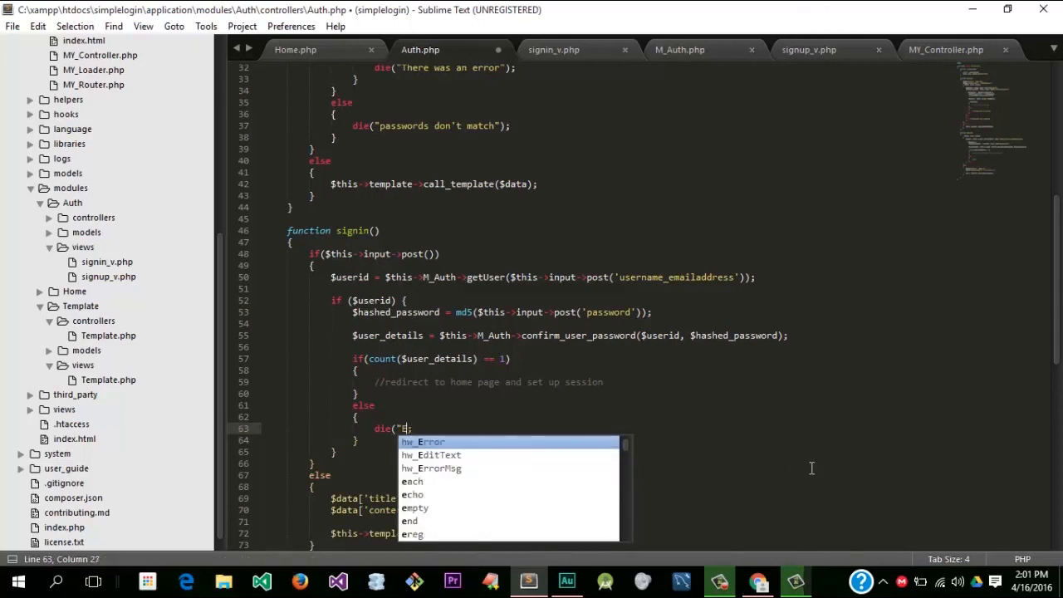
{"action": "type", "text": "Wrd"}
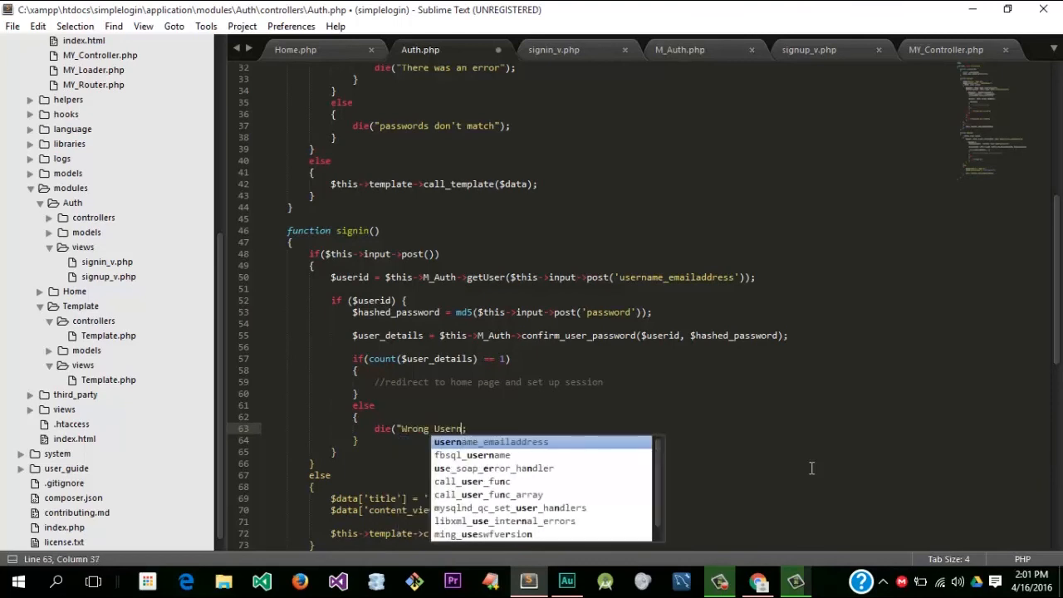
{"action": "type", "text": "ame or P"}
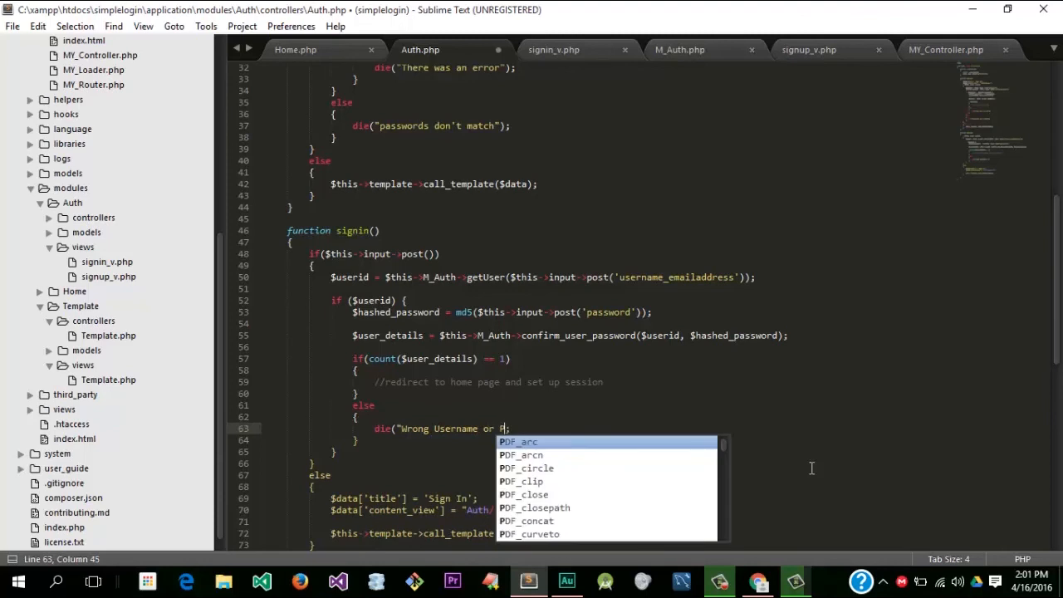
{"action": "type", "text": "assw"}
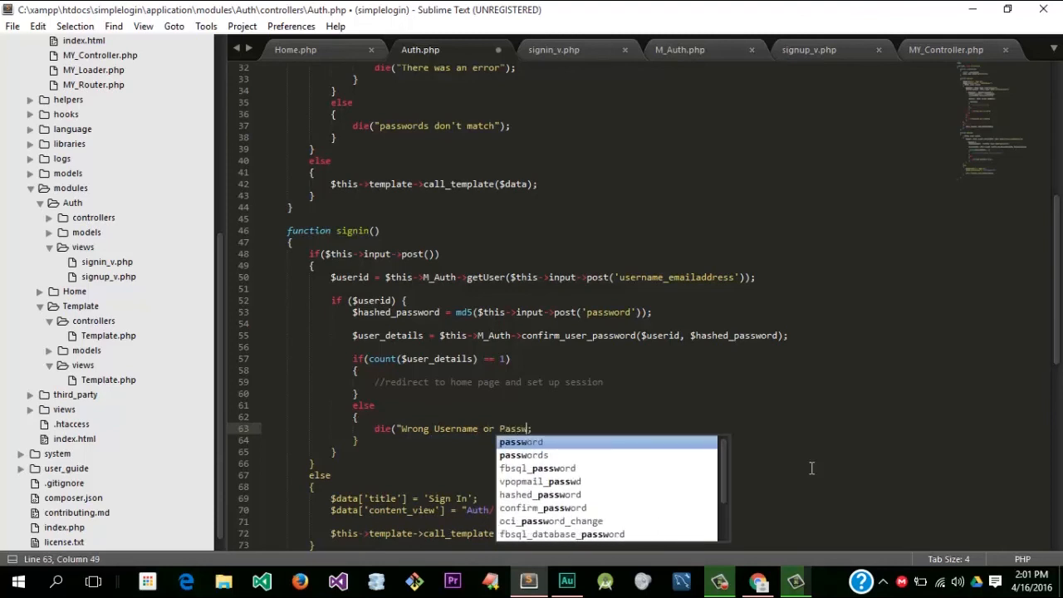
{"action": "type", "text": "ord\")"}
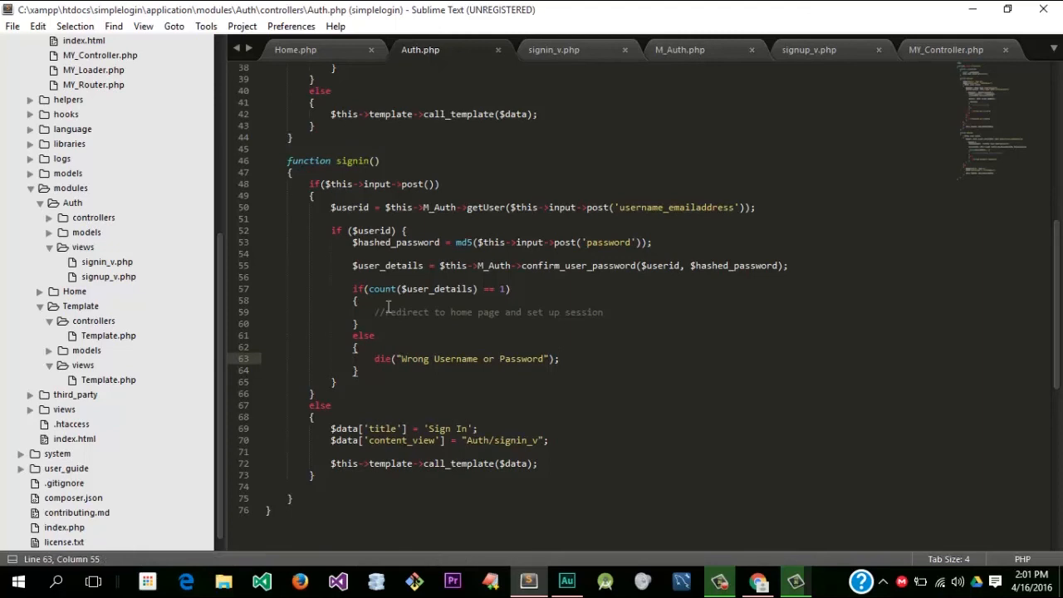
Step: Echo "Successfullly logged in" beneath the redirect comment in the success branch
{"action": "type", "text": "echo \"string\";"}
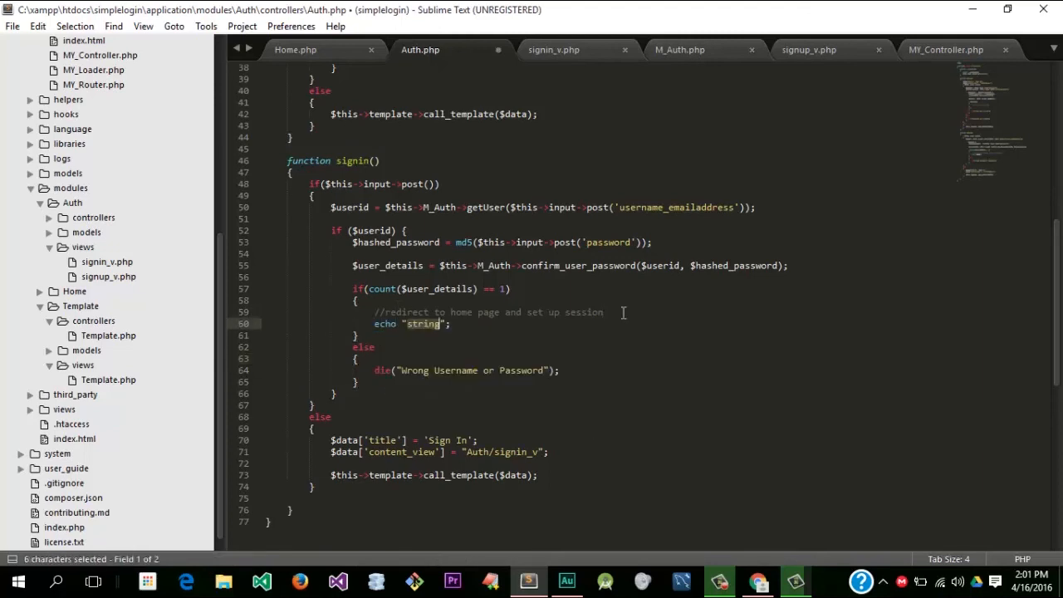
{"action": "type", "text": "Successful"}
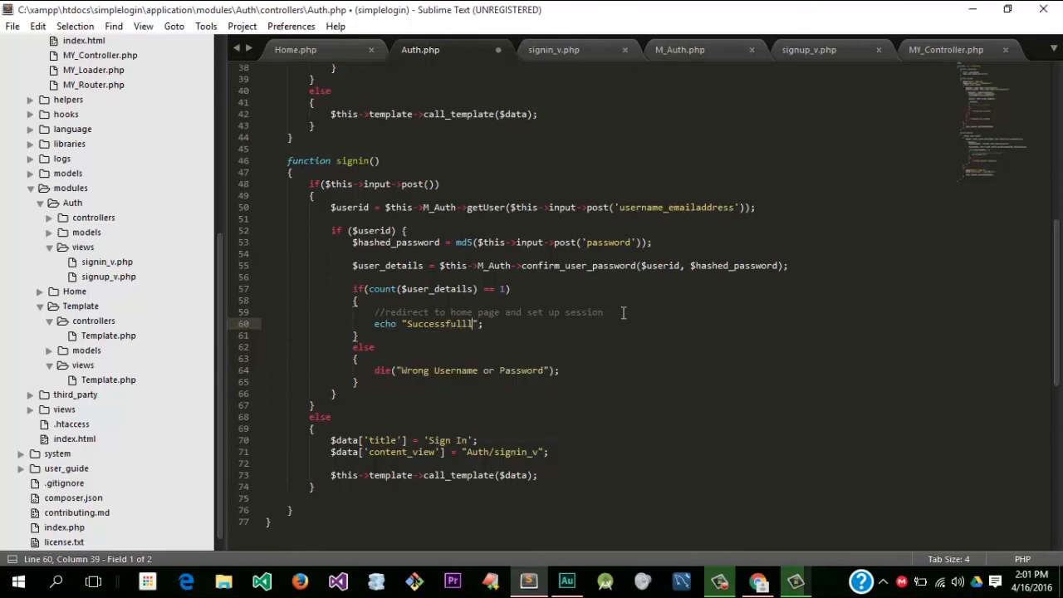
{"action": "type", "text": "logged in"}
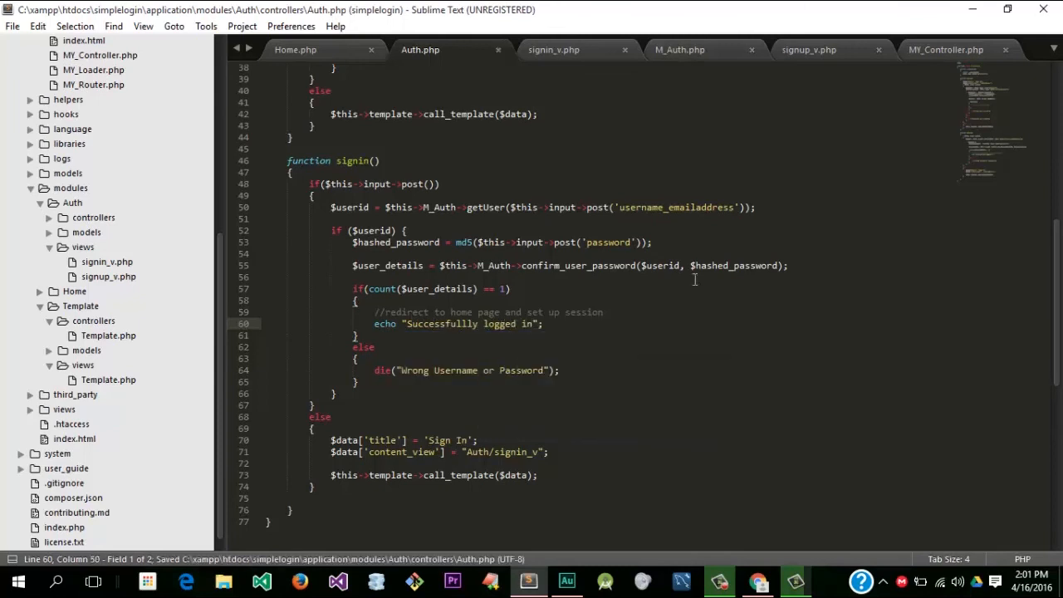
{"action": "left_click", "coordinate": [401, 382]}
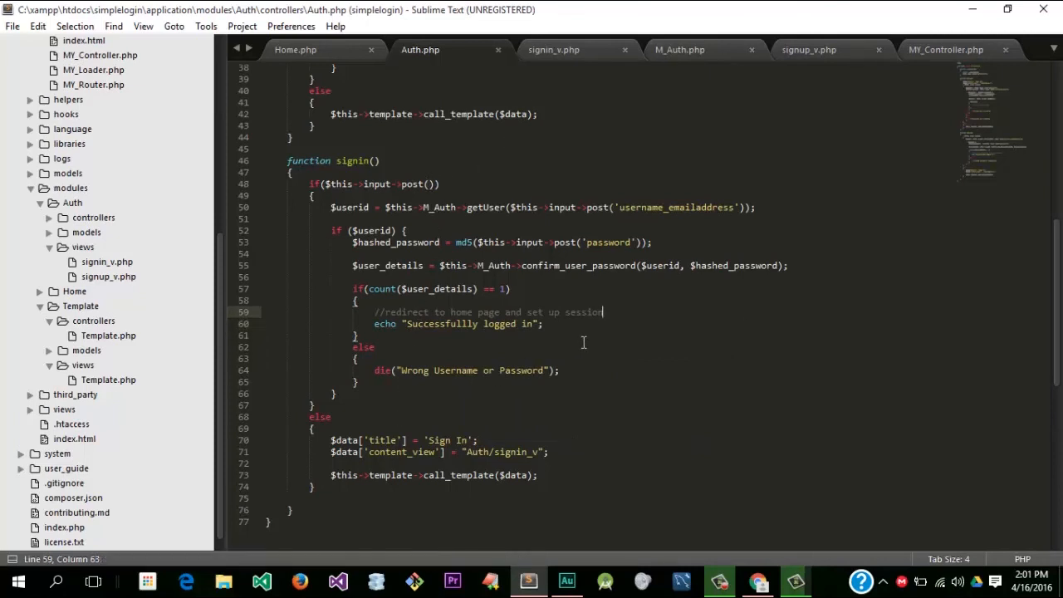
{"action": "mouse_move", "coordinate": [696, 387]}
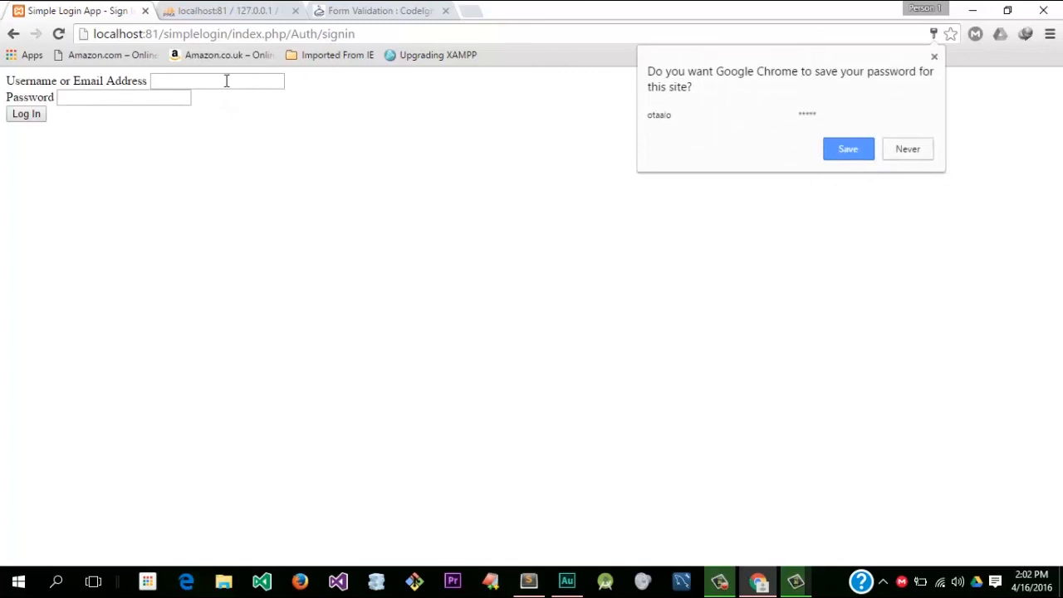
{"action": "left_click", "coordinate": [906, 148]}
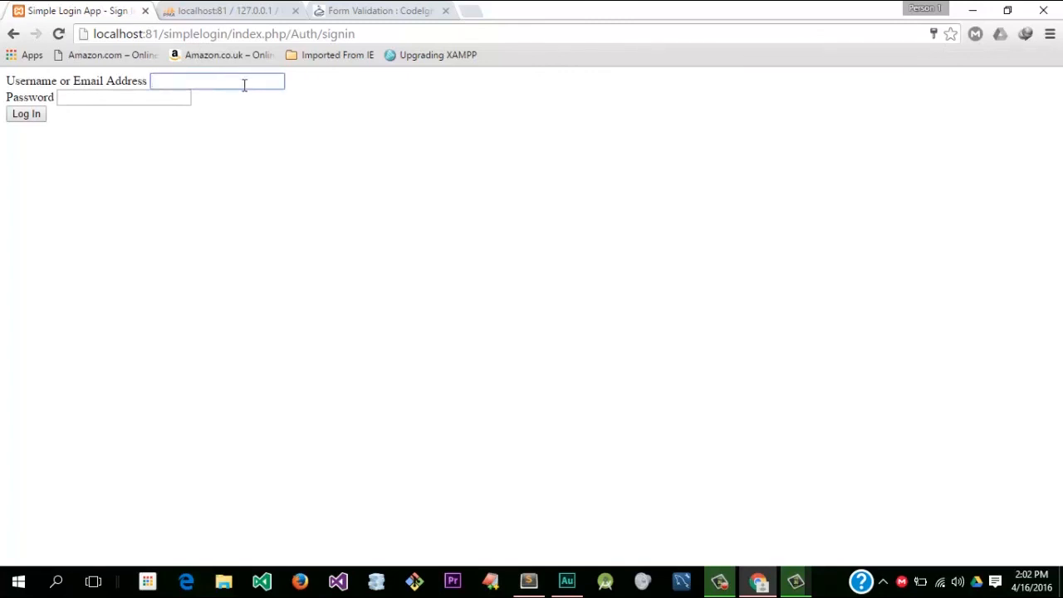
{"action": "type", "text": "otaalo"}
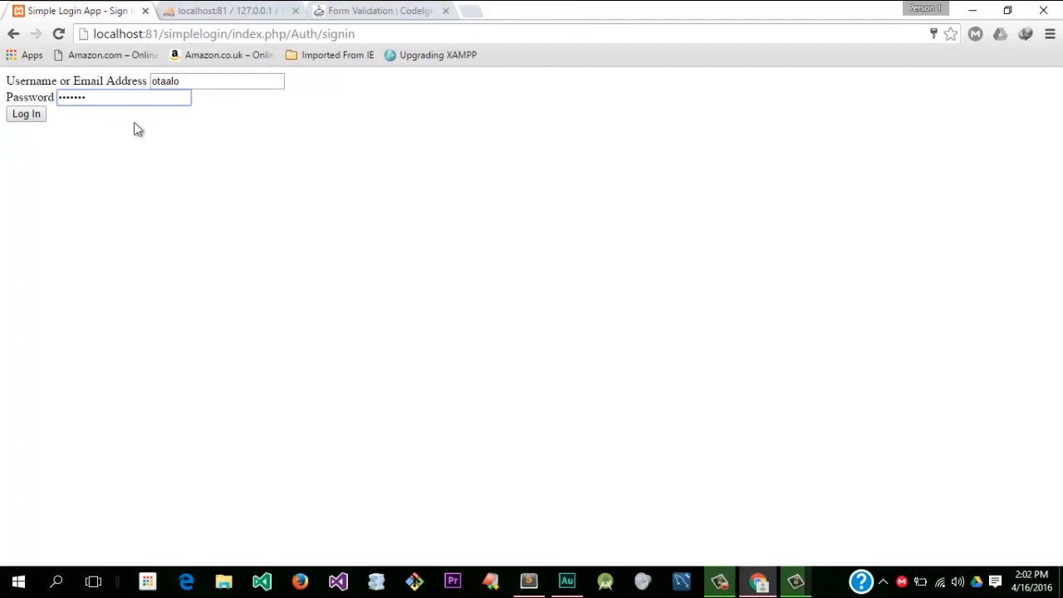
{"action": "left_click", "coordinate": [26, 114]}
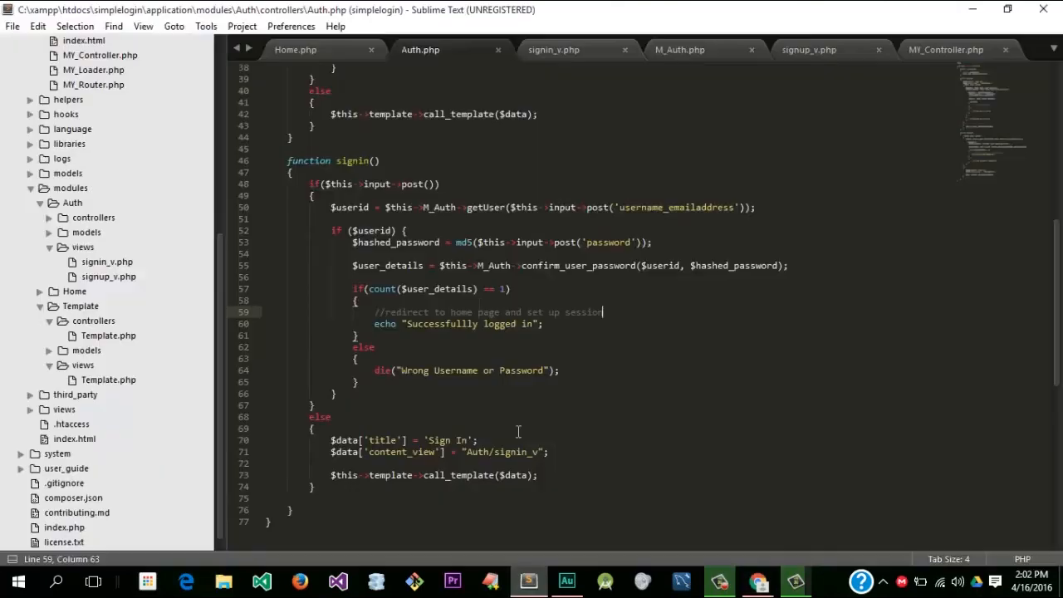
Step: Look over M_Auth.php and signup_v.php, then save signin_v.php with method POST
{"action": "left_click", "coordinate": [680, 50]}
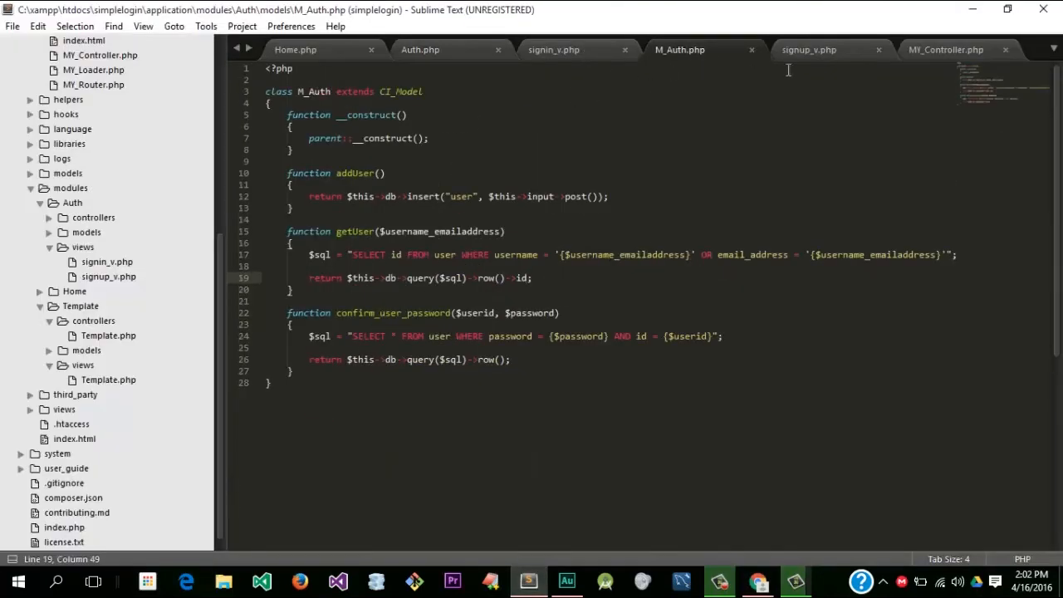
{"action": "left_click", "coordinate": [808, 49]}
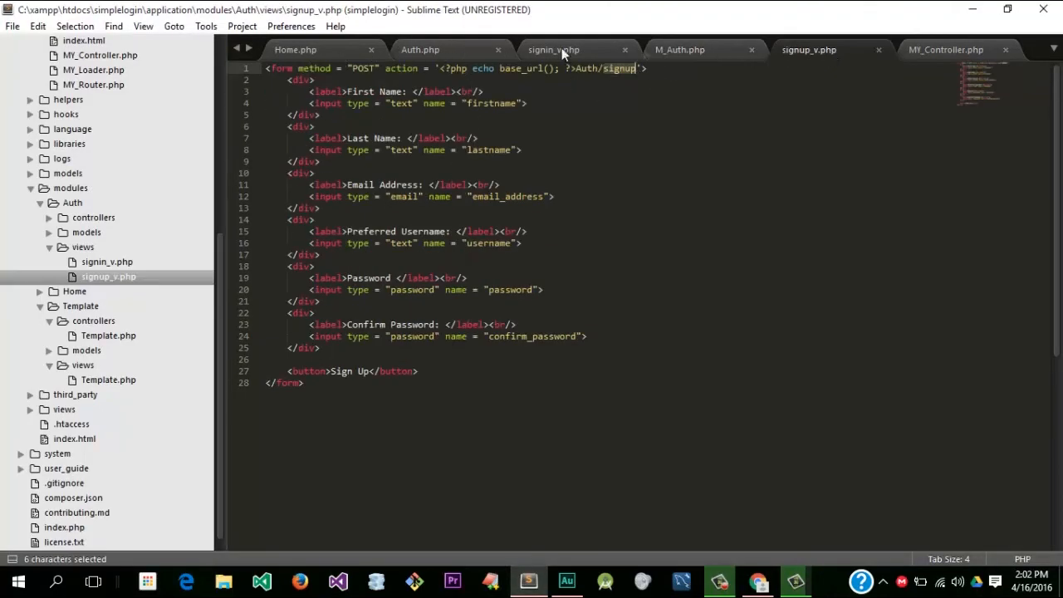
{"action": "left_click", "coordinate": [553, 49]}
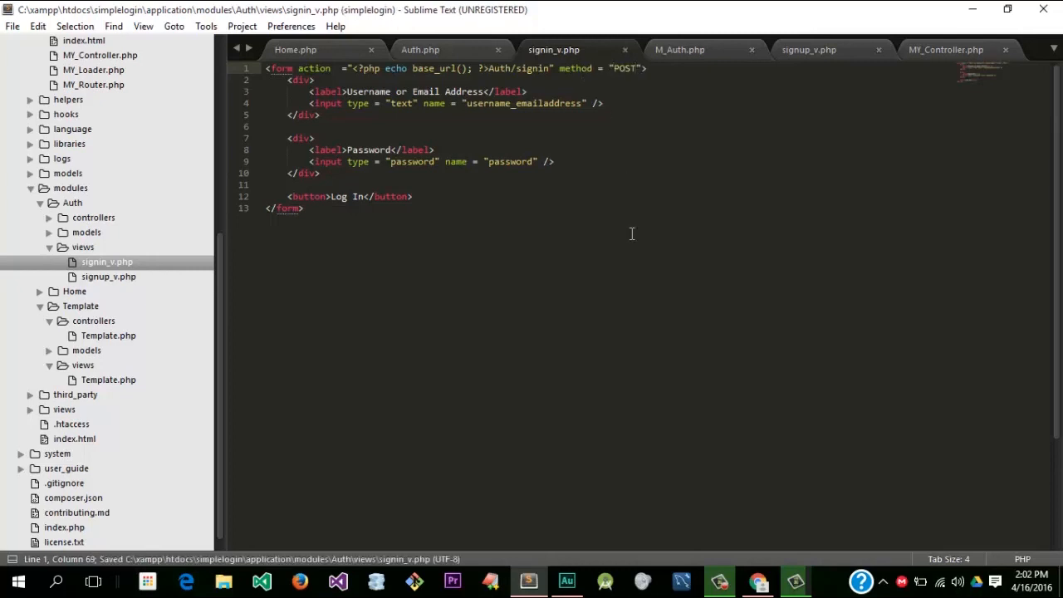
{"action": "left_click", "coordinate": [758, 580]}
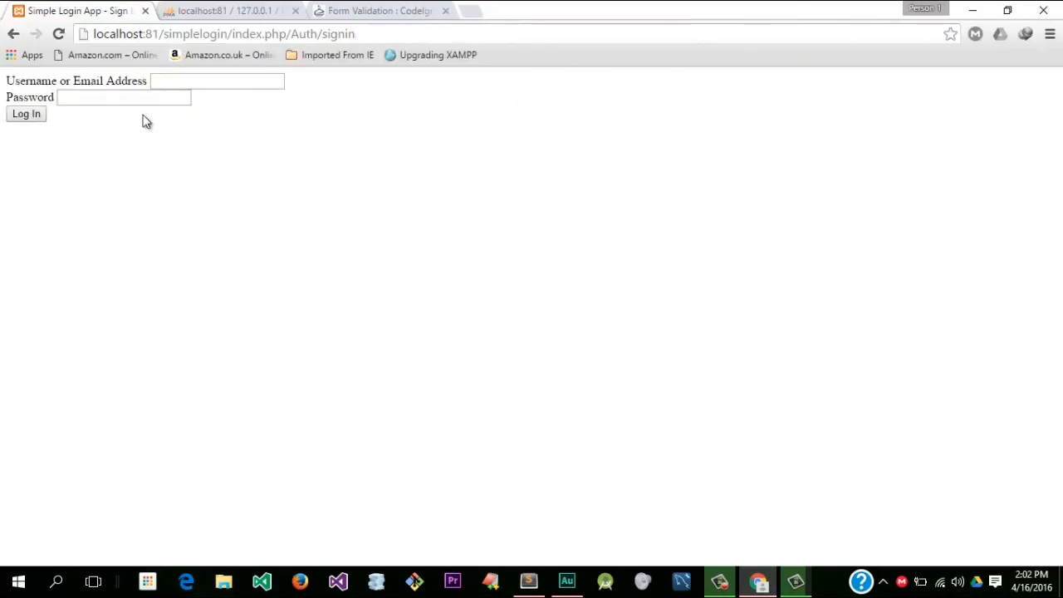
Step: Submit the sign-in form as otaalo with a password, then return to Auth.php
{"action": "type", "text": "otaalo"}
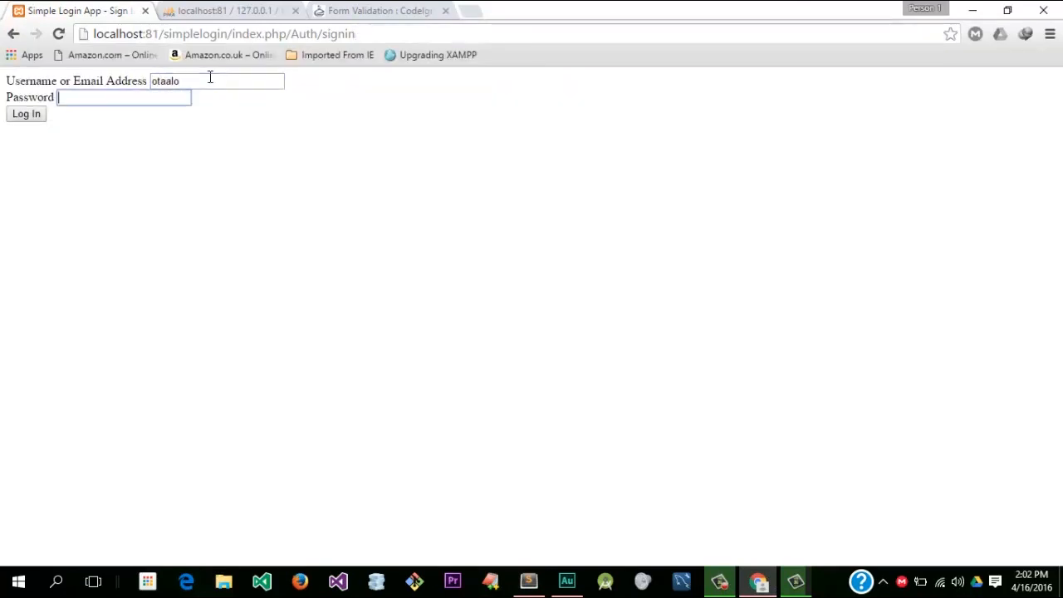
{"action": "type", "text": "•••••"}
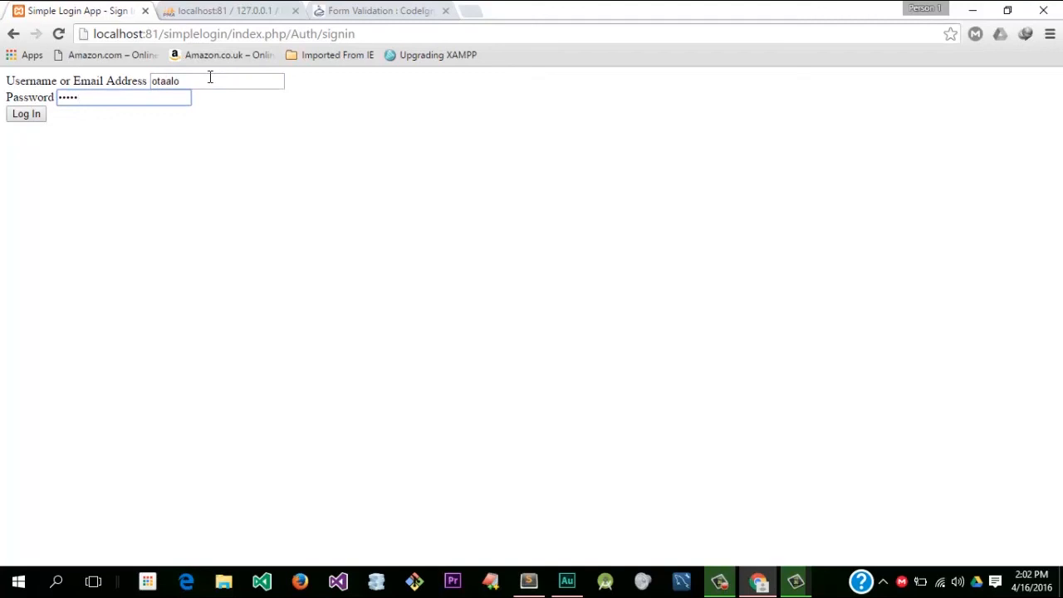
{"action": "left_click", "coordinate": [26, 114]}
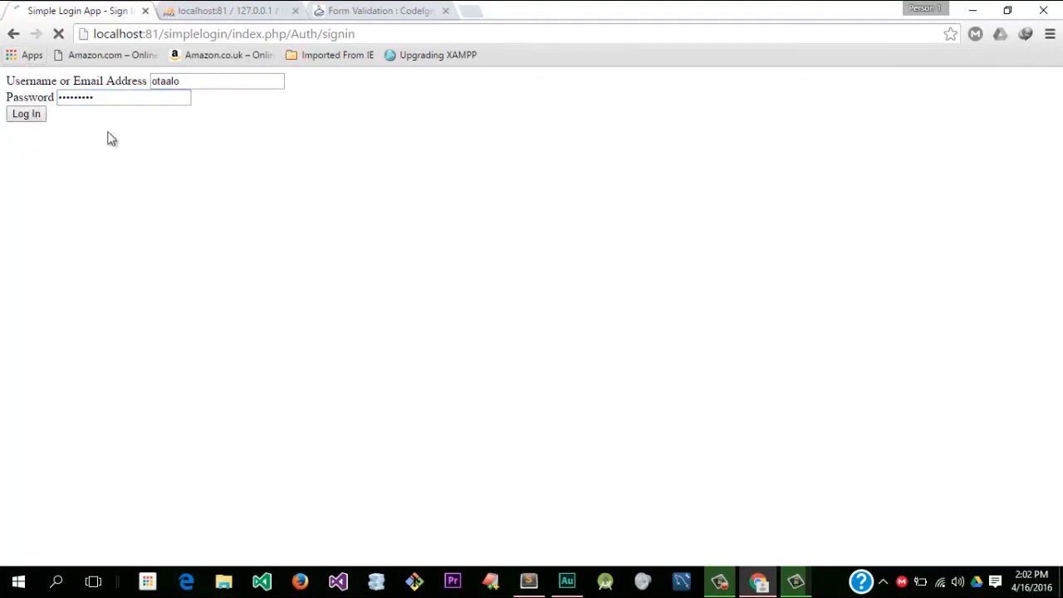
{"action": "left_click", "coordinate": [26, 114]}
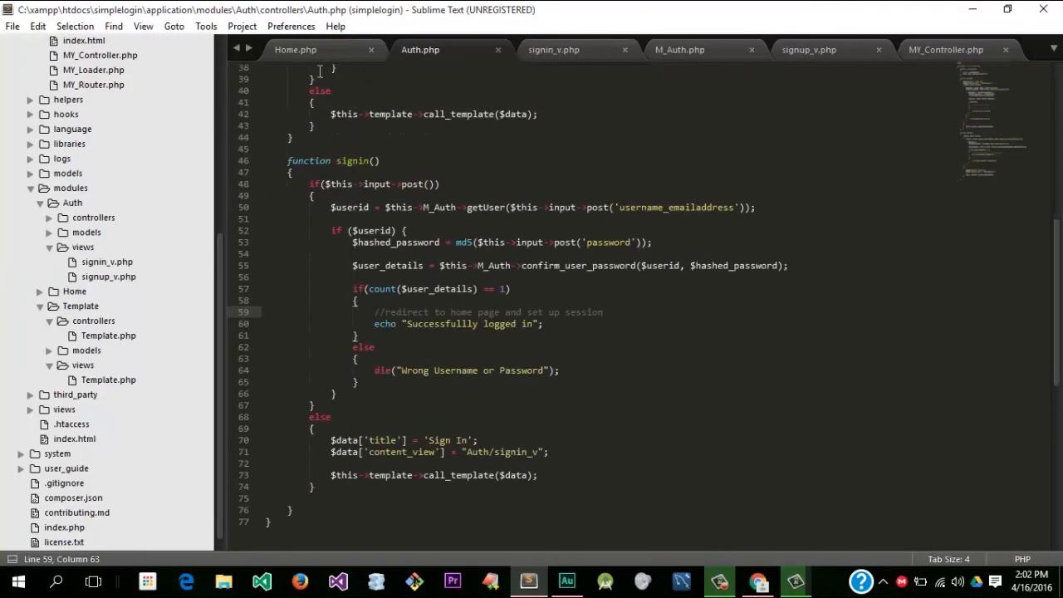
{"action": "mouse_move", "coordinate": [679, 50]}
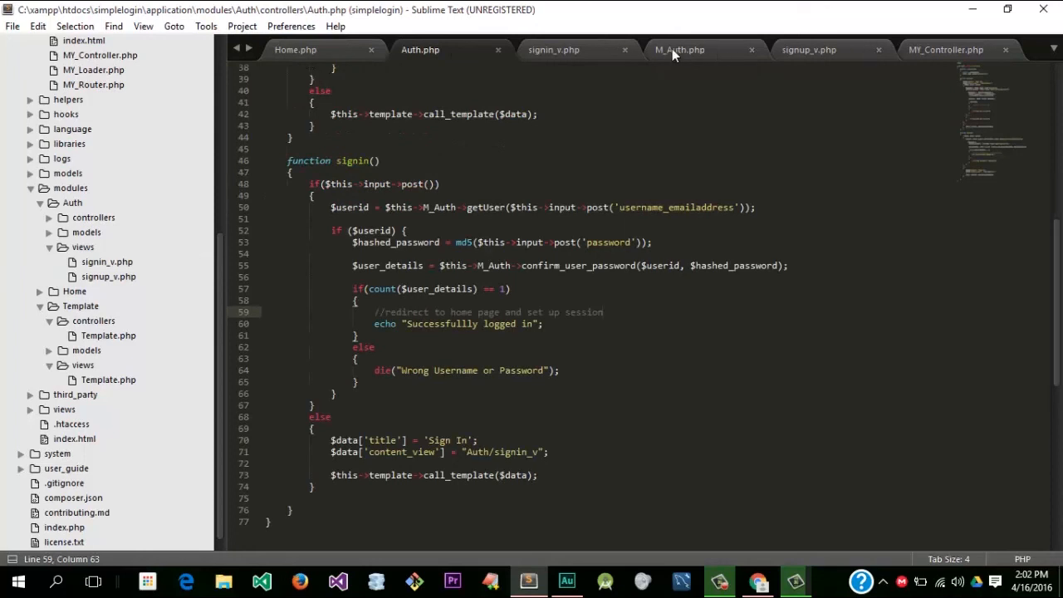
Step: Quote {$password} in M_Auth's confirm_user_password SELECT query and save the file
{"action": "left_click", "coordinate": [679, 49]}
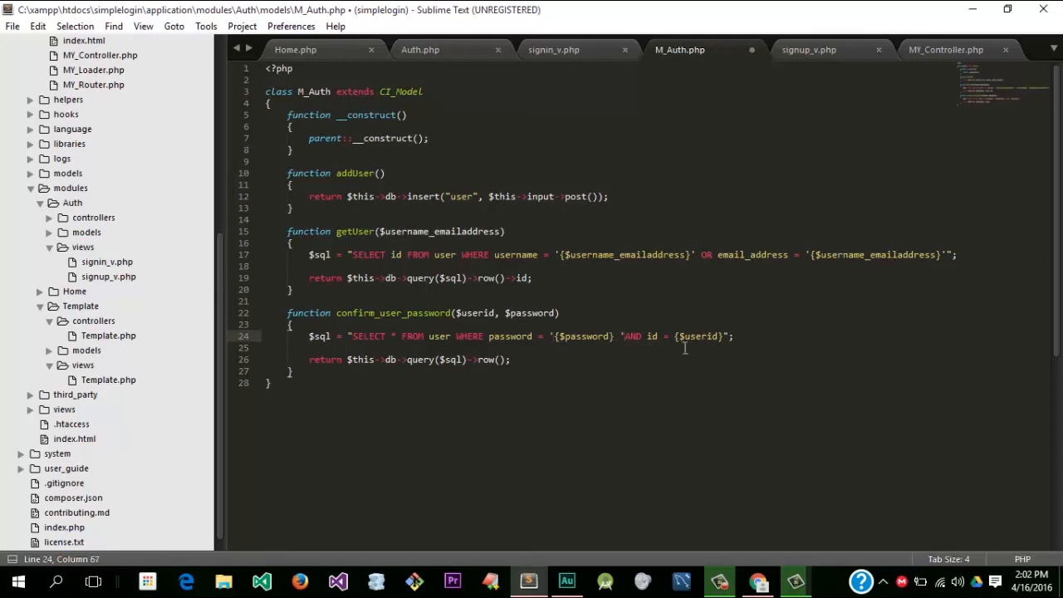
{"action": "key", "text": "ctrl+s"}
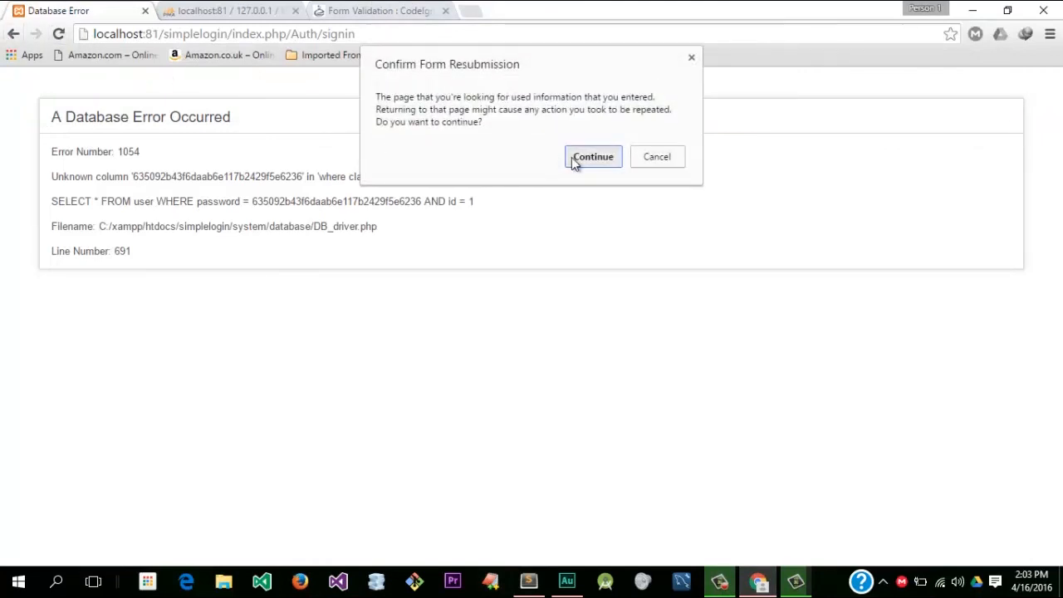
Step: Resubmit to get 'Wrong Username or Password', then log in again for 'Successfullly logged in'
{"action": "left_click", "coordinate": [593, 156]}
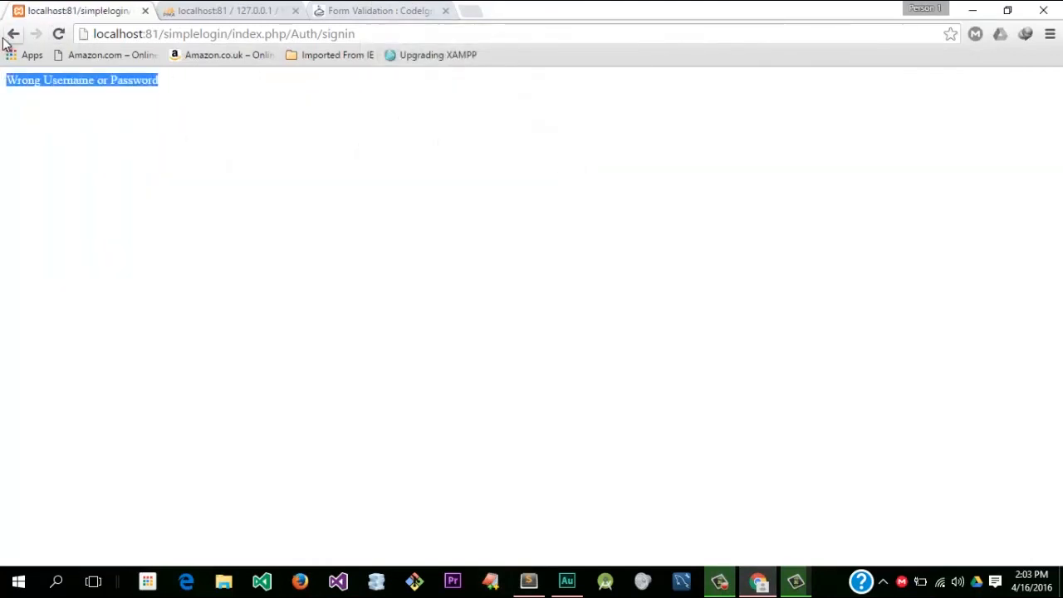
{"action": "left_click", "coordinate": [36, 33]}
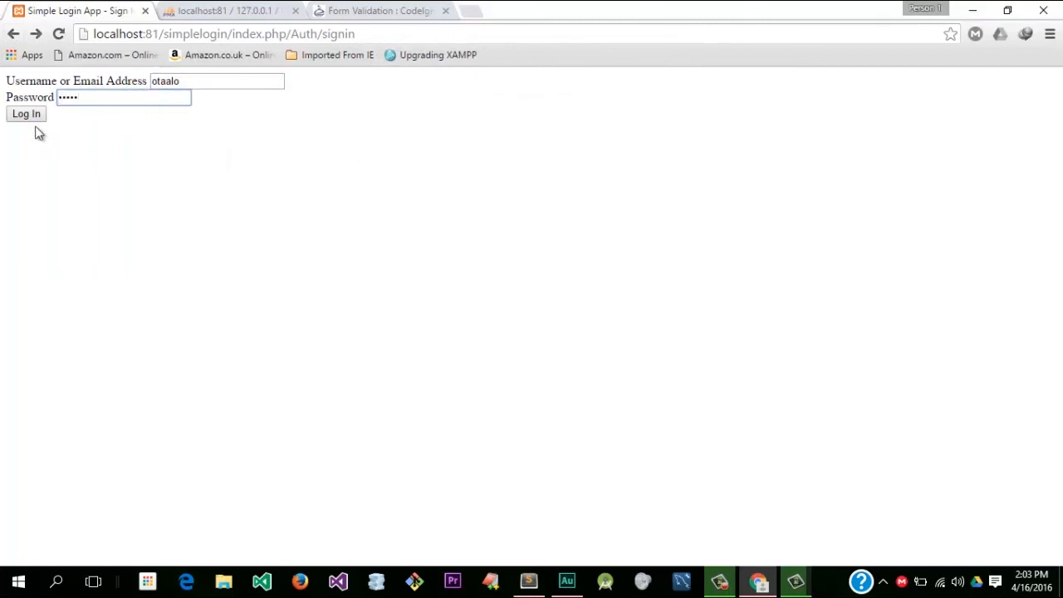
{"action": "left_click", "coordinate": [26, 113]}
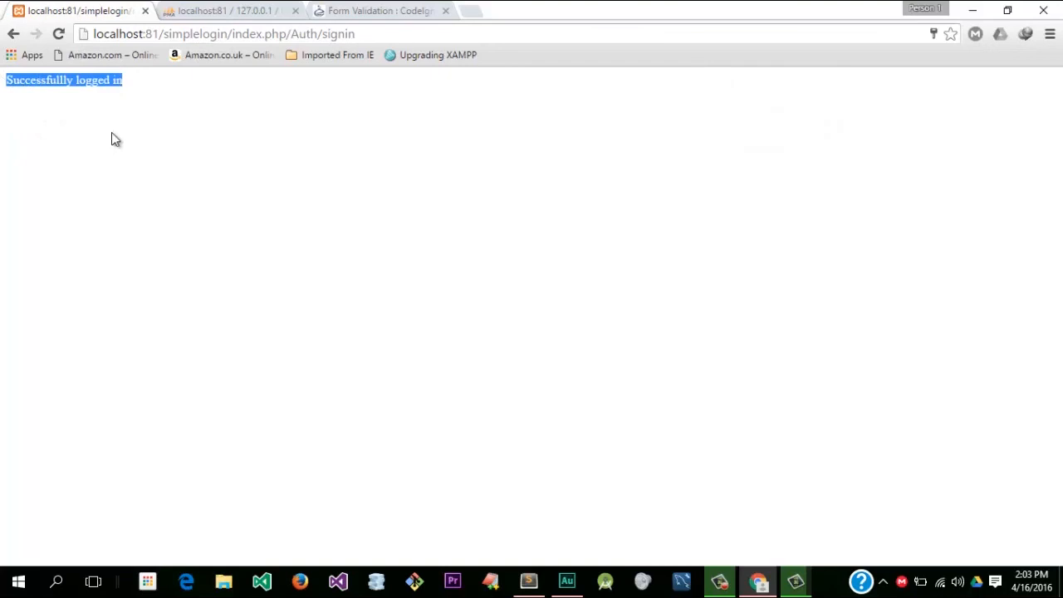